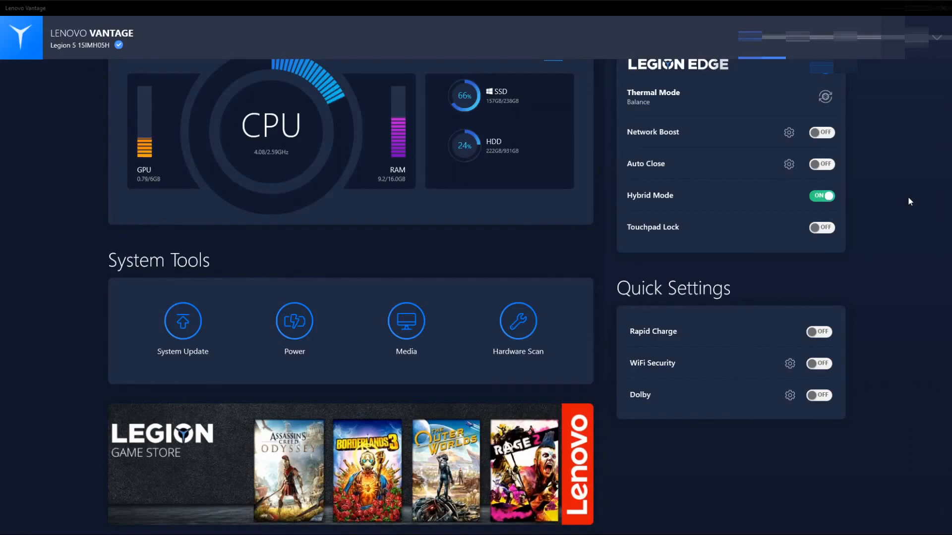
pyautogui.moveTo(294, 321)
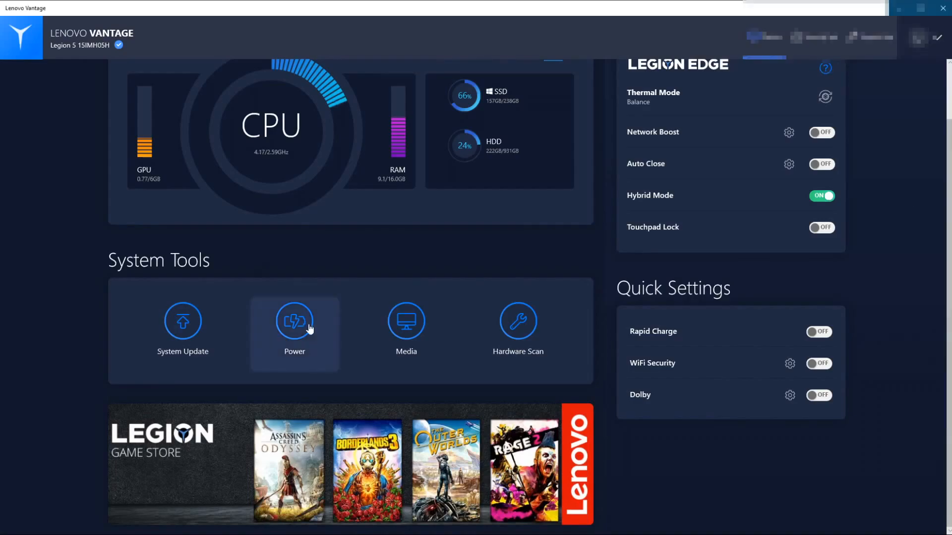
# - Show the Power page of My Device Settings with battery and Always on USB options
pyautogui.click(294, 321)
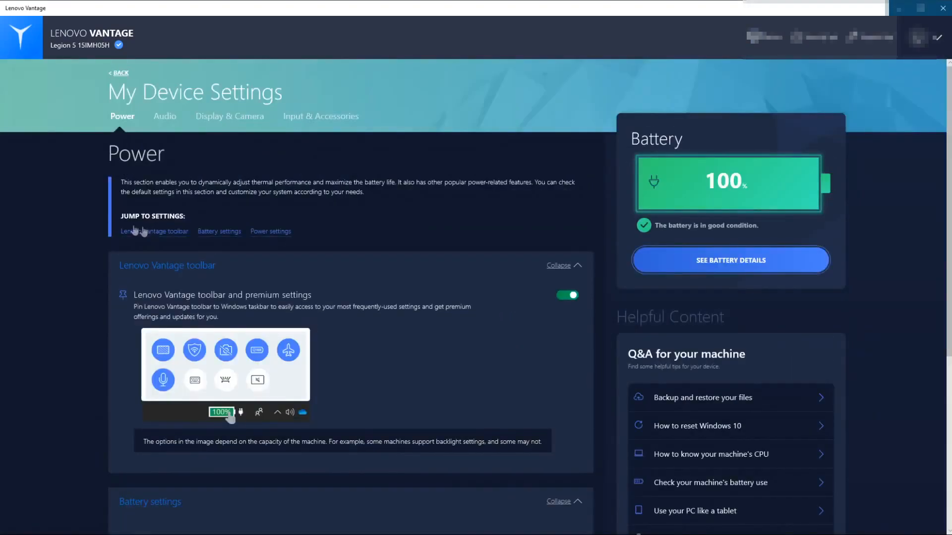
pyautogui.moveTo(83, 241)
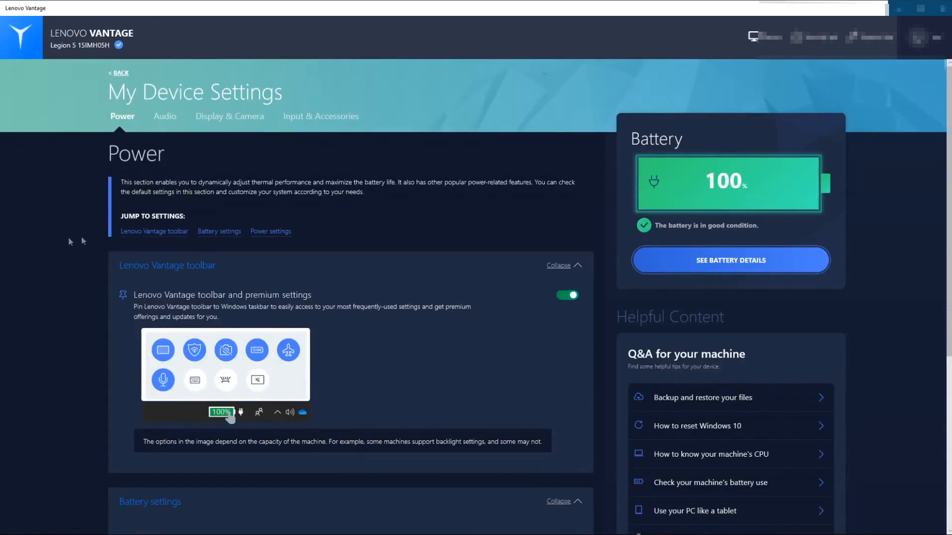
pyautogui.scroll(-3)
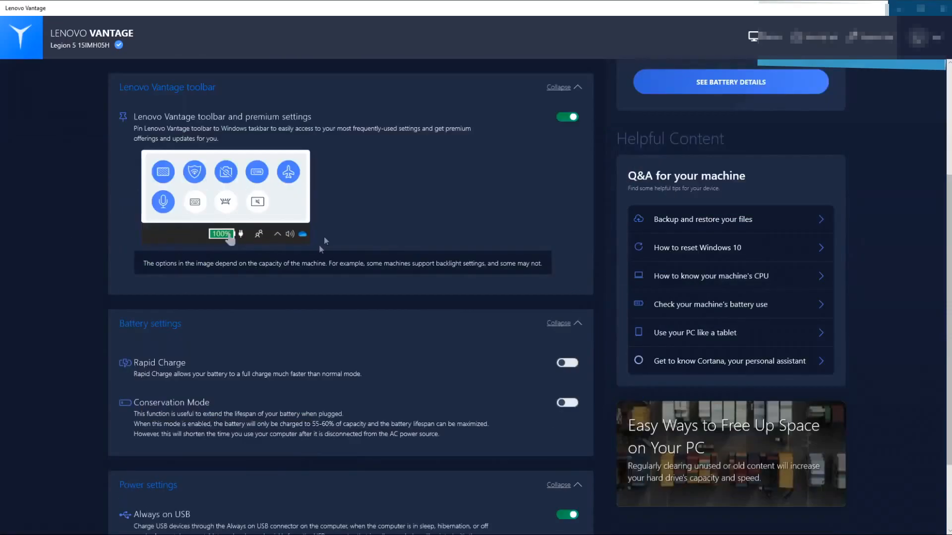
pyautogui.moveTo(274, 200)
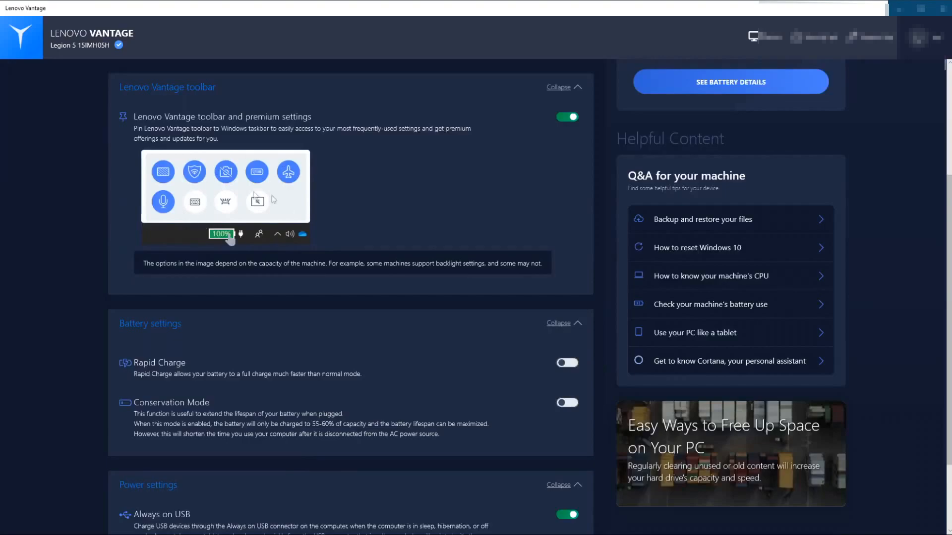
pyautogui.moveTo(281, 213)
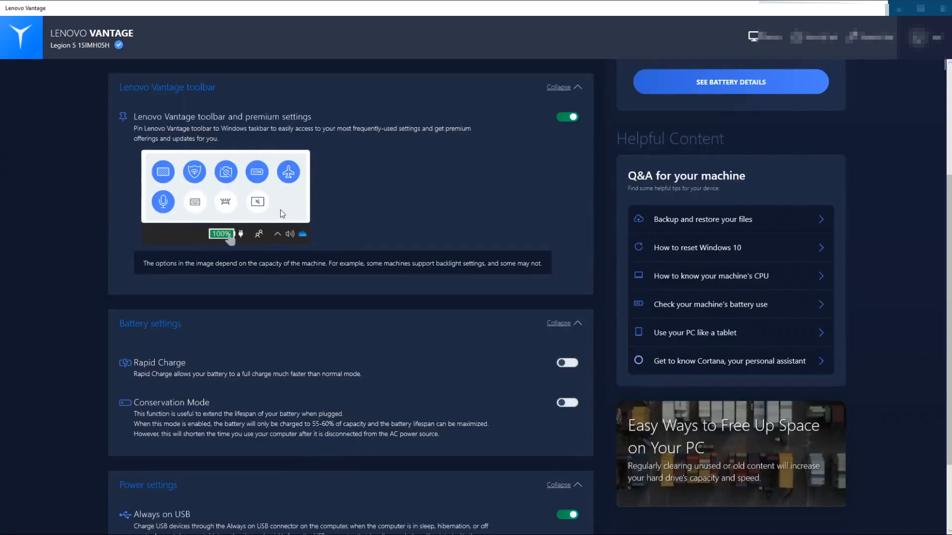
pyautogui.scroll(-3)
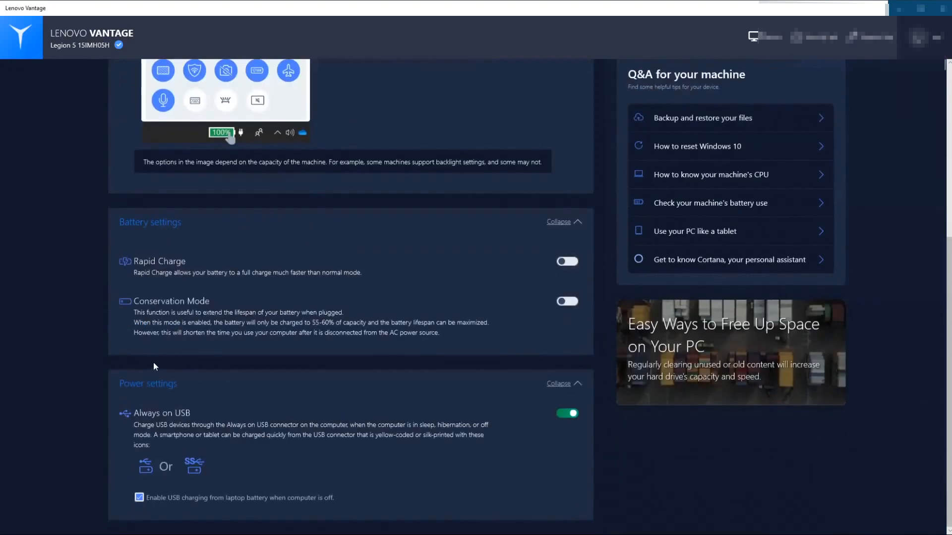
pyautogui.moveTo(131, 236)
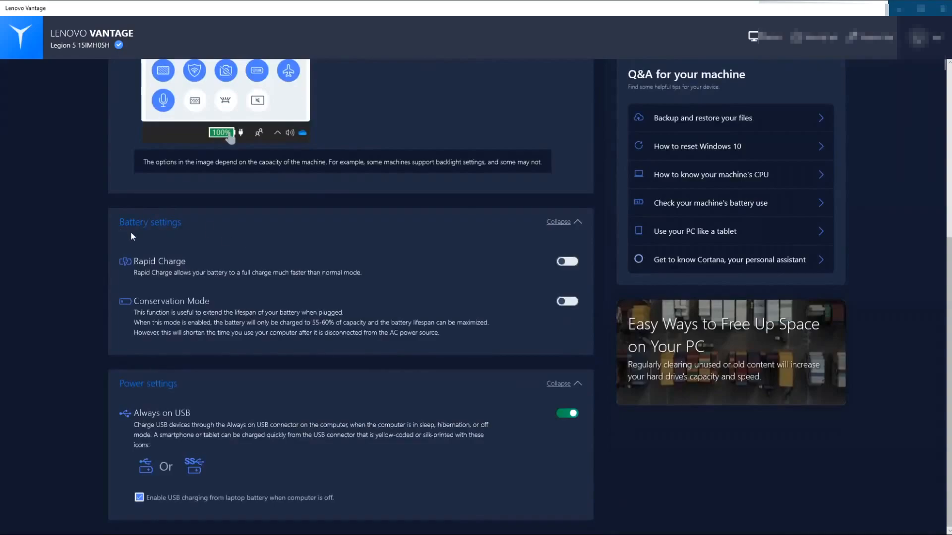
pyautogui.moveTo(176, 306)
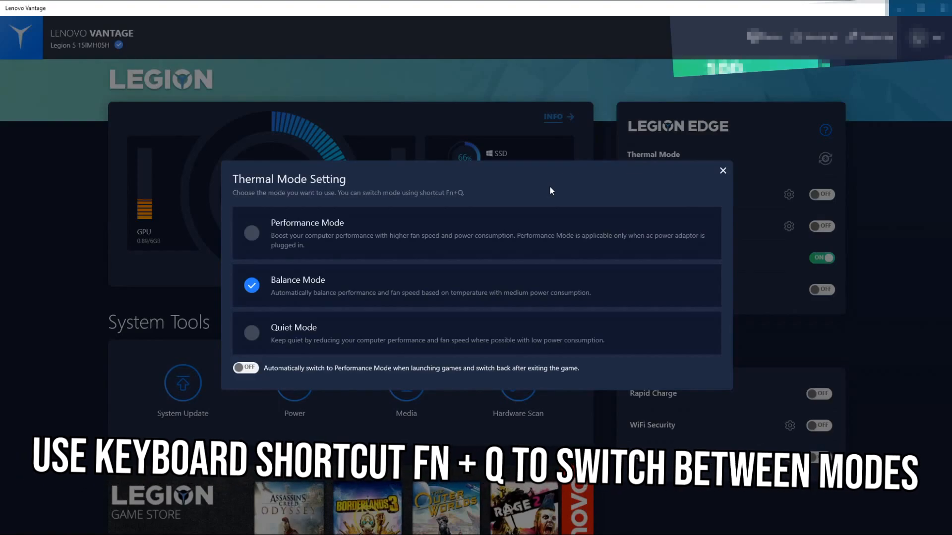
pyautogui.moveTo(279, 287)
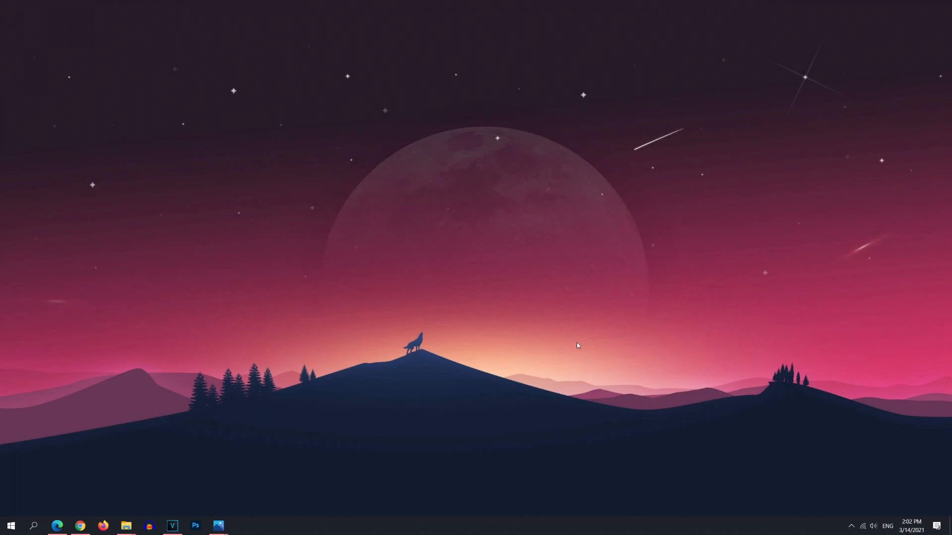
pyautogui.moveTo(378, 361)
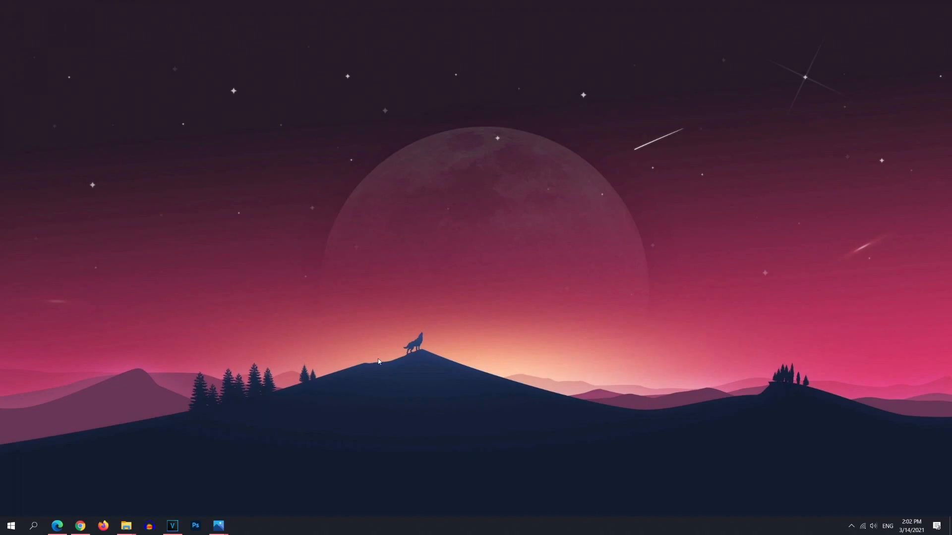
pyautogui.moveTo(126, 407)
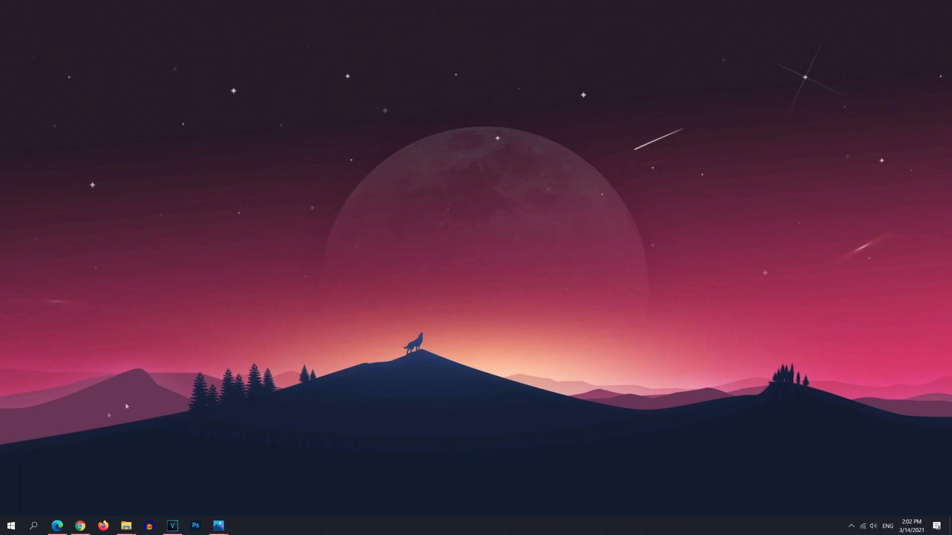
# - Show the Start menu's power choices: Sleep, Shut down and Restart
pyautogui.click(10, 526)
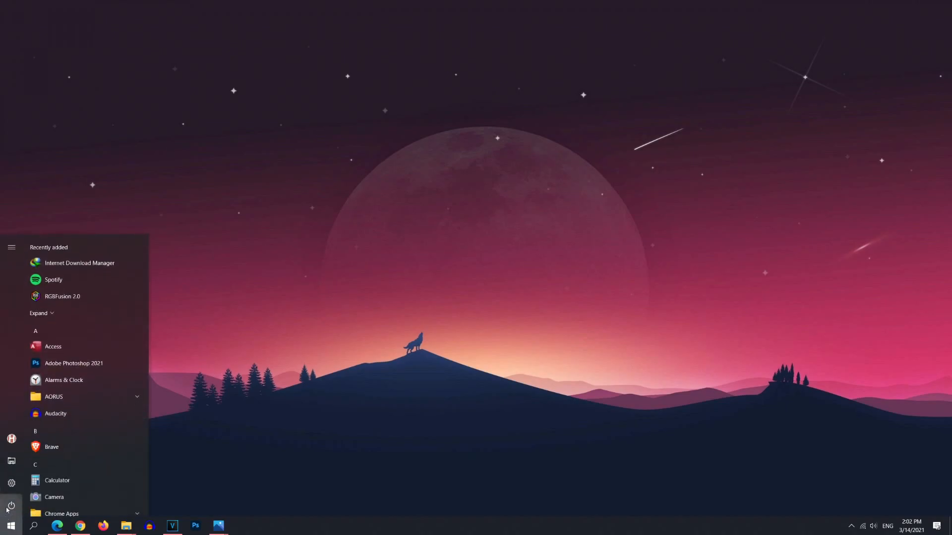
pyautogui.click(11, 506)
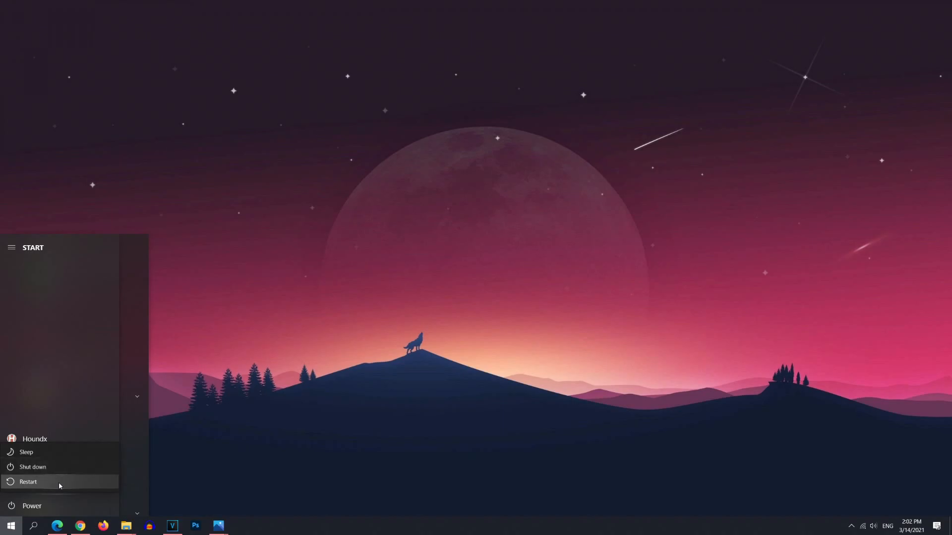
pyautogui.moveTo(28, 484)
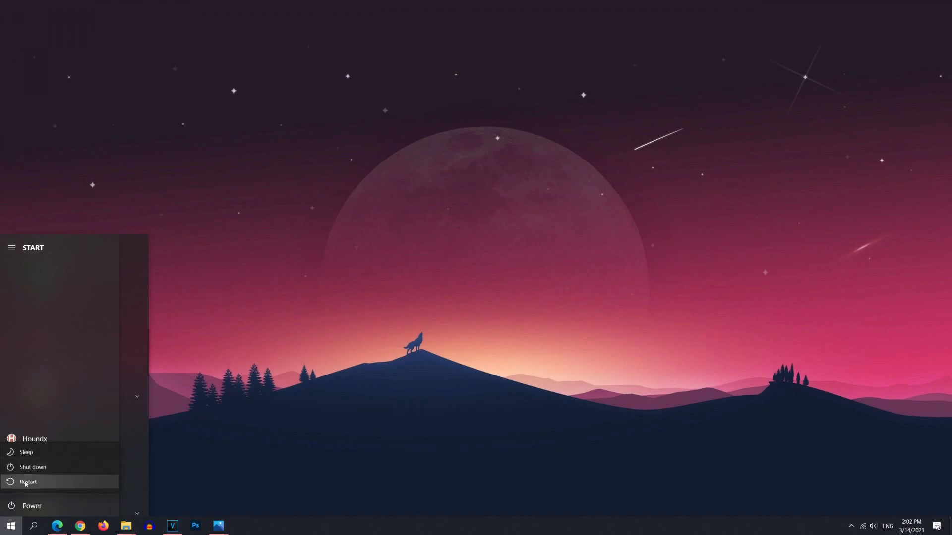
pyautogui.moveTo(117, 486)
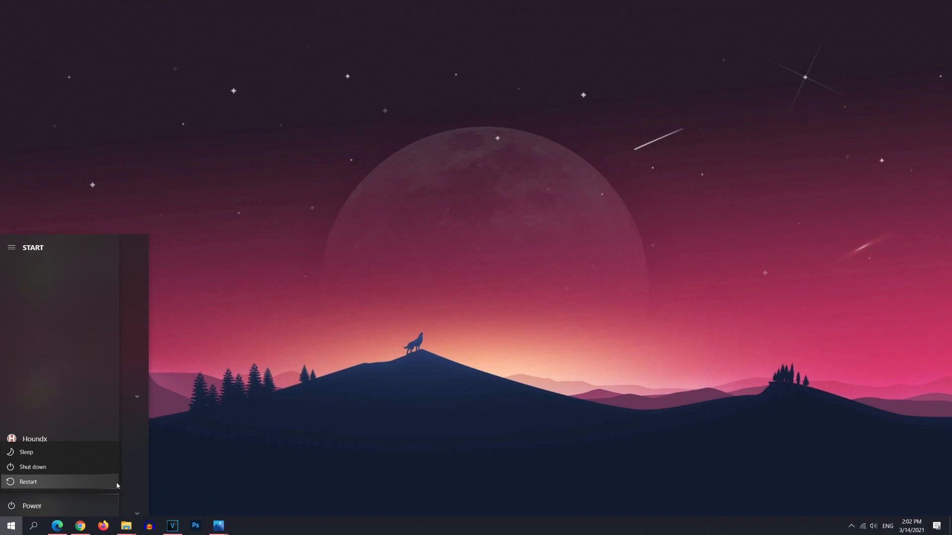
pyautogui.moveTo(27, 482)
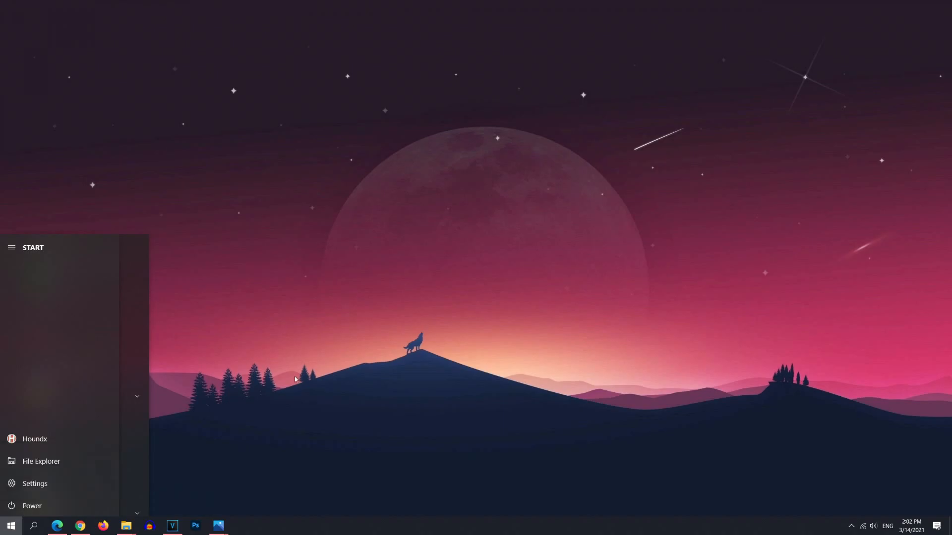
pyautogui.click(296, 334)
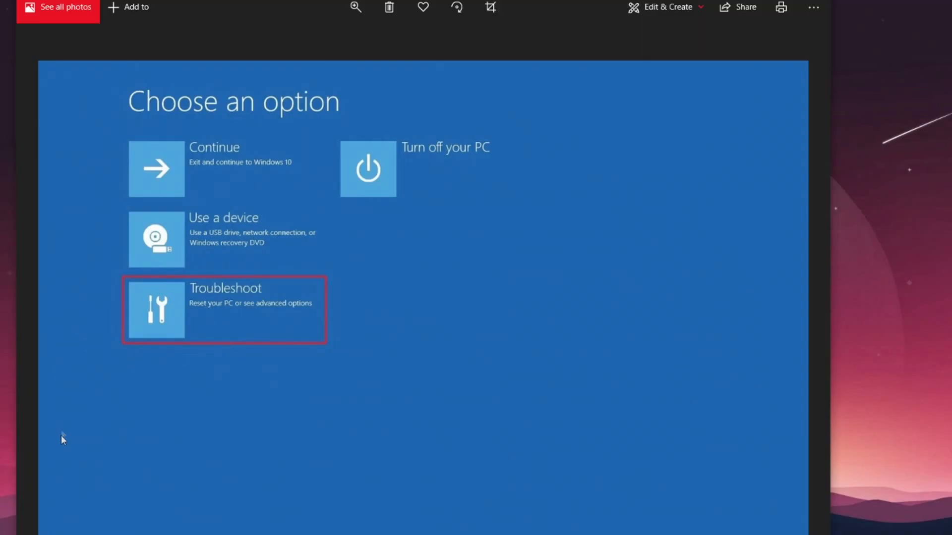
pyautogui.moveTo(32, 66)
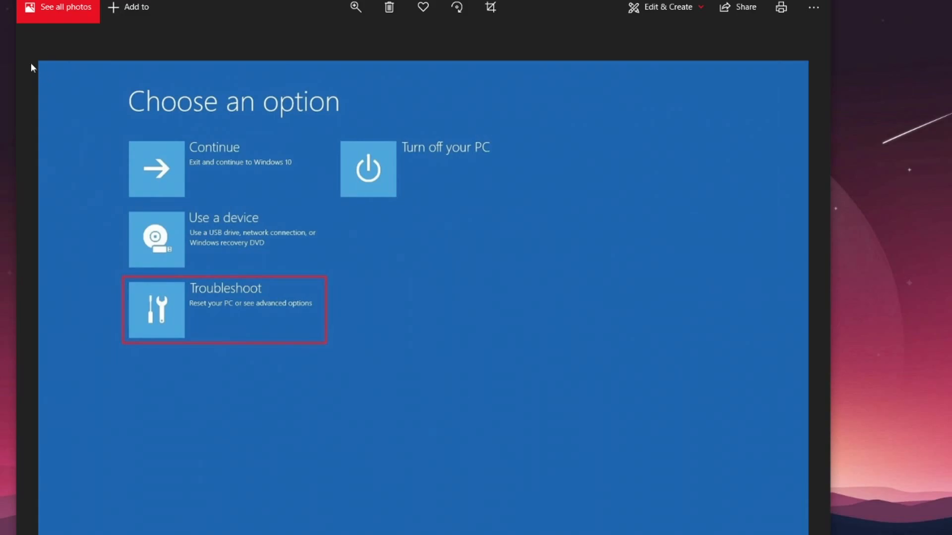
pyautogui.moveTo(39, 439)
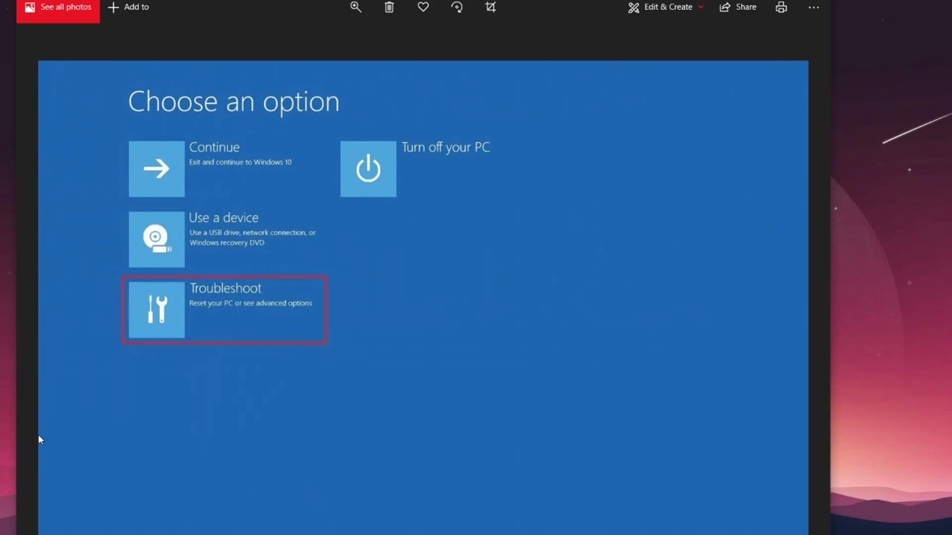
pyautogui.moveTo(672, 72)
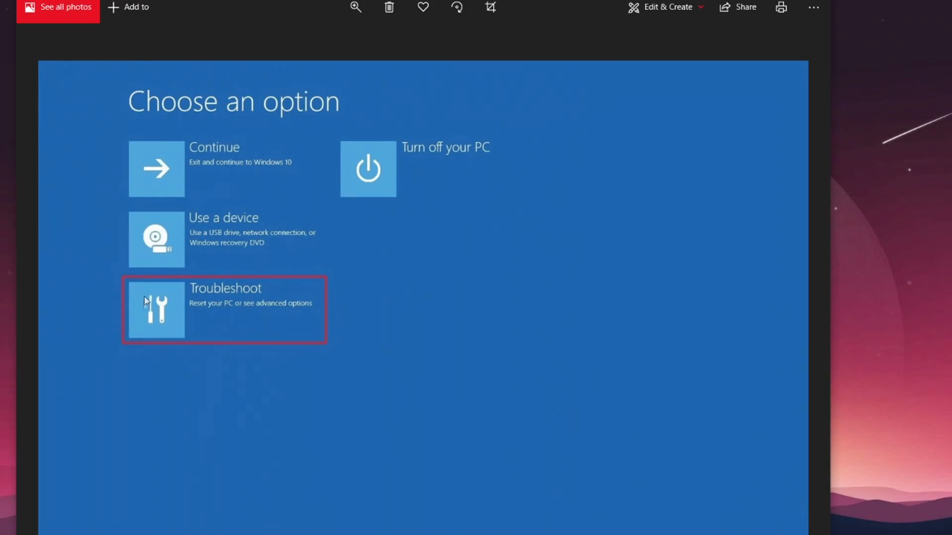
pyautogui.moveTo(143, 317)
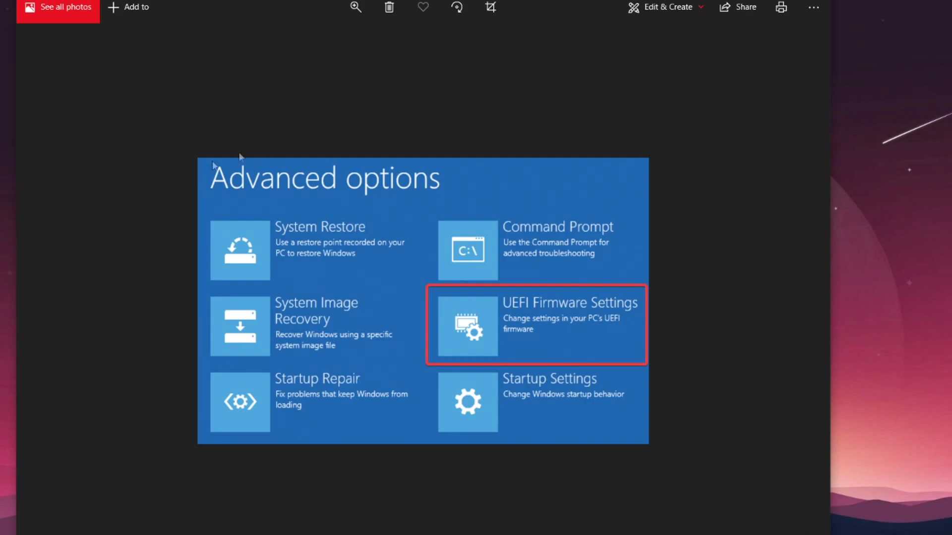
pyautogui.moveTo(176, 161)
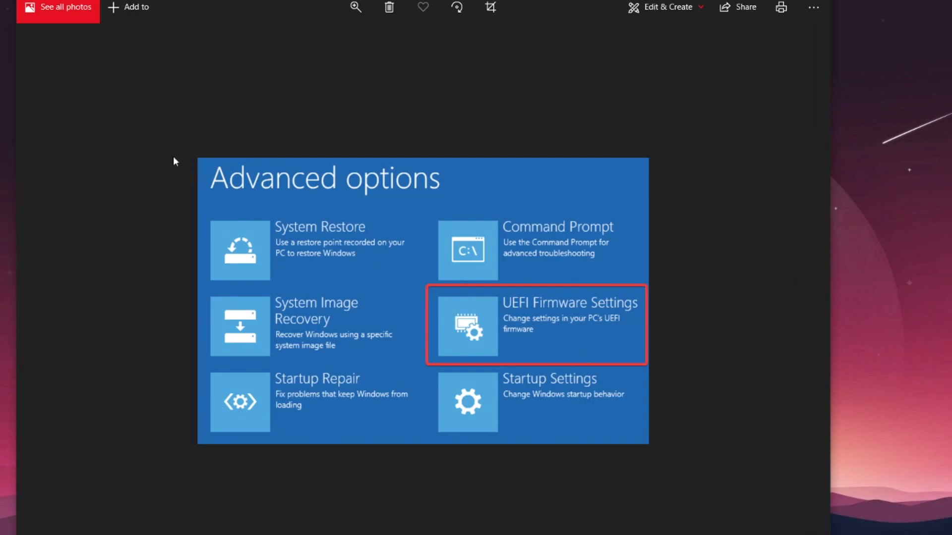
pyautogui.moveTo(157, 235)
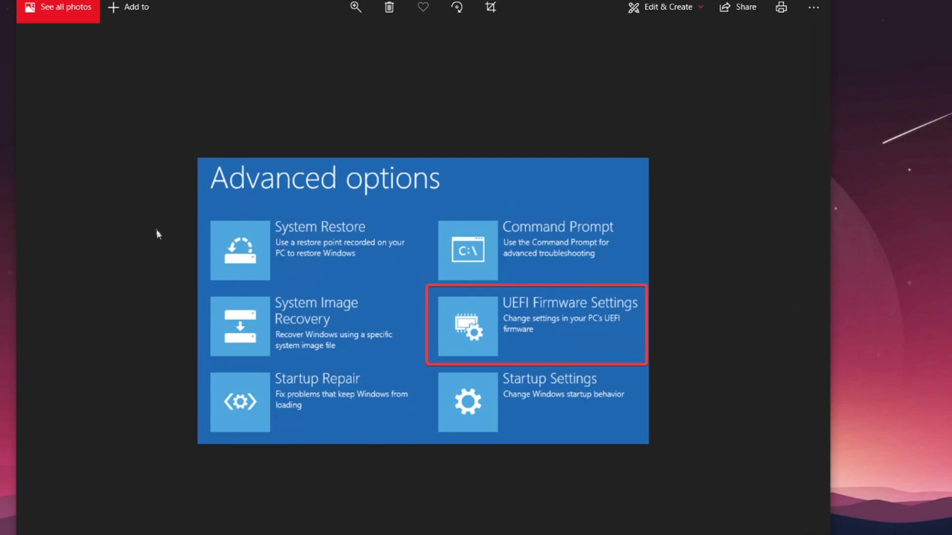
pyautogui.moveTo(588, 320)
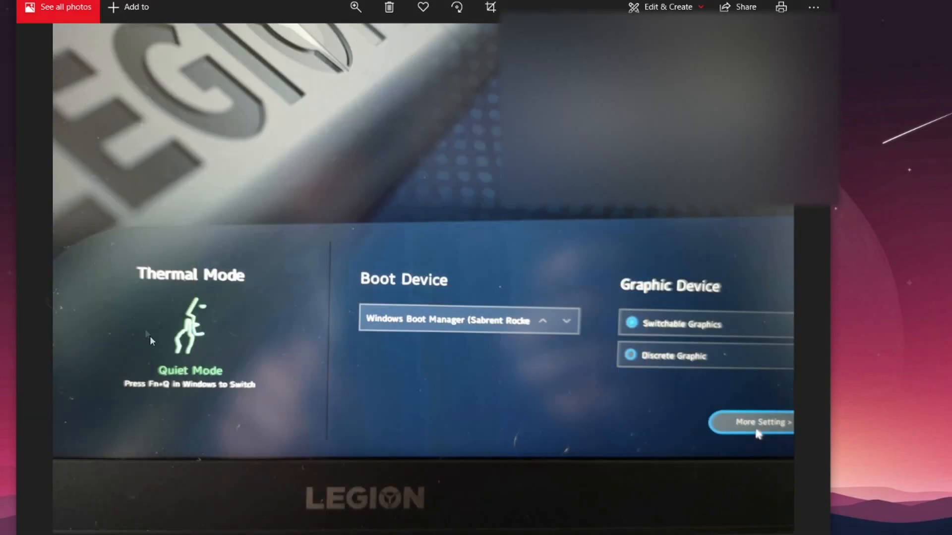
pyautogui.moveTo(654, 437)
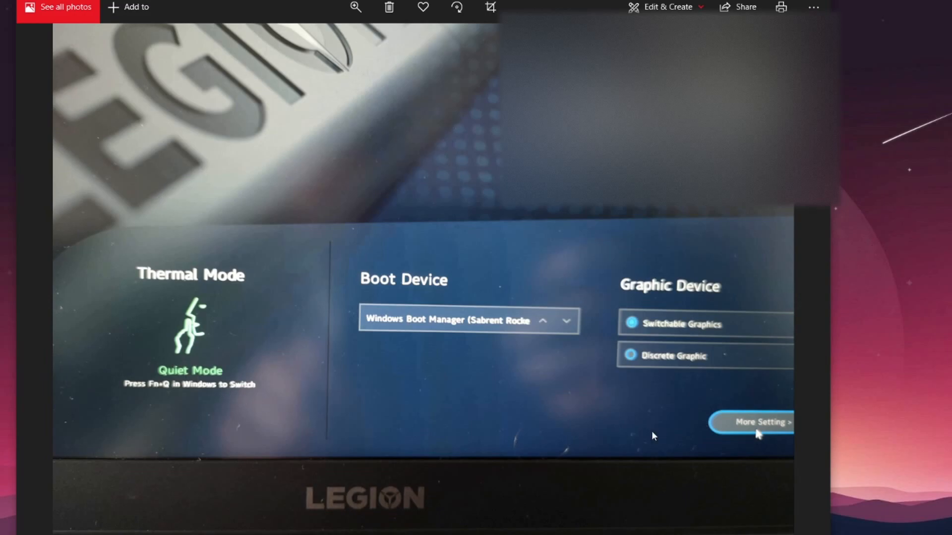
pyautogui.moveTo(767, 257)
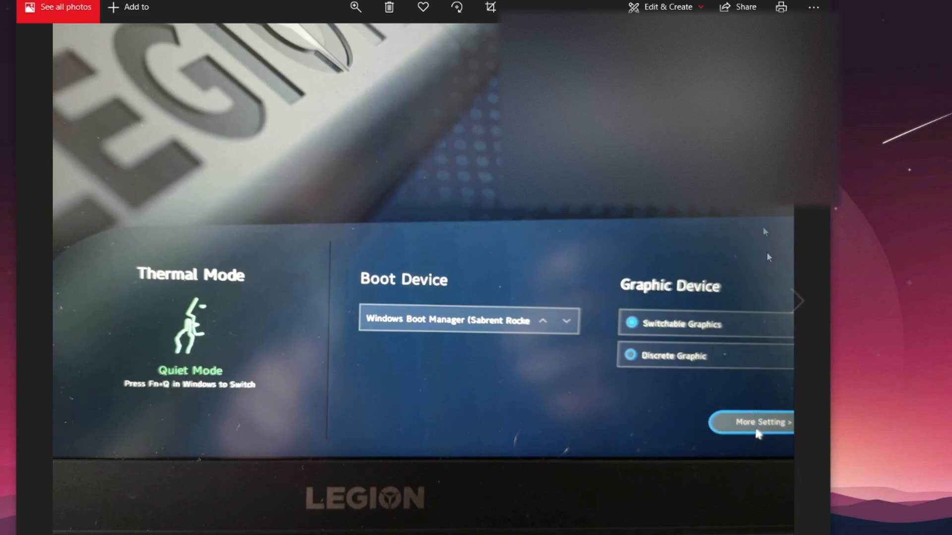
pyautogui.moveTo(716, 338)
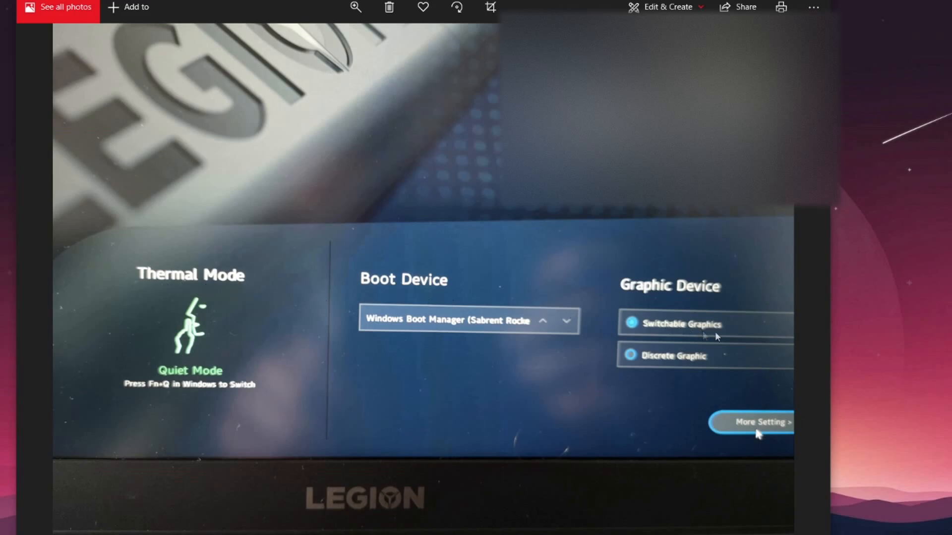
pyautogui.moveTo(608, 291)
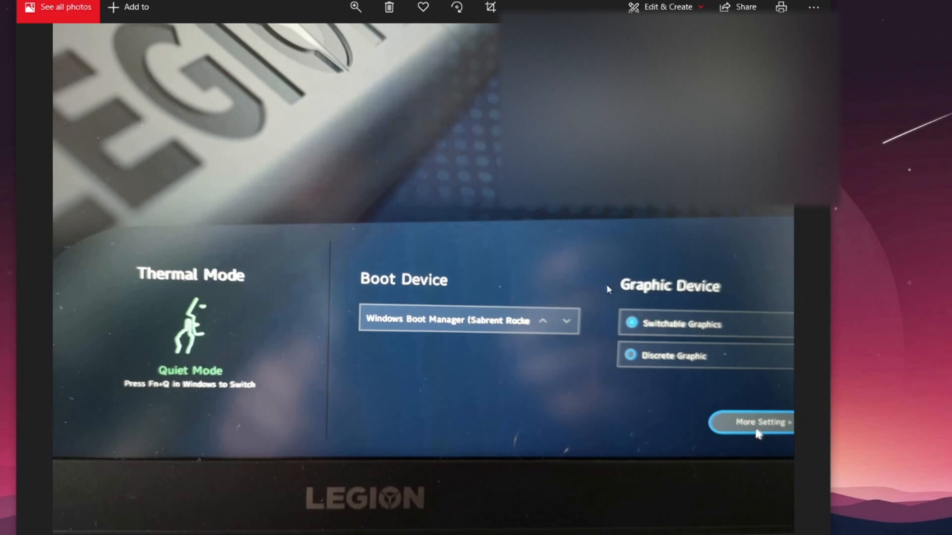
pyautogui.moveTo(735, 332)
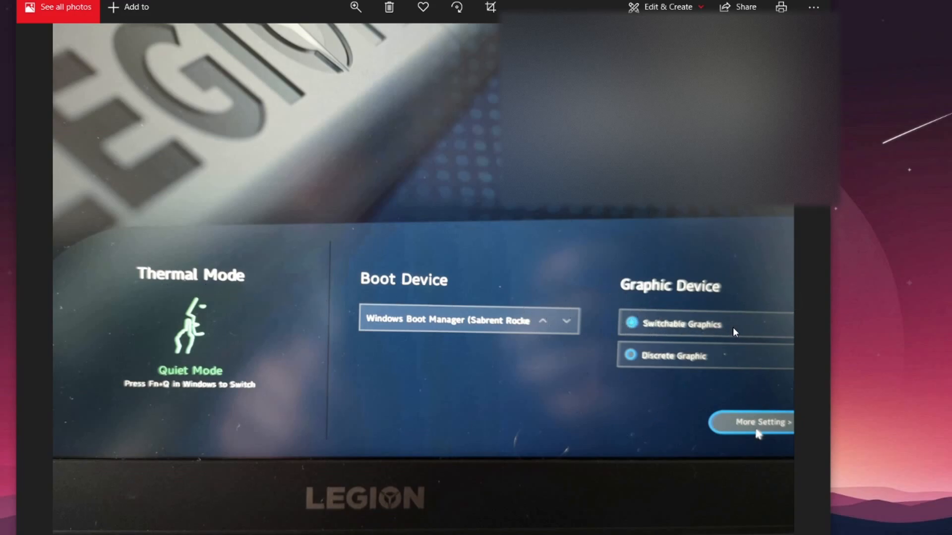
pyautogui.moveTo(645, 333)
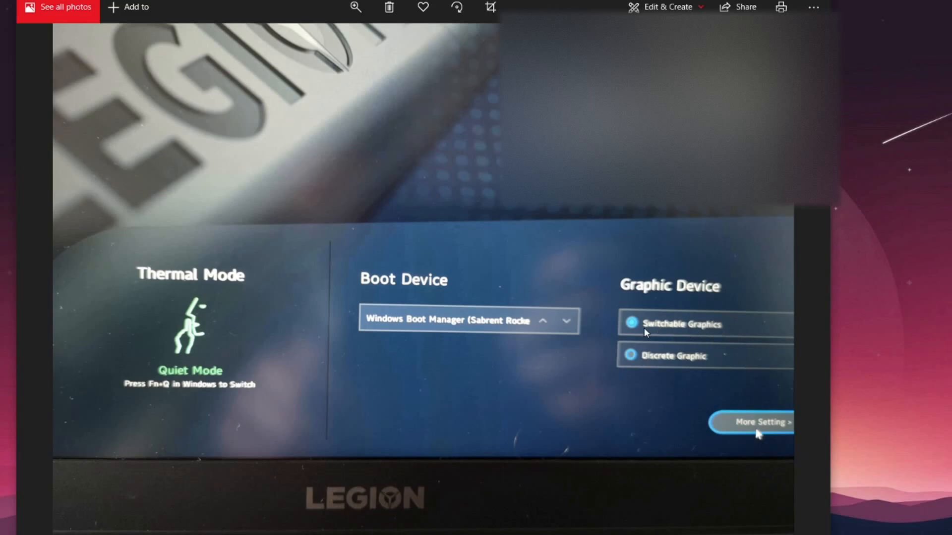
pyautogui.moveTo(745, 367)
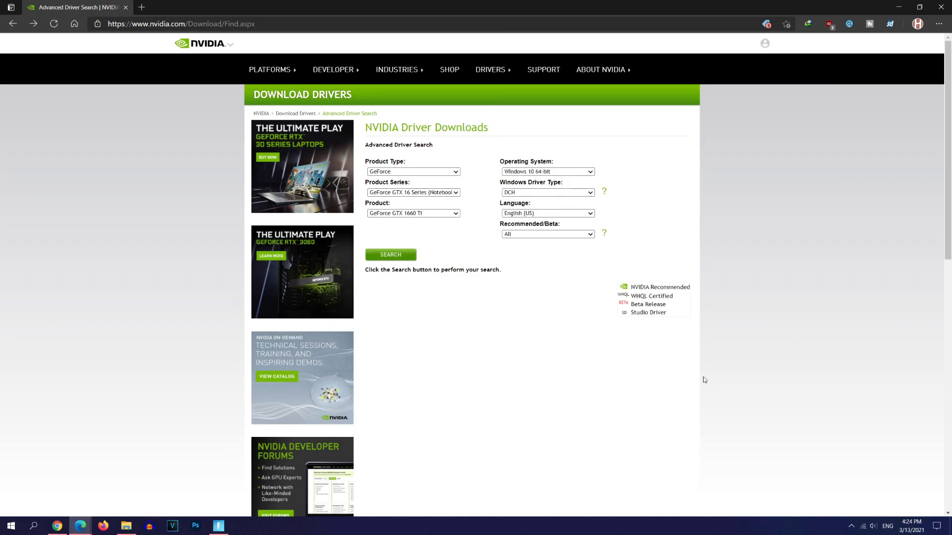
pyautogui.moveTo(699, 374)
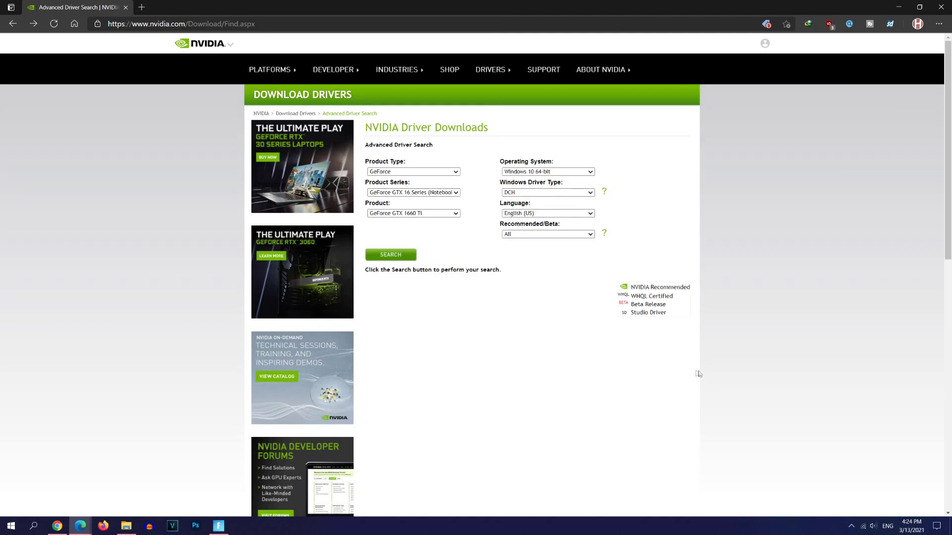
pyautogui.moveTo(682, 334)
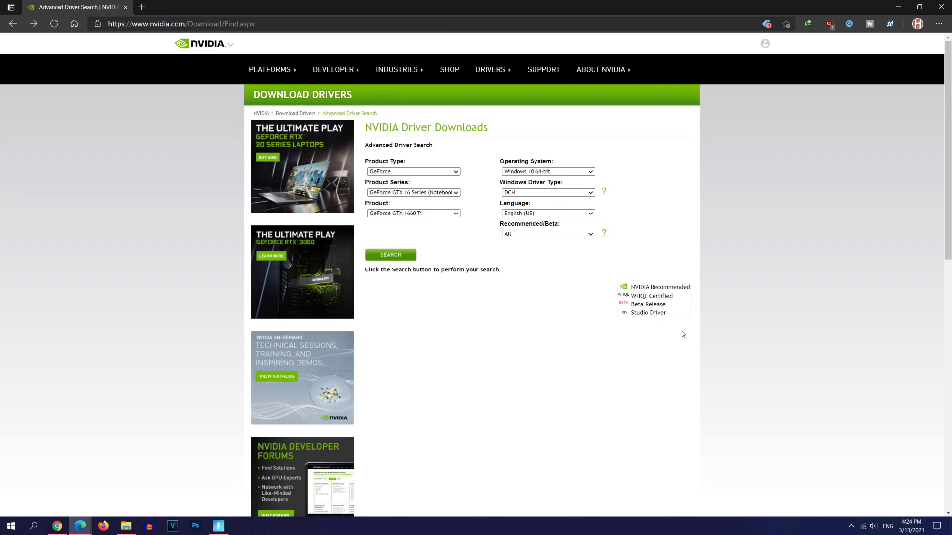
pyautogui.moveTo(661, 325)
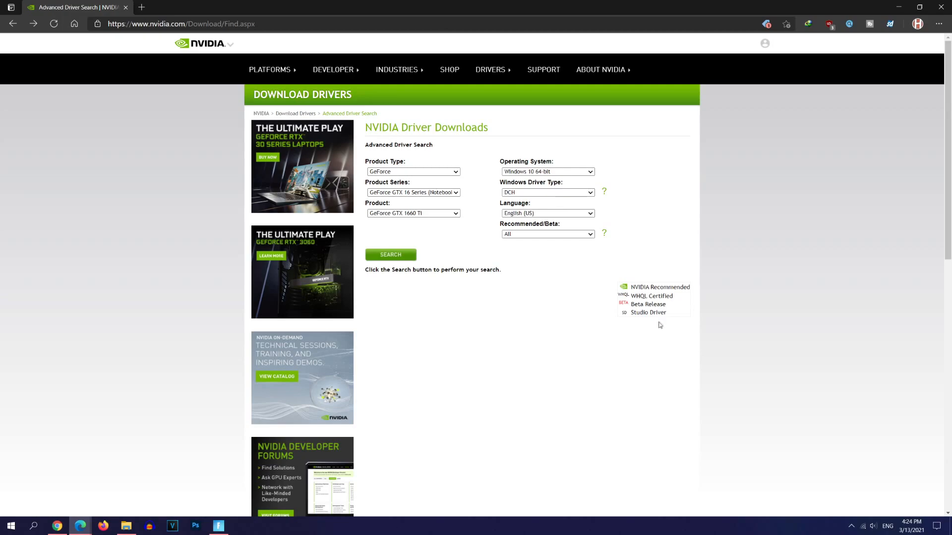
pyautogui.moveTo(546, 288)
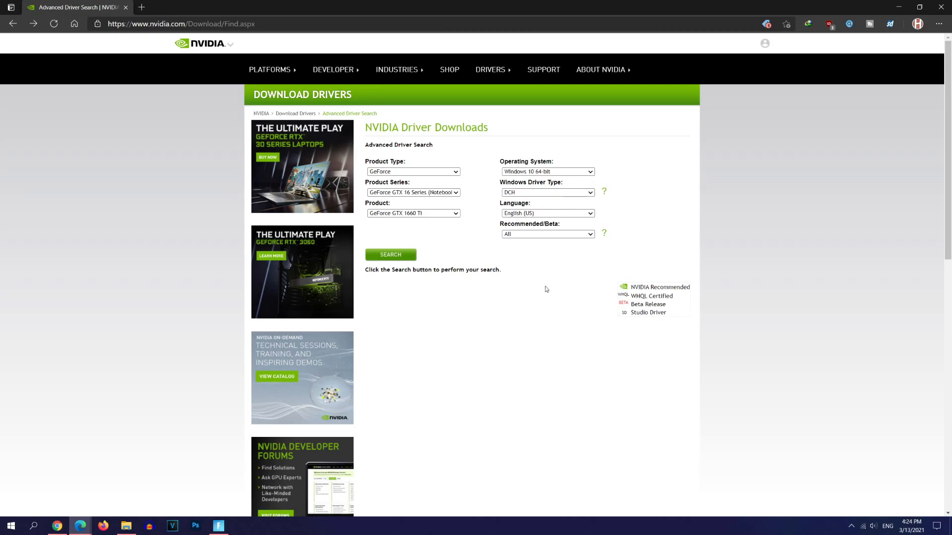
pyautogui.moveTo(453, 248)
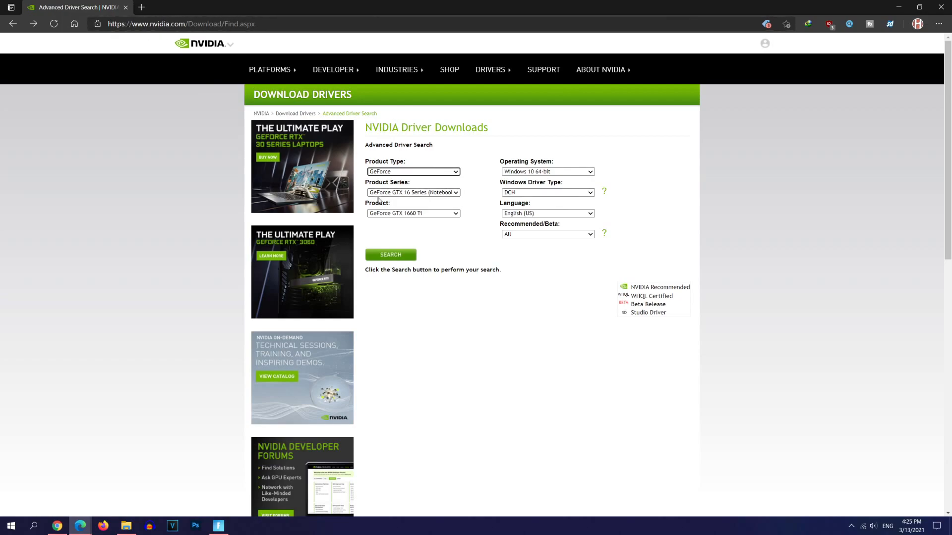
# - Keep GeForce GTX 16 Series (Notebooks) as the product series
pyautogui.click(412, 193)
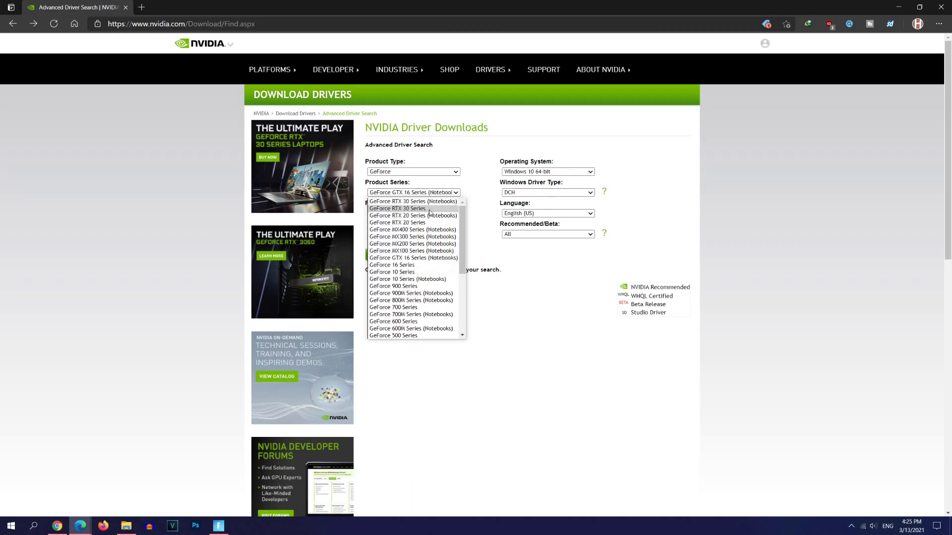
pyautogui.moveTo(434, 214)
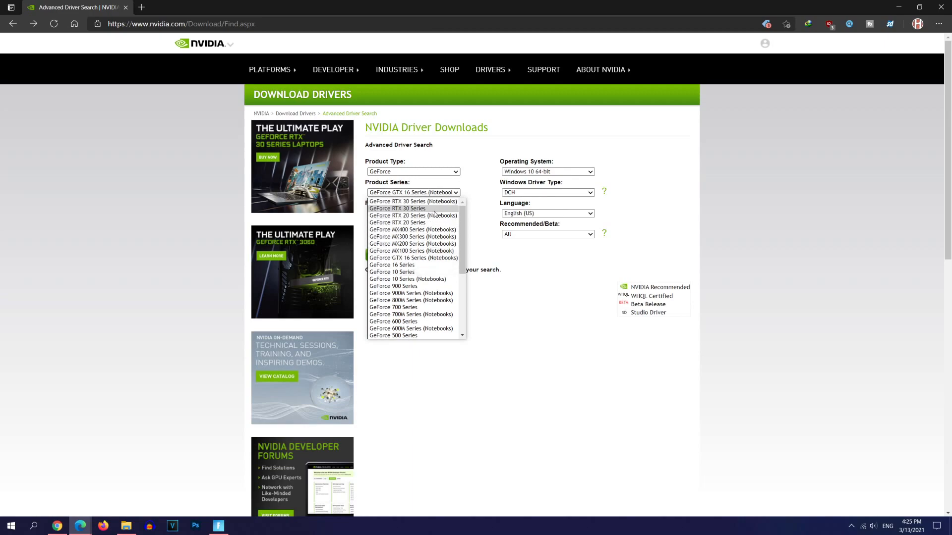
pyautogui.moveTo(413, 215)
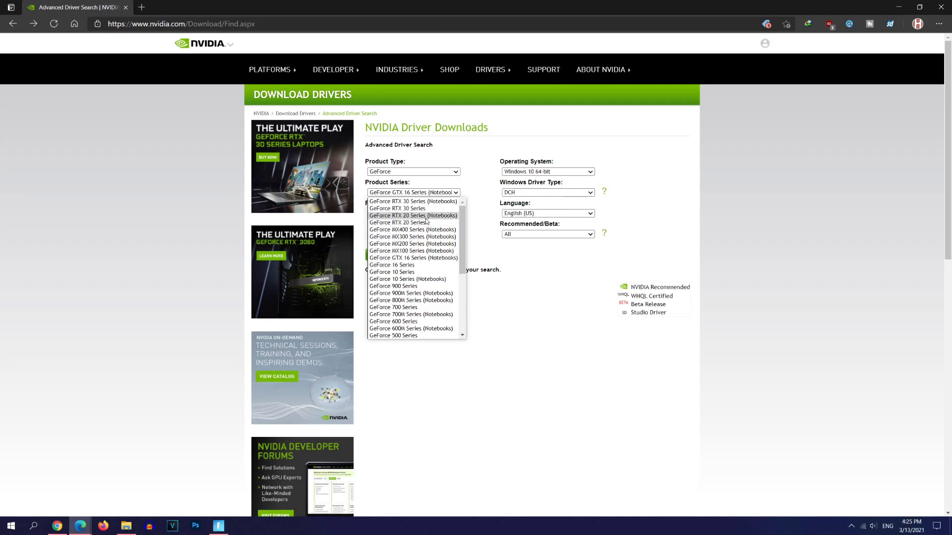
pyautogui.moveTo(396, 258)
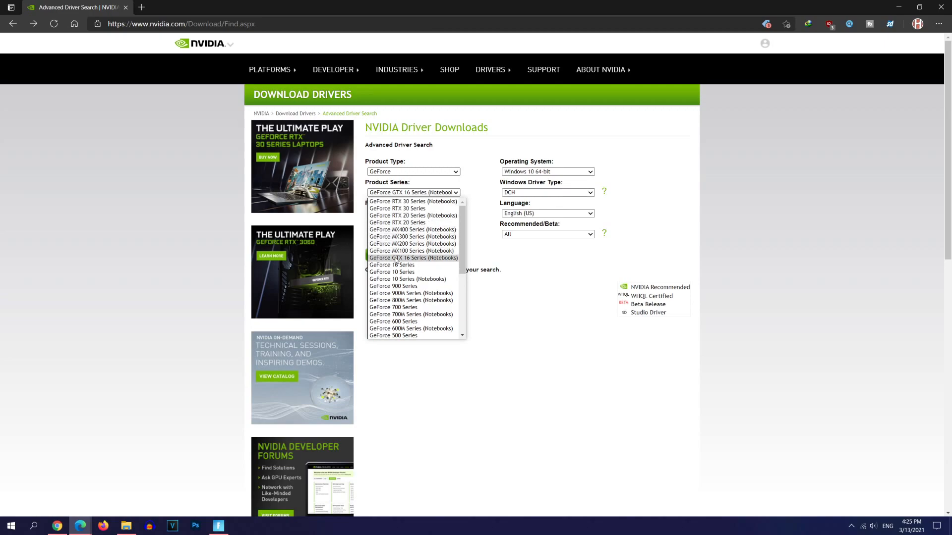
pyautogui.click(413, 258)
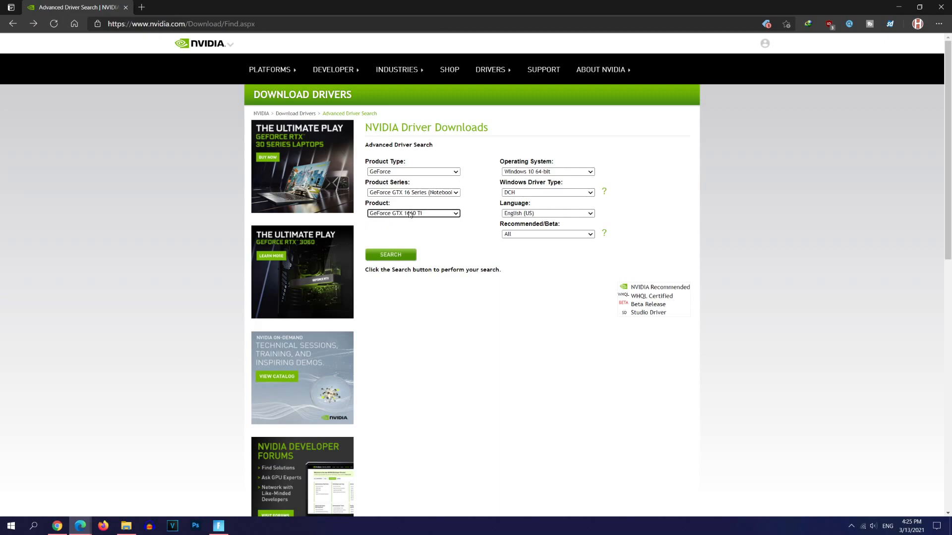
pyautogui.click(412, 192)
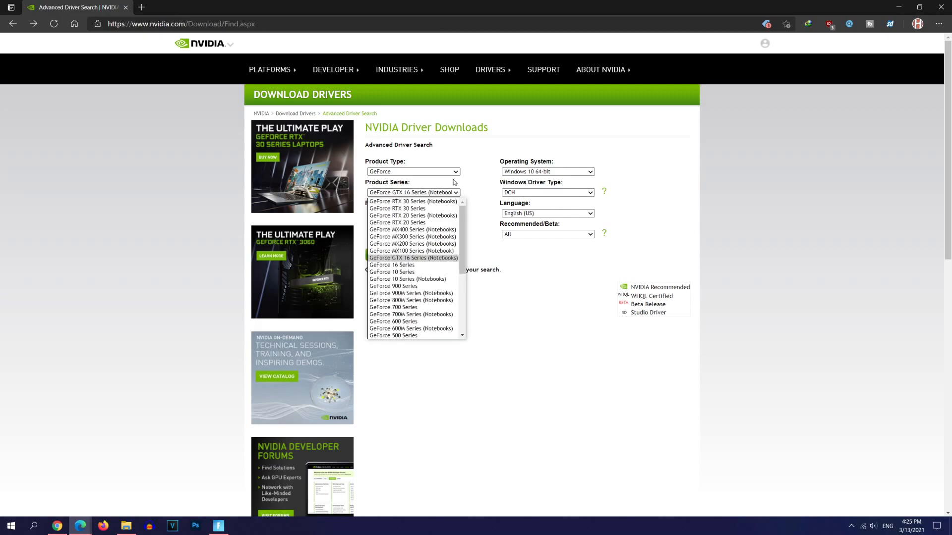
pyautogui.click(412, 258)
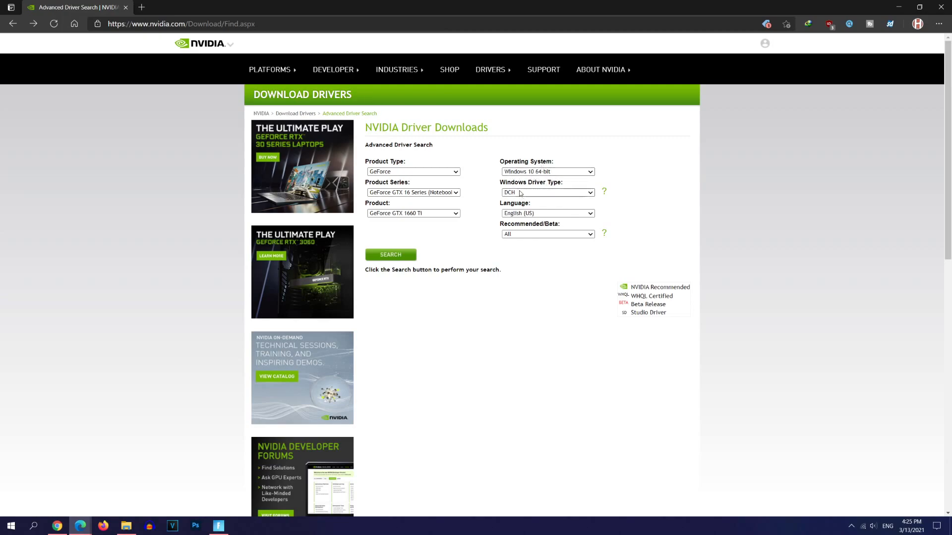
# - Search for Standard, Recommended/Certified drivers for the GTX 1660 Ti on Windows 10 64-bit
pyautogui.click(546, 191)
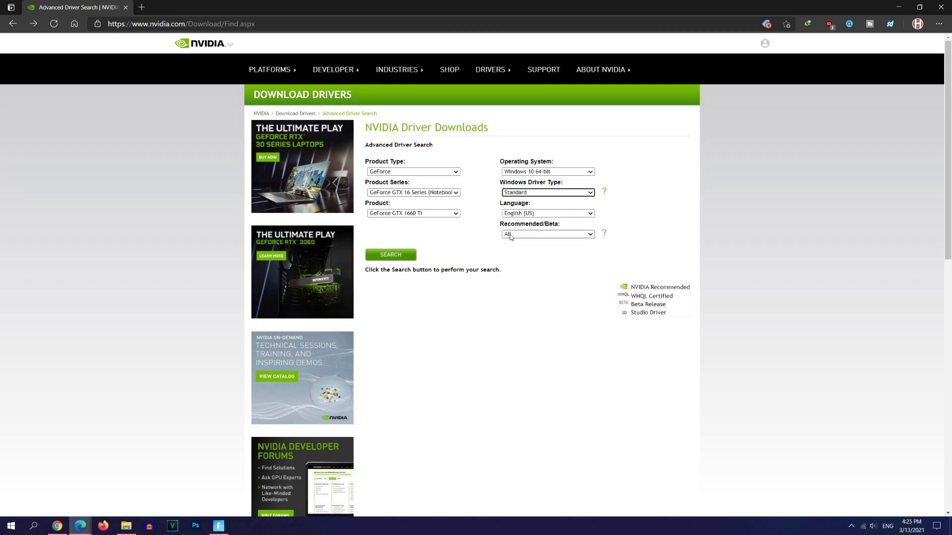
pyautogui.click(546, 192)
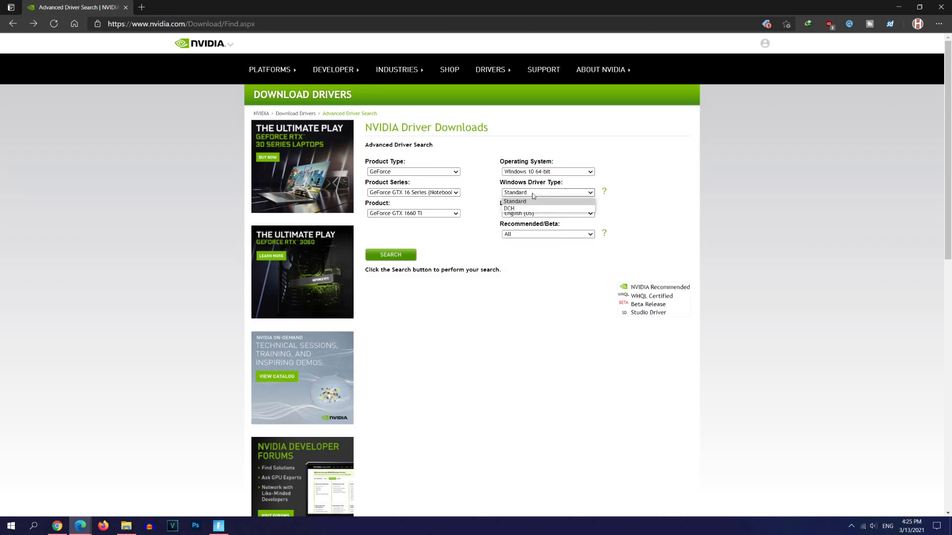
pyautogui.click(515, 201)
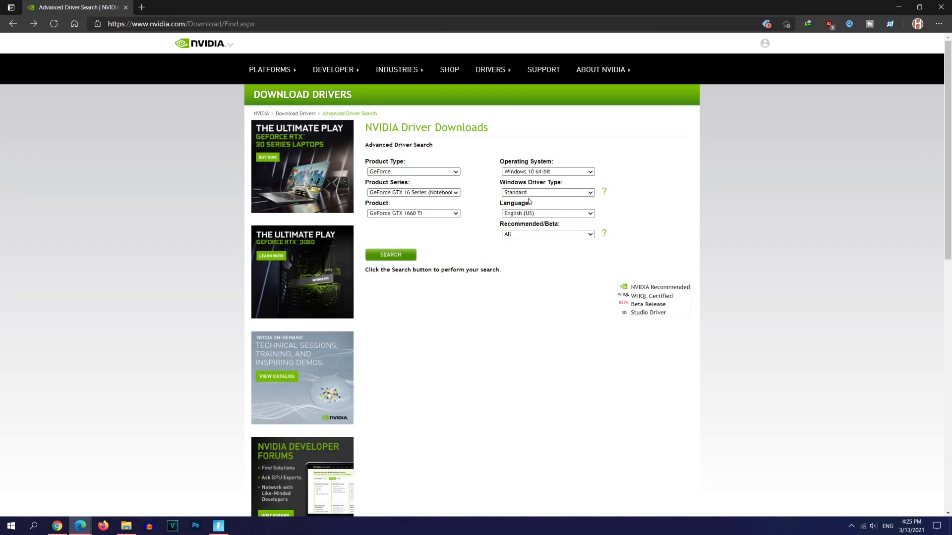
pyautogui.moveTo(518, 223)
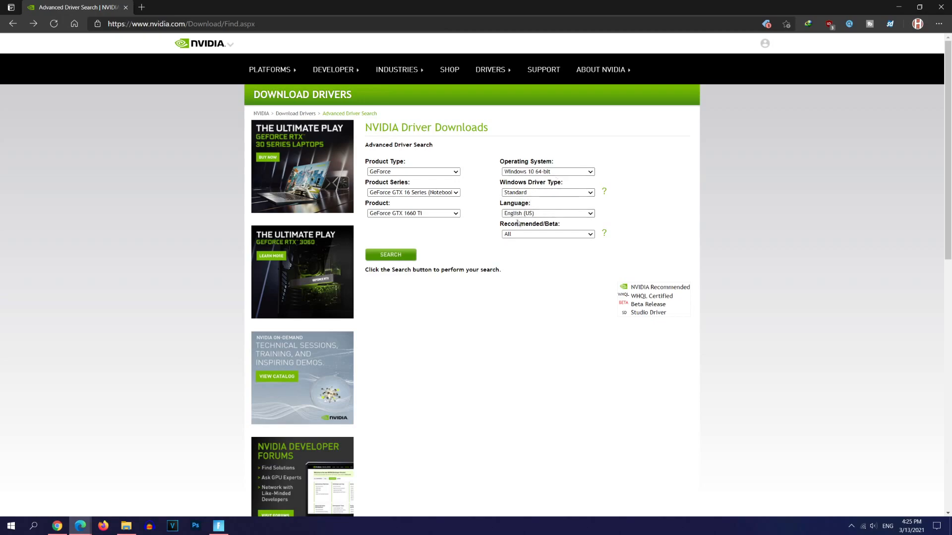
pyautogui.click(545, 234)
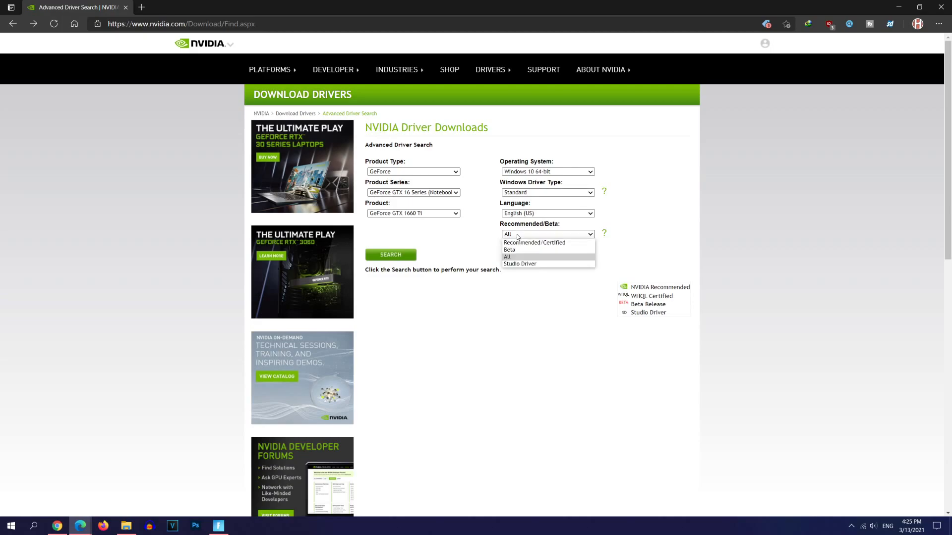
pyautogui.click(535, 242)
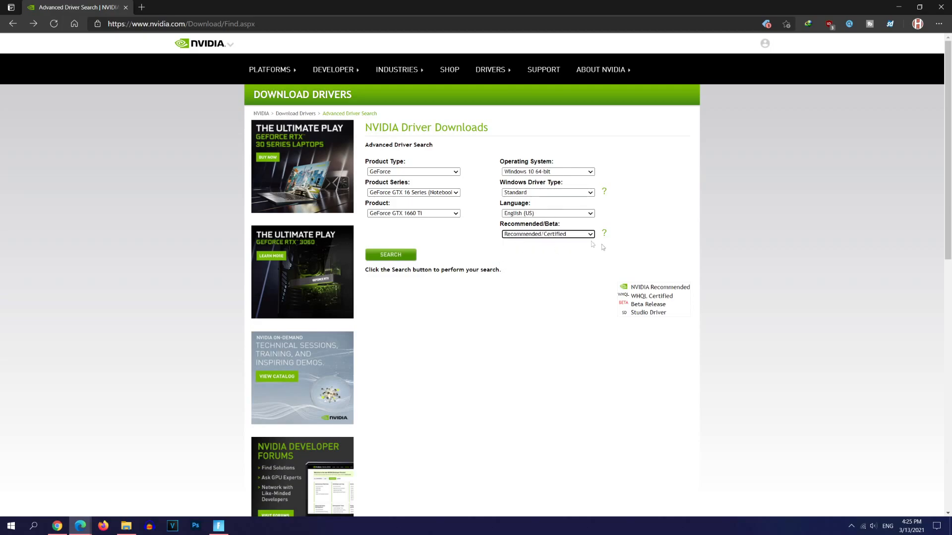
pyautogui.click(390, 255)
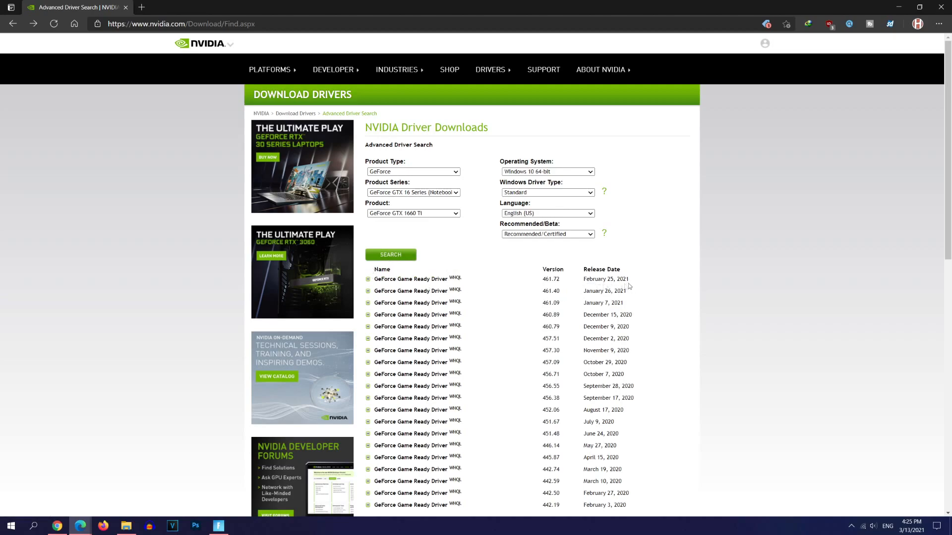
pyautogui.moveTo(578, 285)
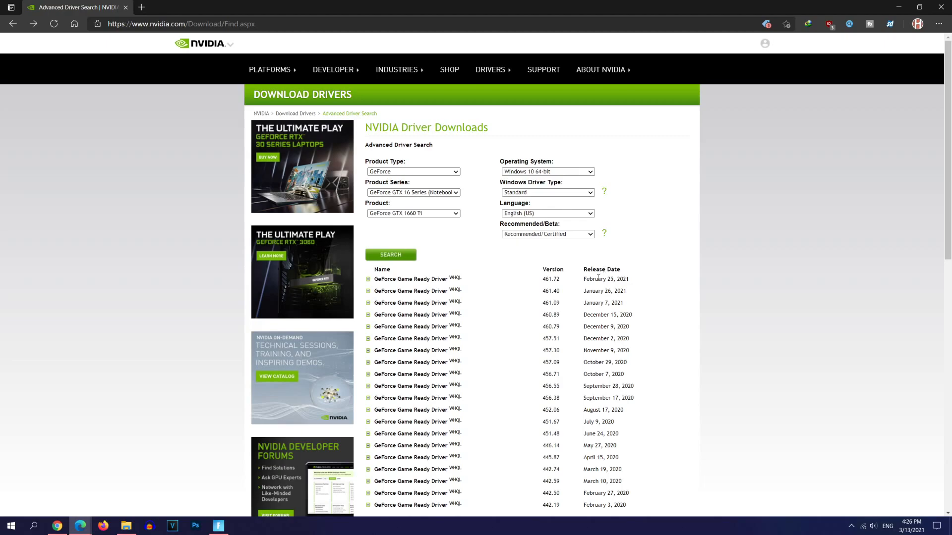
# - Download the Game Ready Driver 461.72, accepting IDM's resume of the existing download
pyautogui.click(411, 279)
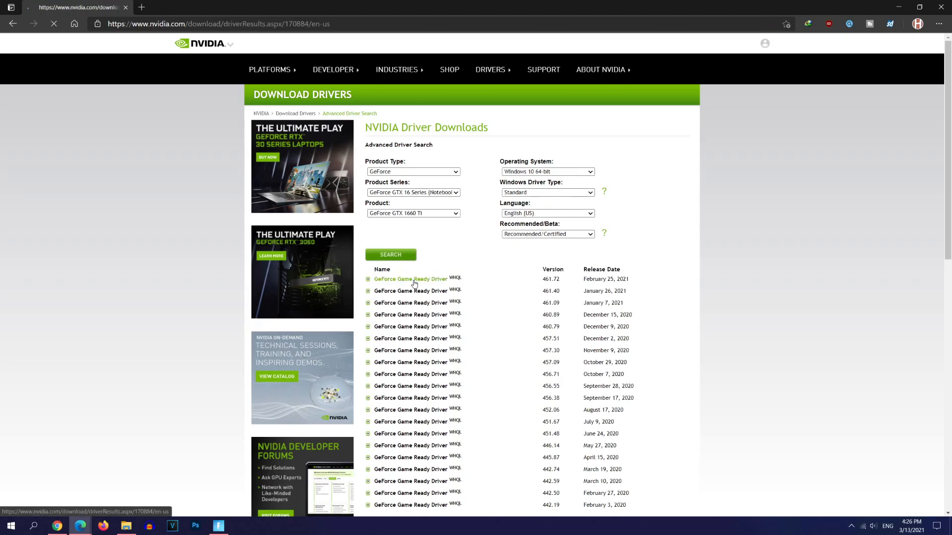
pyautogui.click(410, 279)
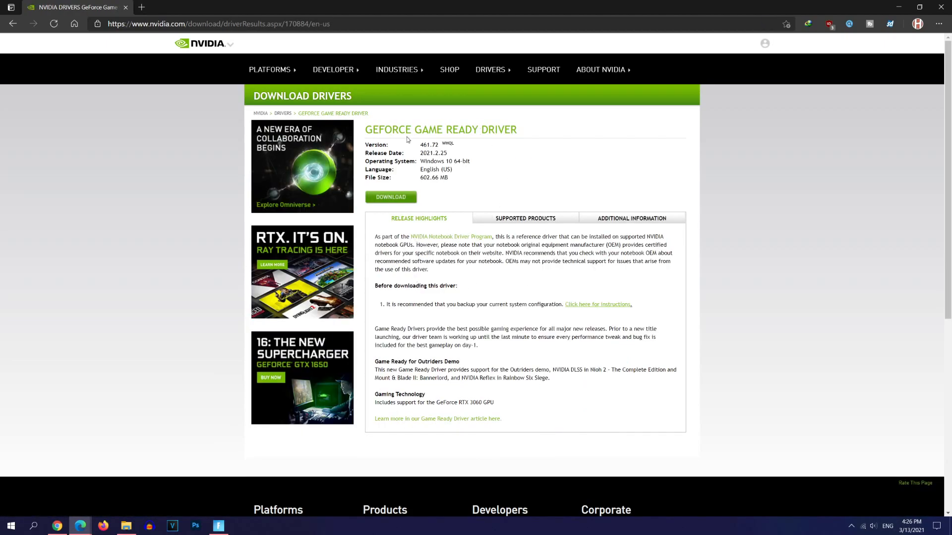
pyautogui.moveTo(477, 128)
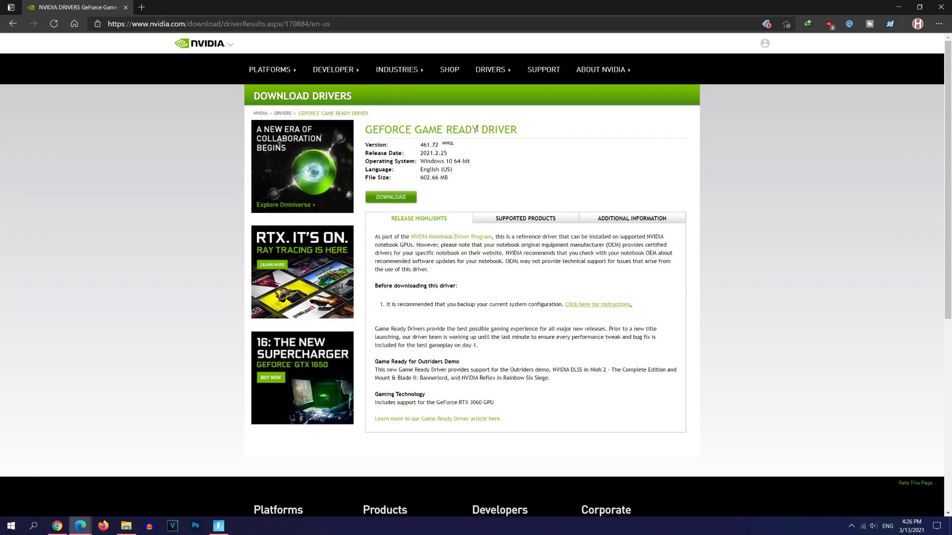
pyautogui.click(391, 196)
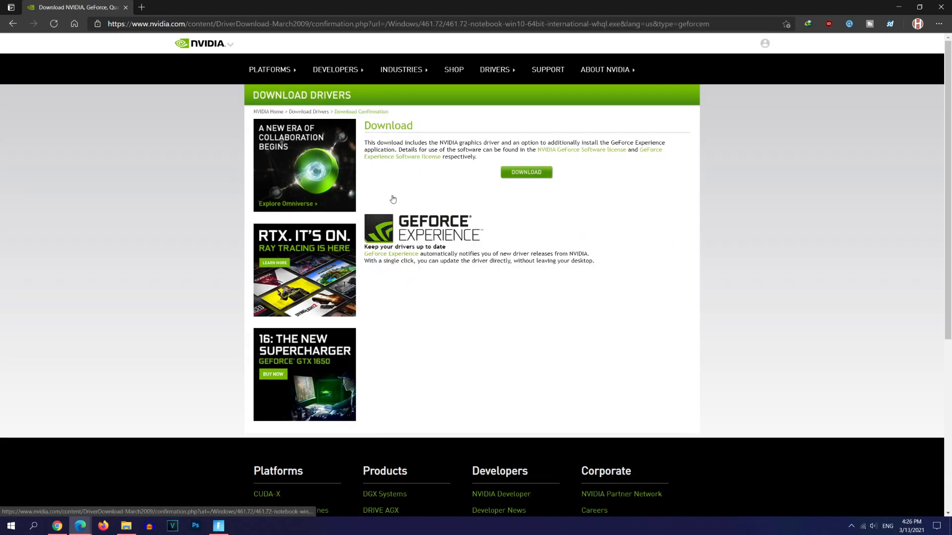
pyautogui.click(525, 172)
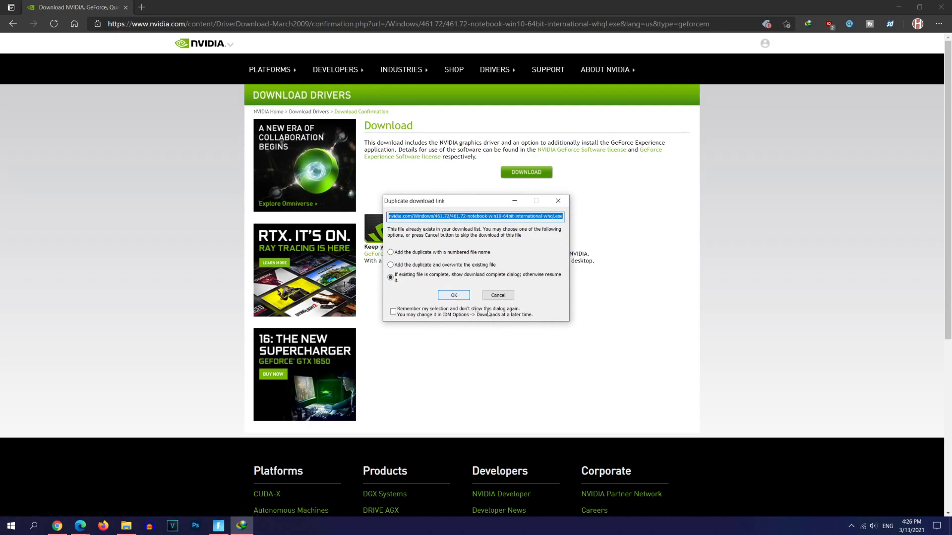
pyautogui.click(453, 294)
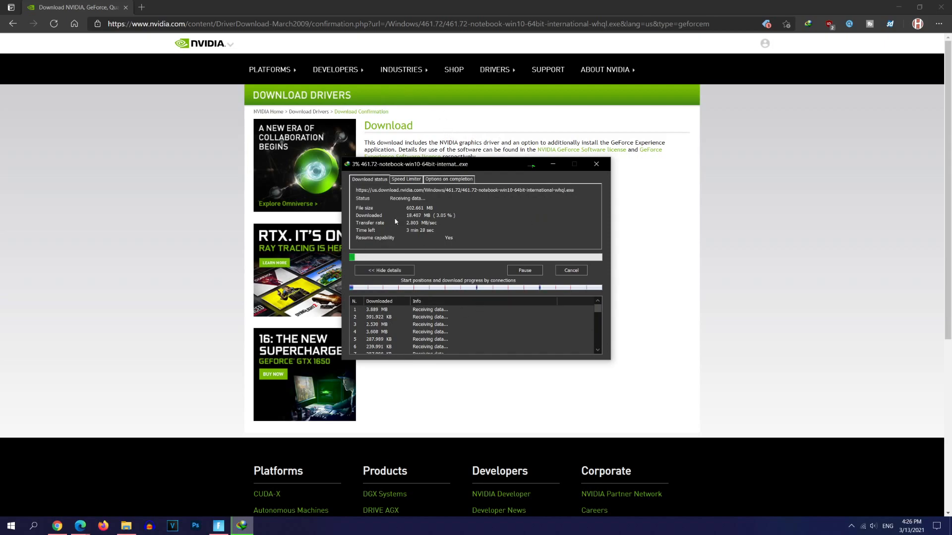
pyautogui.moveTo(571, 270)
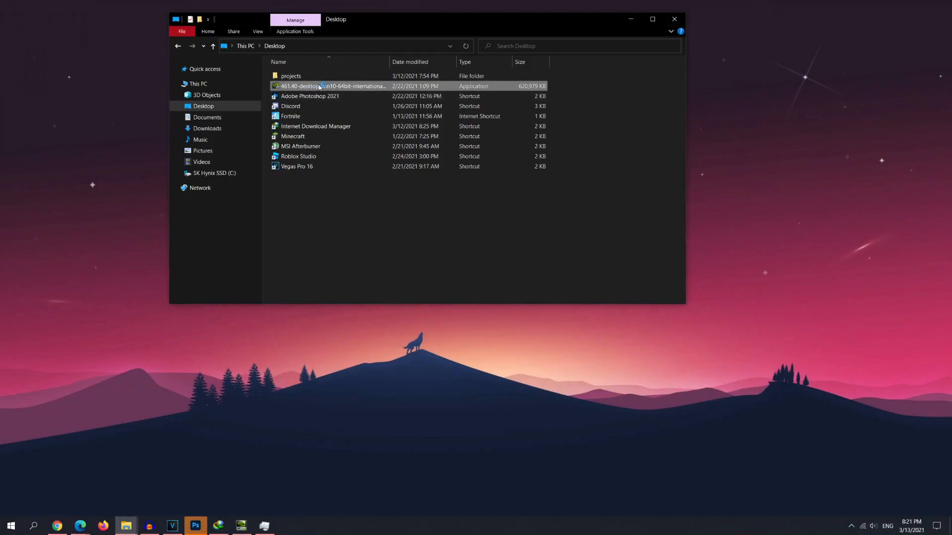
# - Launch the 461.40 driver installer and accept its license agreement
pyautogui.doubleClick(332, 85)
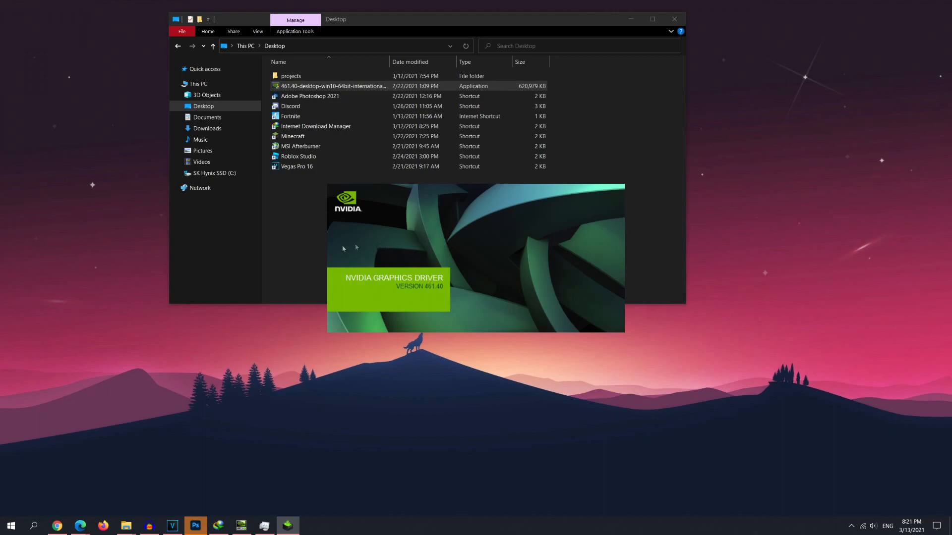
pyautogui.moveTo(629, 13)
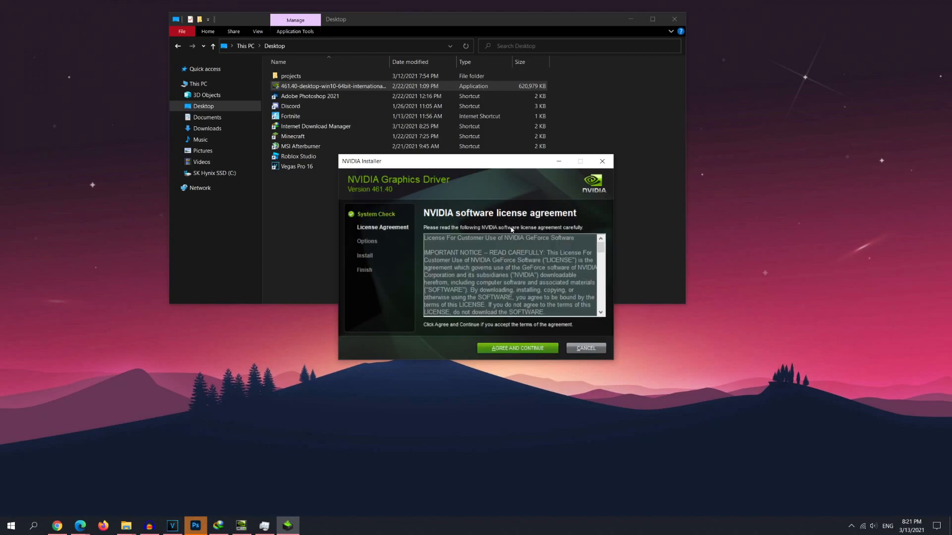
pyautogui.moveTo(512, 229)
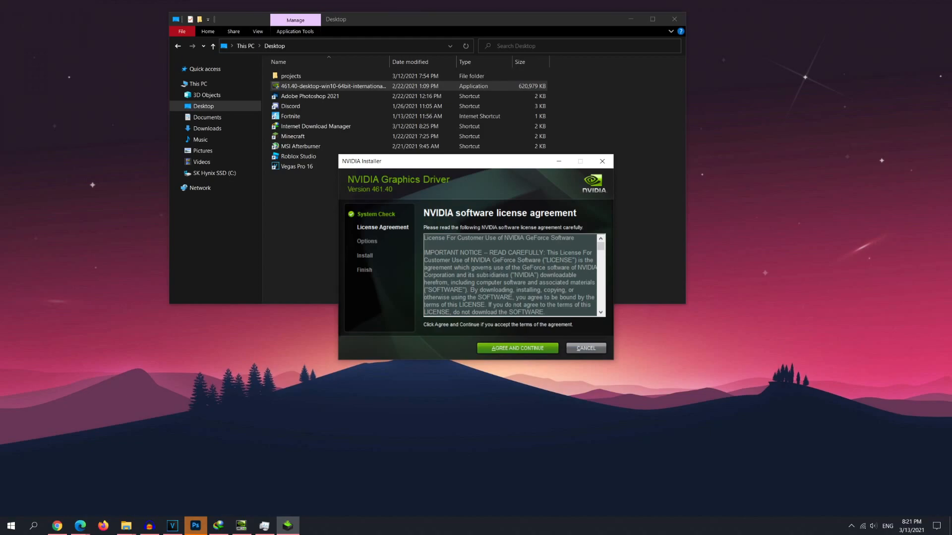
pyautogui.moveTo(502, 336)
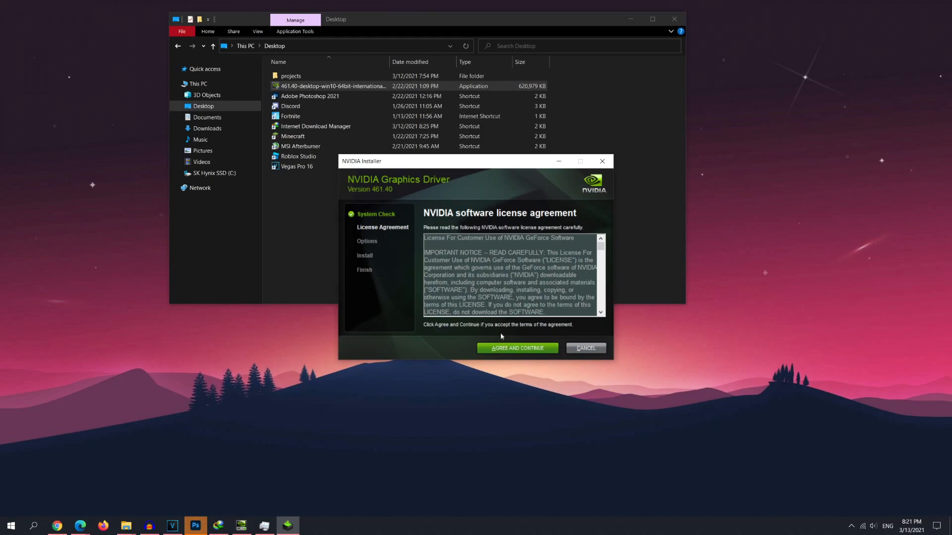
pyautogui.click(517, 348)
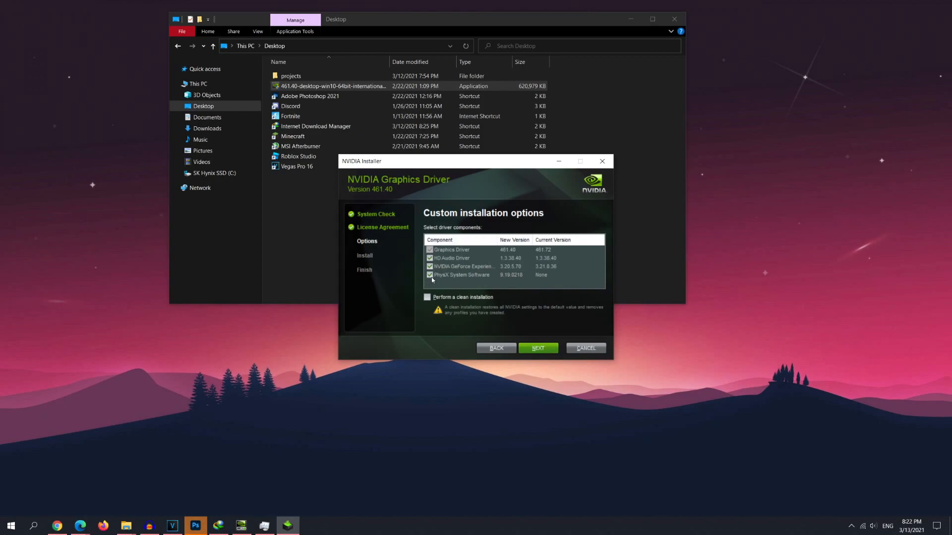
# - Exclude PhysX System Software and enable 'Perform a clean installation'
pyautogui.click(461, 275)
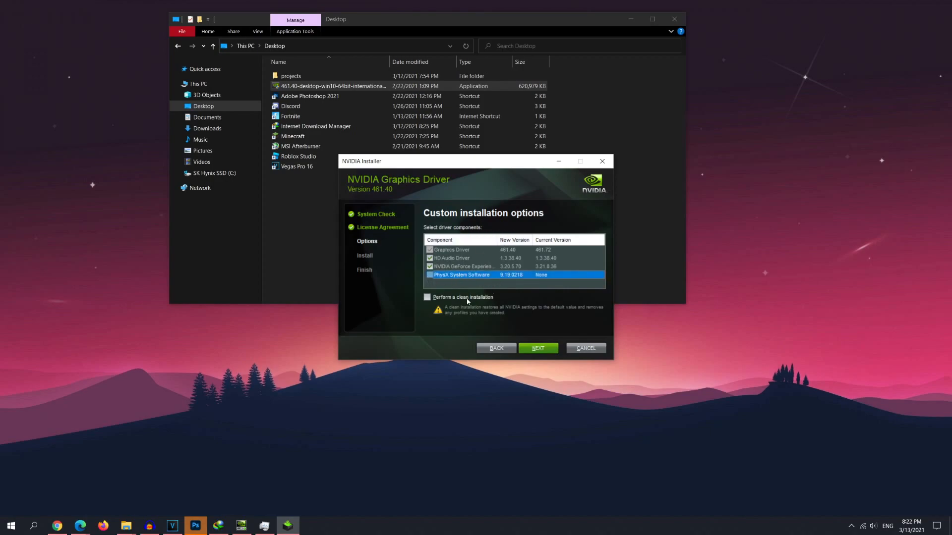
pyautogui.click(427, 297)
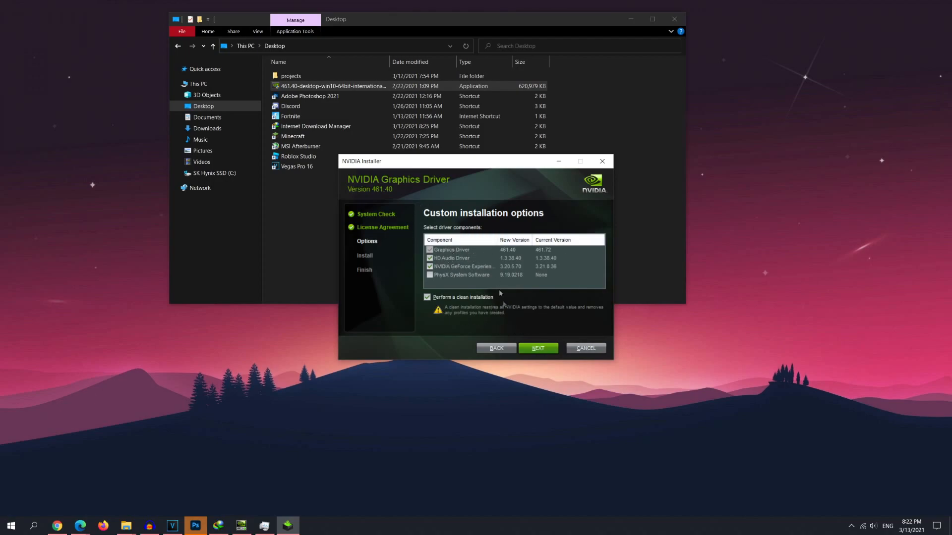
pyautogui.moveTo(537, 348)
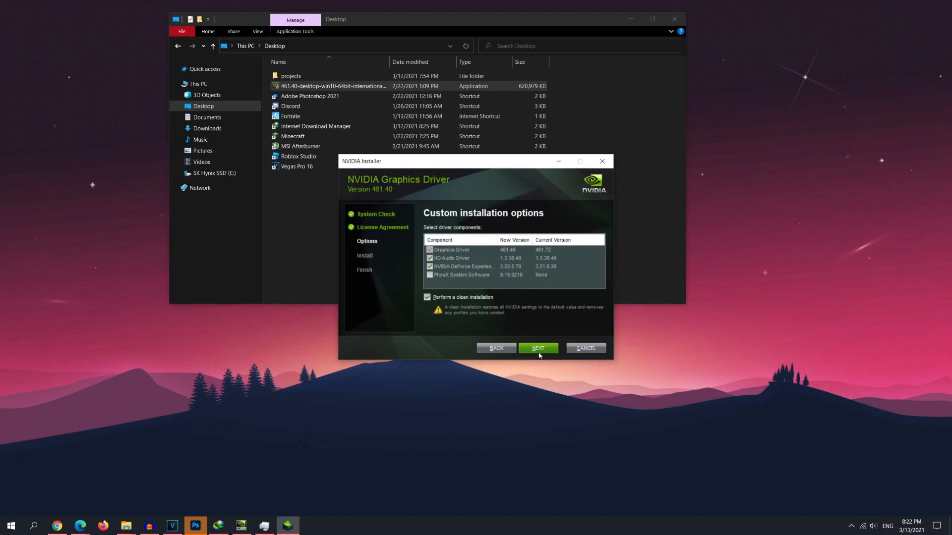
pyautogui.moveTo(453, 329)
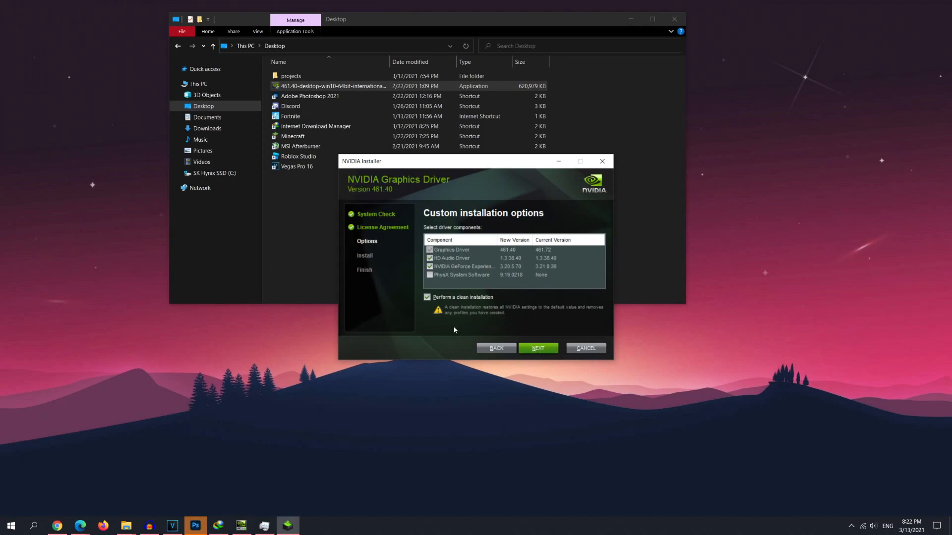
pyautogui.moveTo(449, 326)
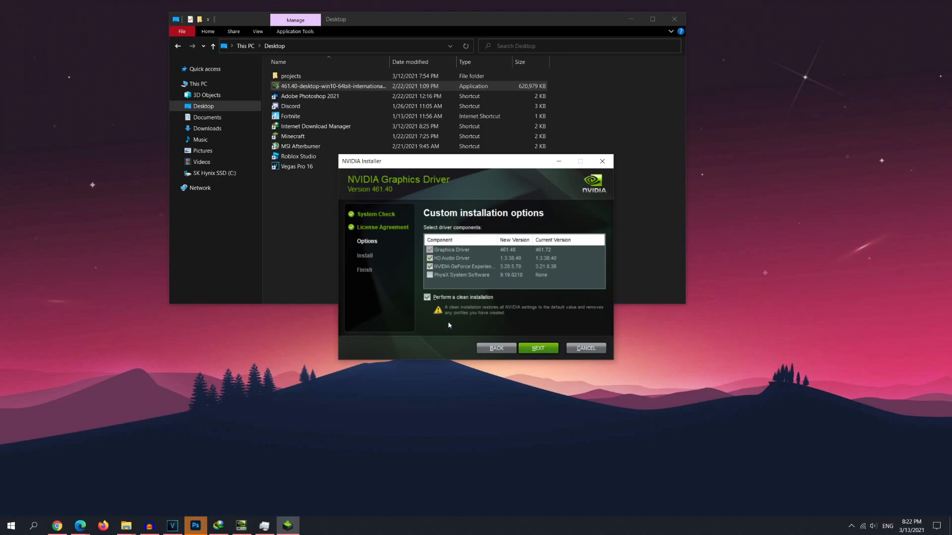
pyautogui.moveTo(475, 302)
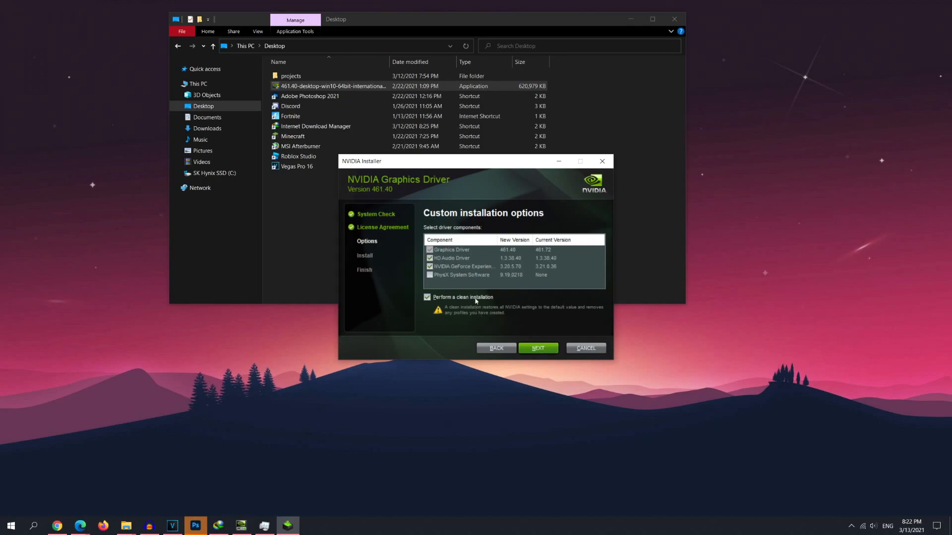
pyautogui.moveTo(434, 320)
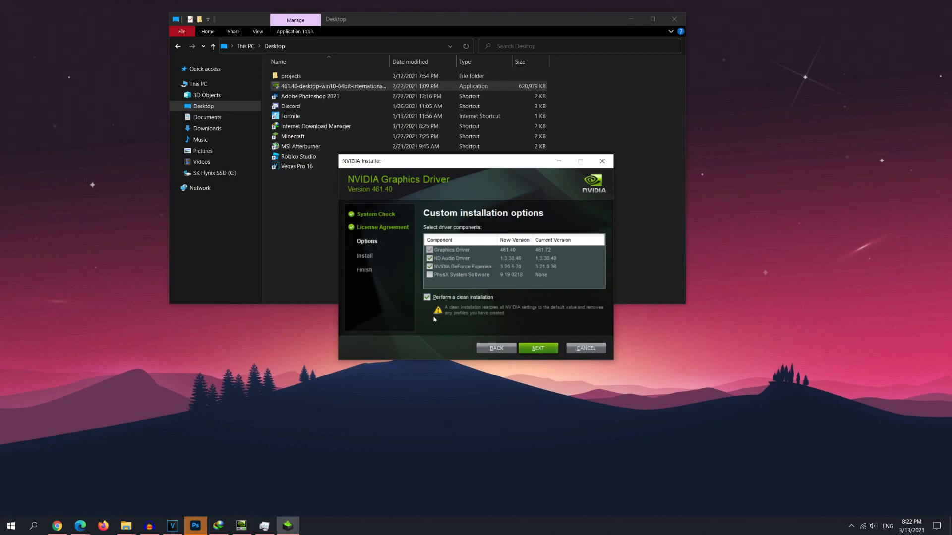
pyautogui.moveTo(423, 318)
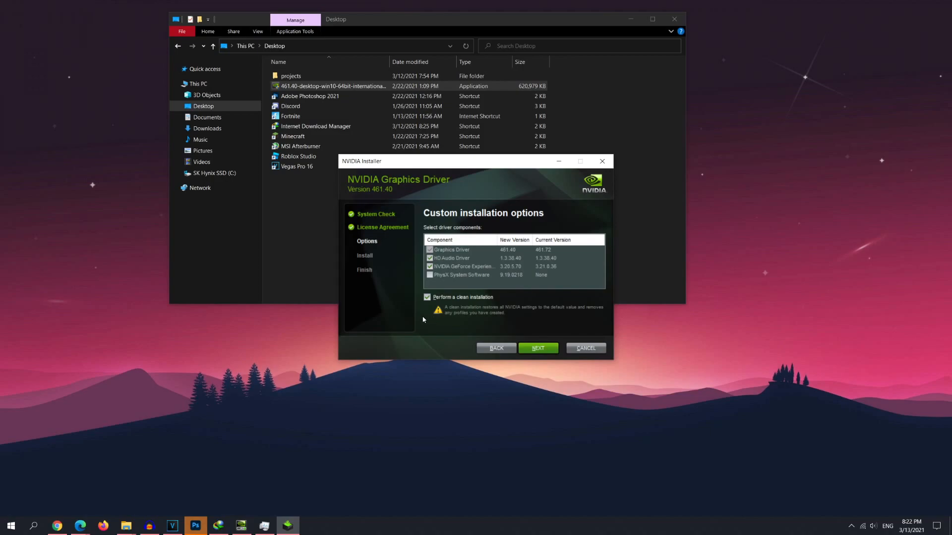
pyautogui.moveTo(507, 306)
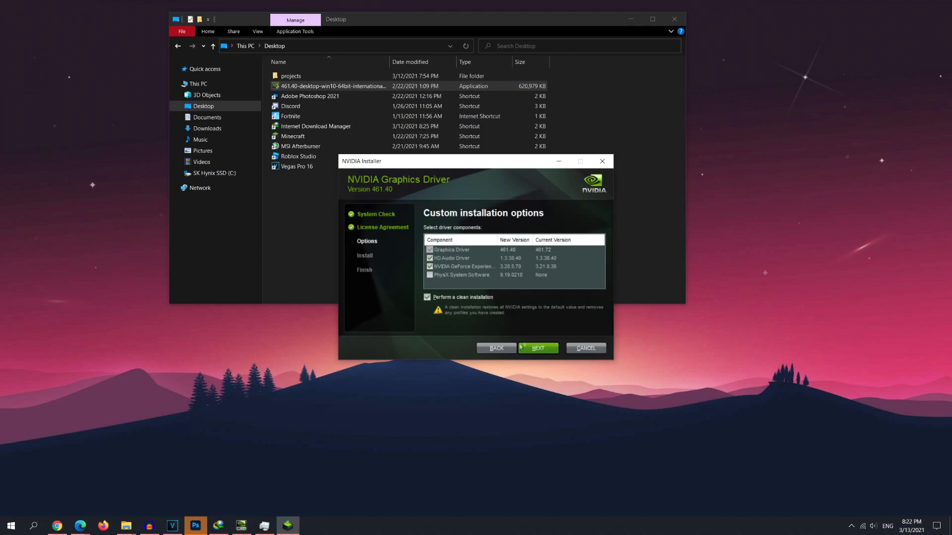
pyautogui.moveTo(492, 287)
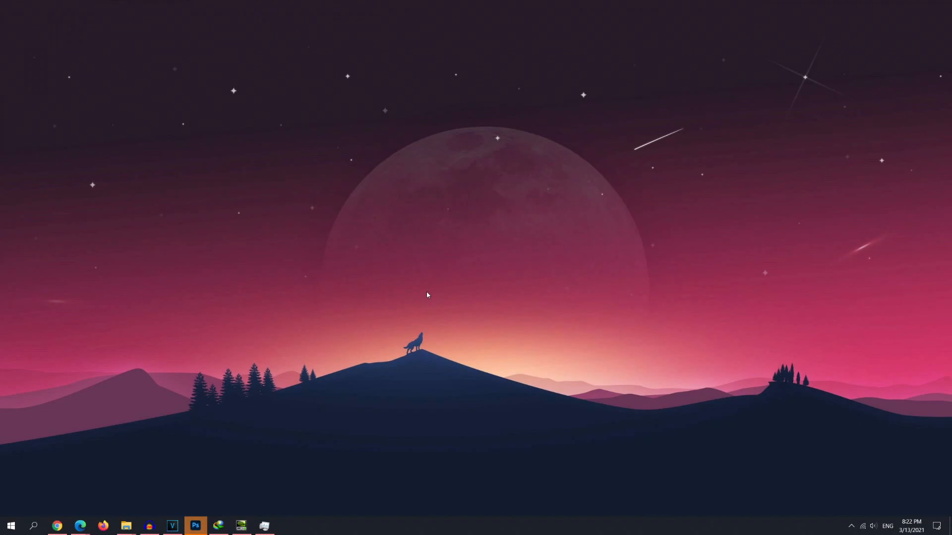
pyautogui.moveTo(389, 328)
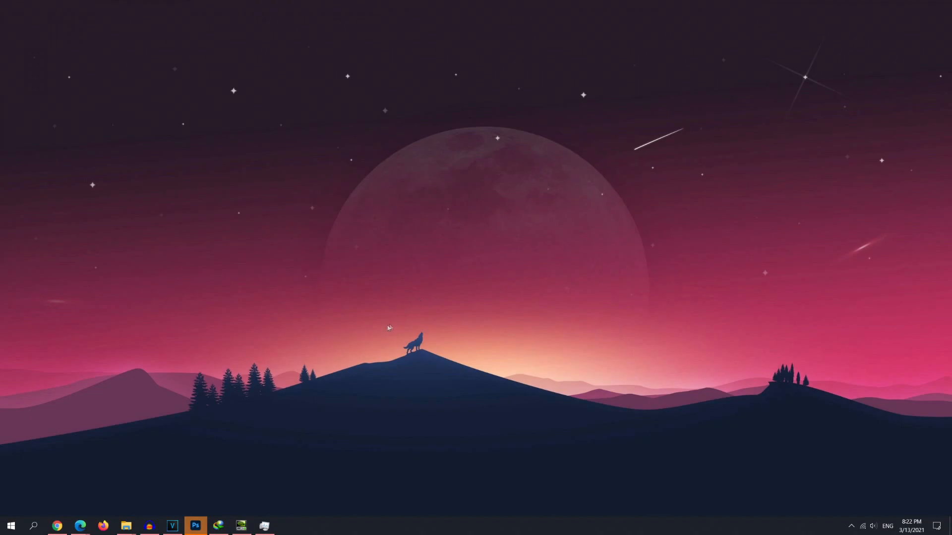
pyautogui.moveTo(385, 351)
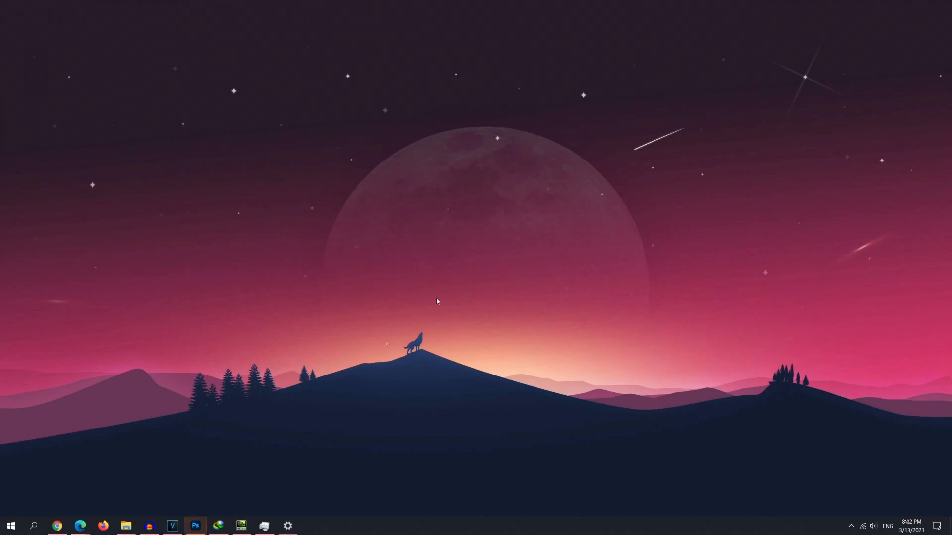
pyautogui.moveTo(411, 305)
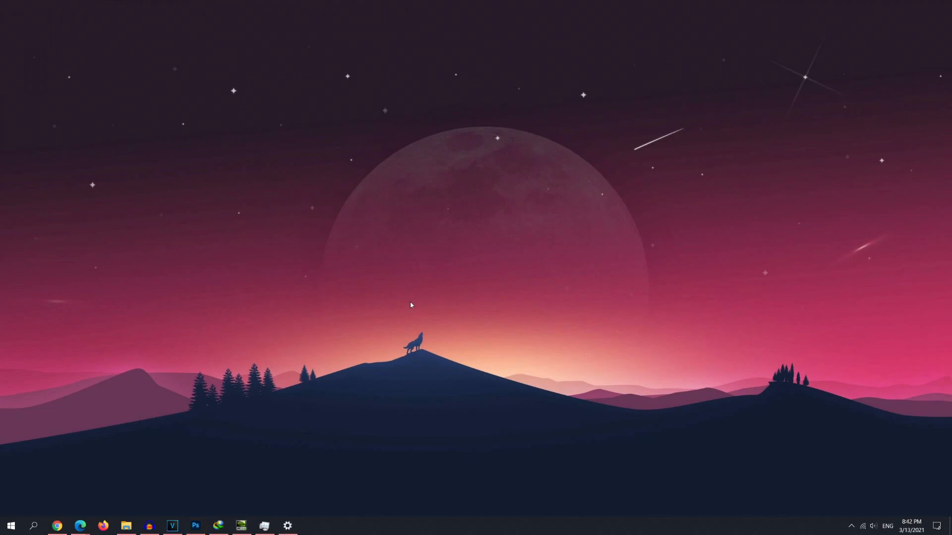
pyautogui.moveTo(406, 304)
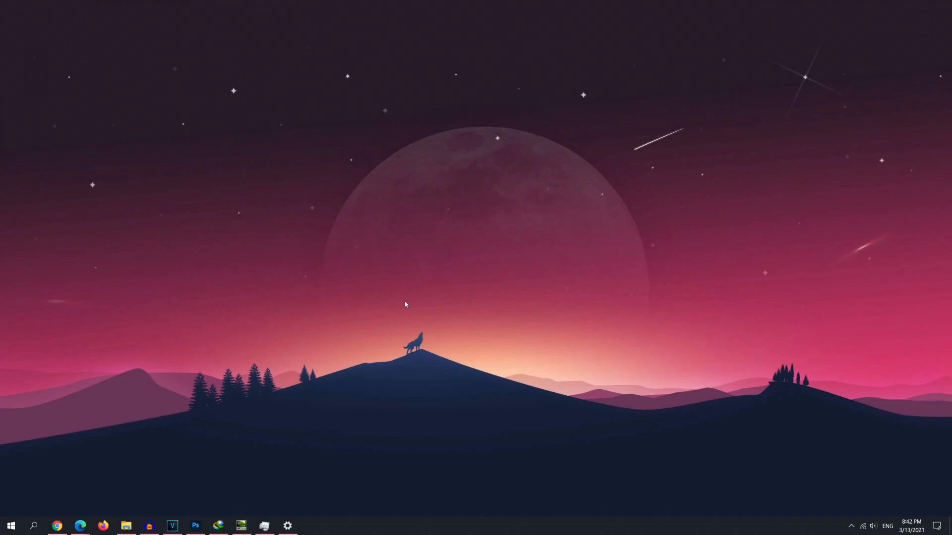
pyautogui.moveTo(234, 372)
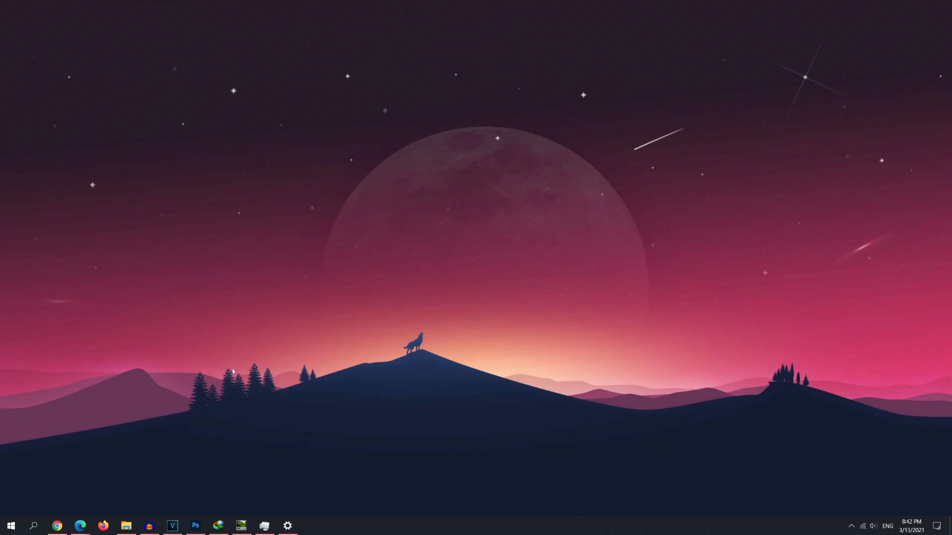
pyautogui.moveTo(232, 384)
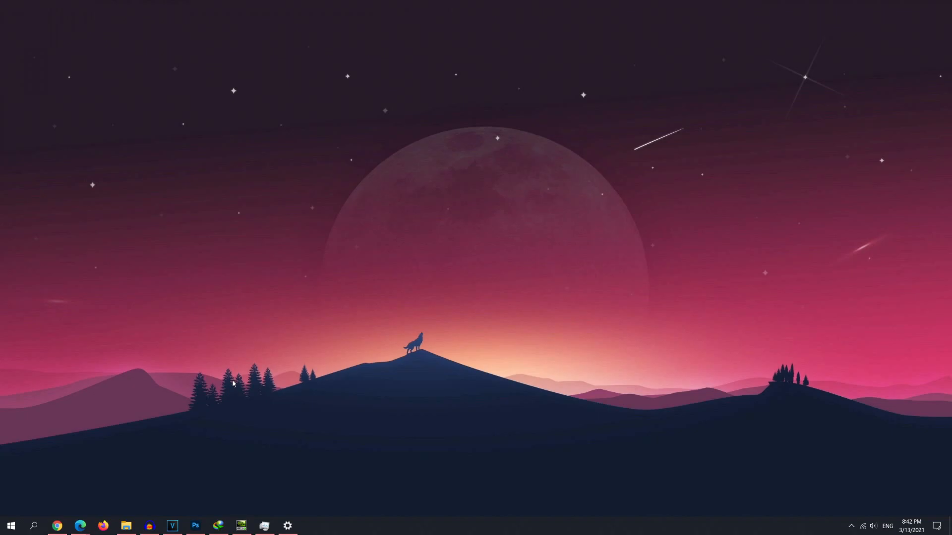
pyautogui.moveTo(306, 352)
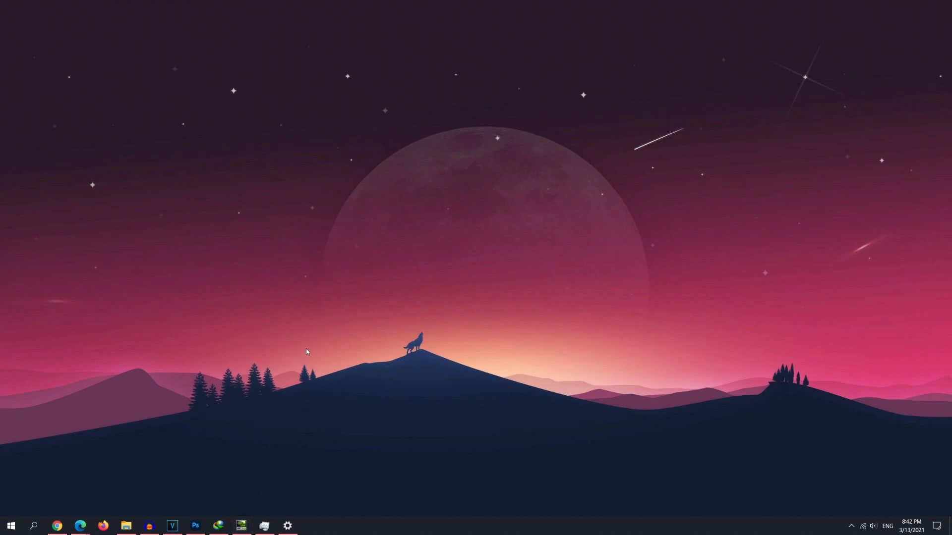
pyautogui.moveTo(293, 272)
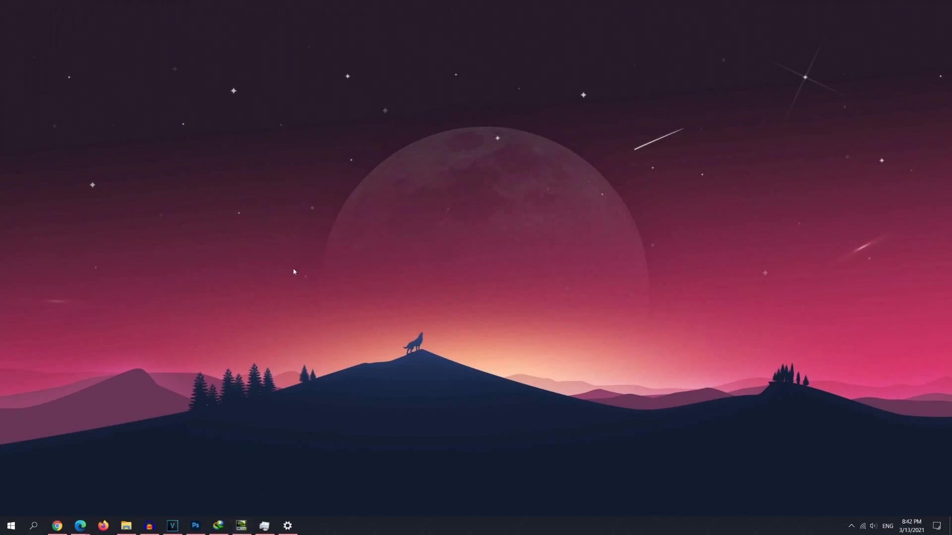
pyautogui.moveTo(289, 300)
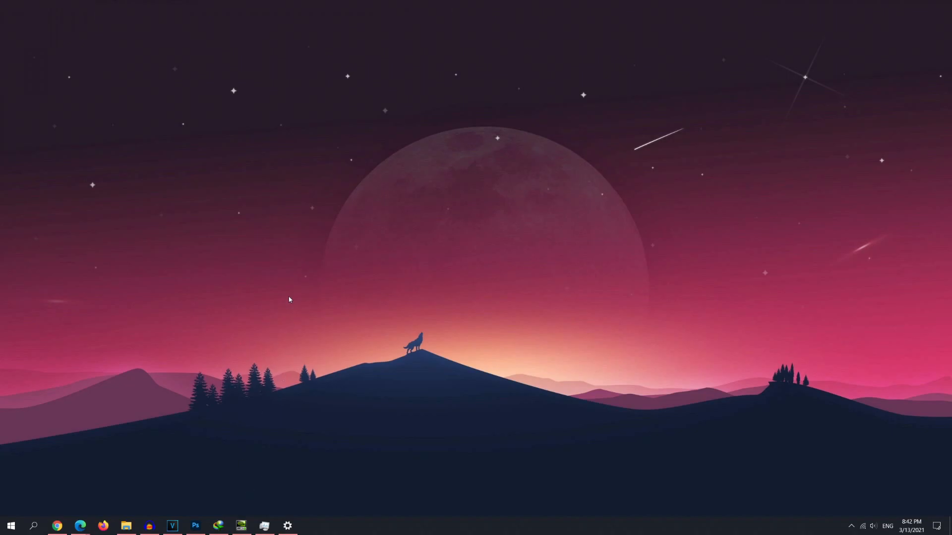
# - Launch NVIDIA Control Panel from the desktop and choose 'Use the advanced 3D image settings'
pyautogui.rightClick(289, 299)
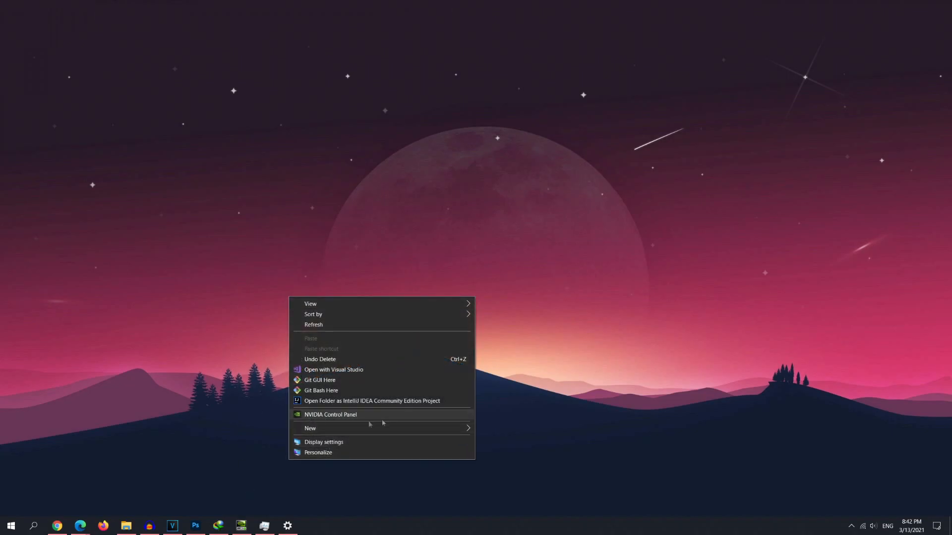
pyautogui.click(329, 415)
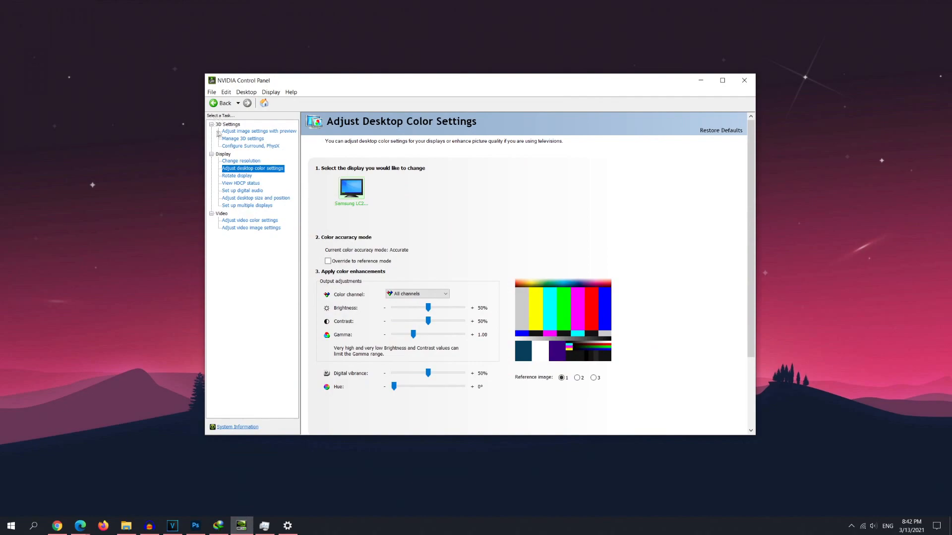
pyautogui.click(258, 131)
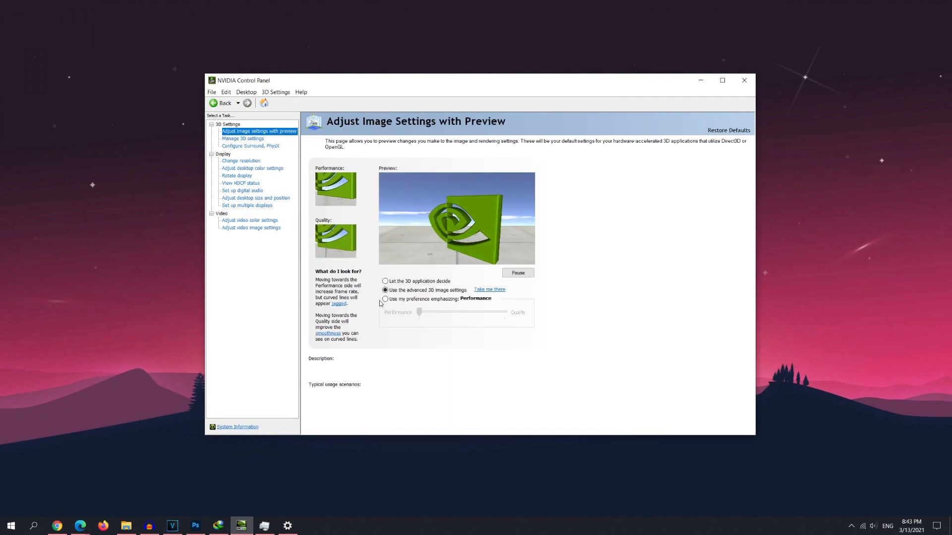
pyautogui.click(385, 289)
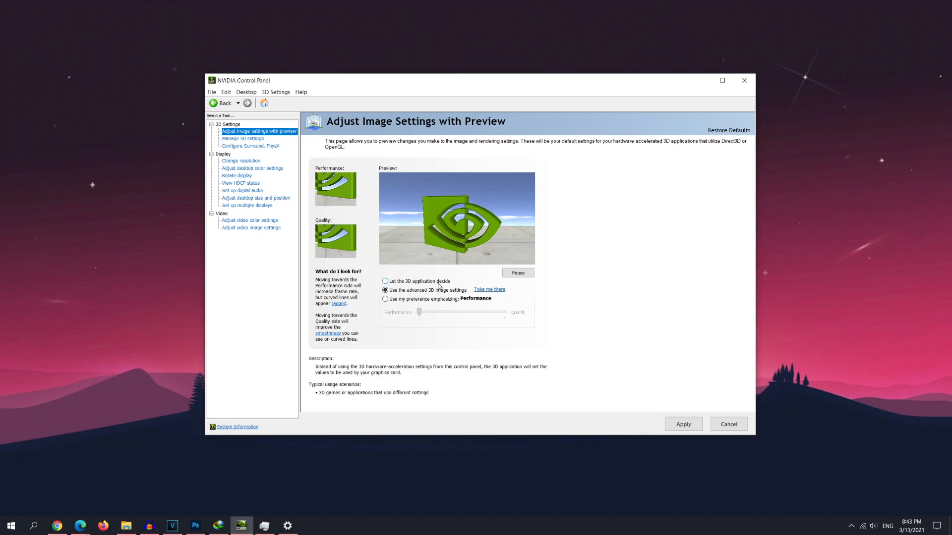
pyautogui.moveTo(514, 362)
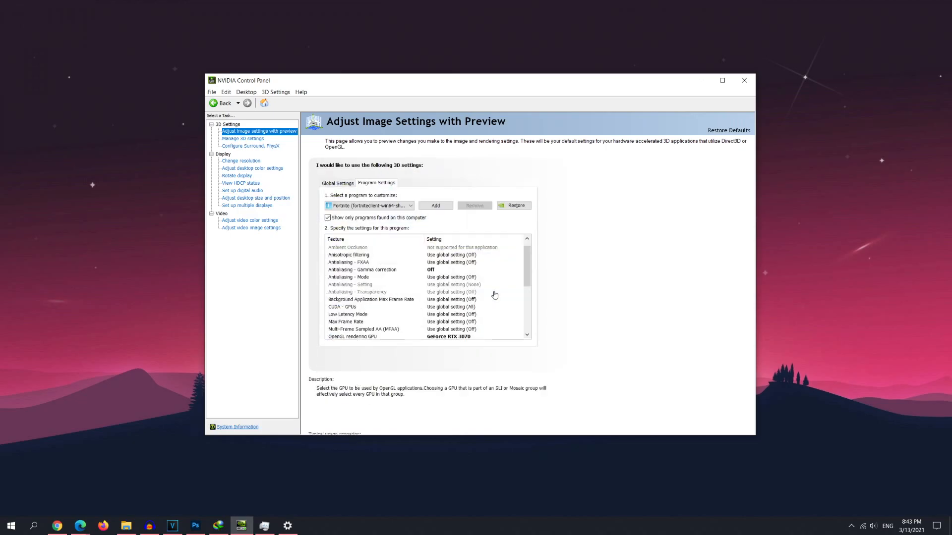
# - Show the Global Settings list on the Manage 3D Settings page
pyautogui.click(242, 139)
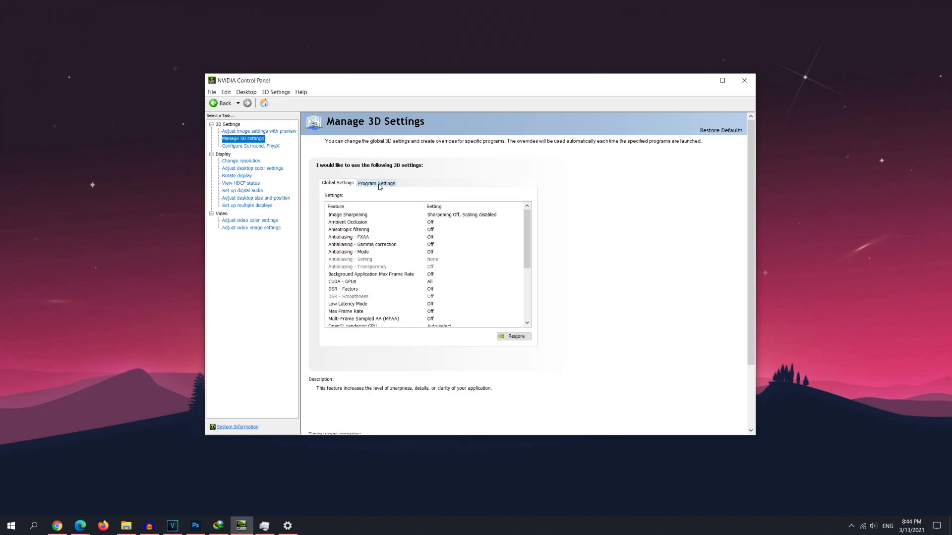
# - Add Fortnite as a program with its own custom 3D settings
pyautogui.click(376, 183)
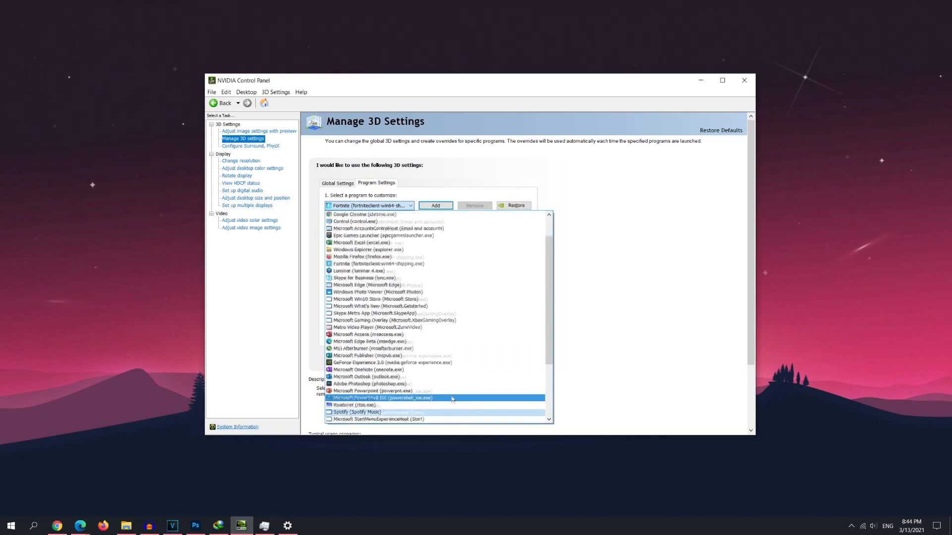
pyautogui.click(435, 205)
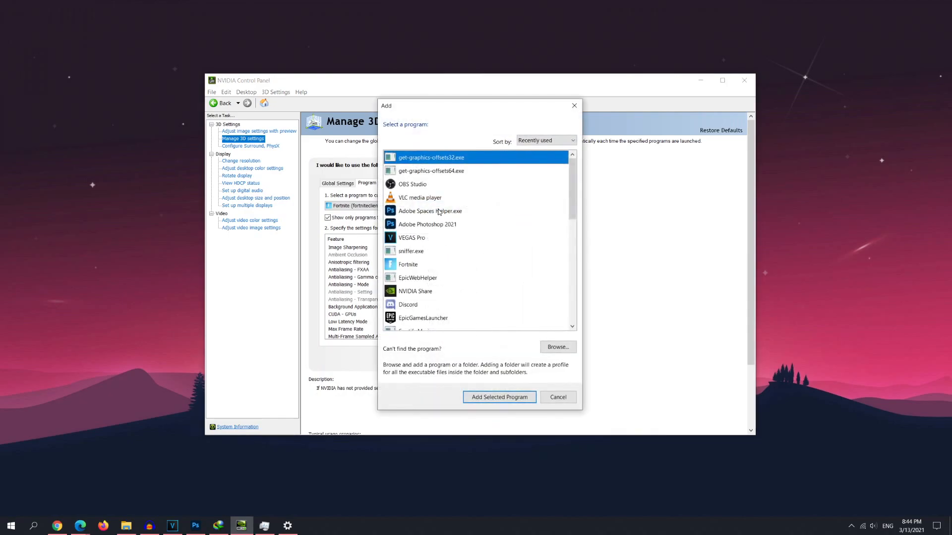
pyautogui.click(556, 347)
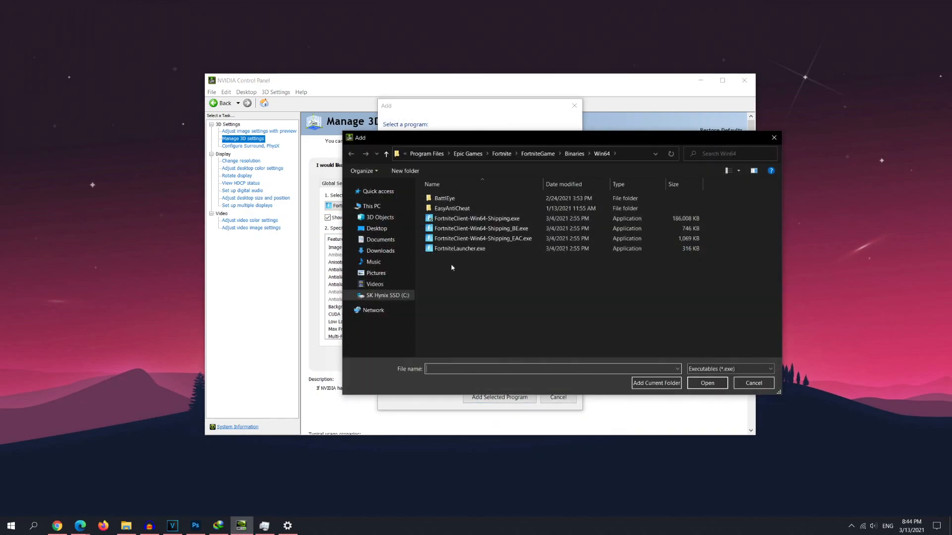
pyautogui.click(753, 382)
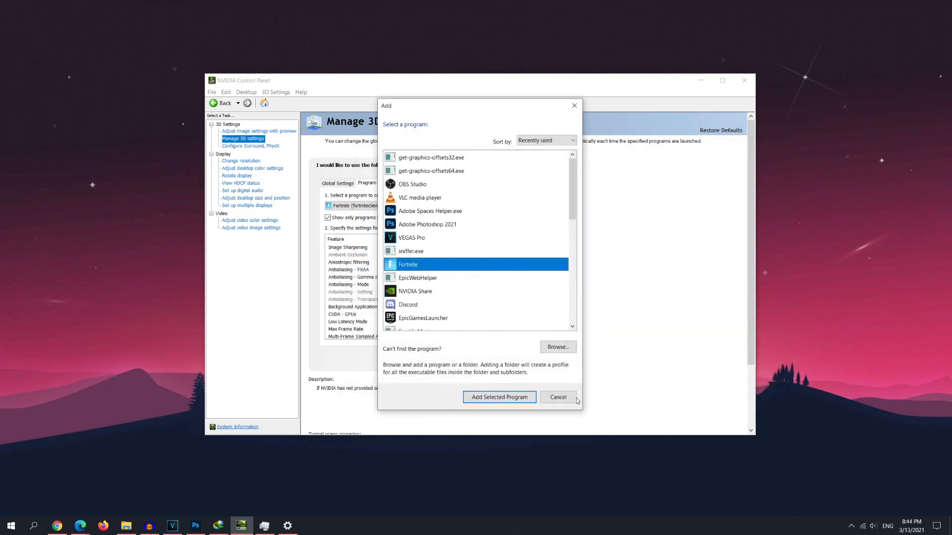
pyautogui.click(499, 397)
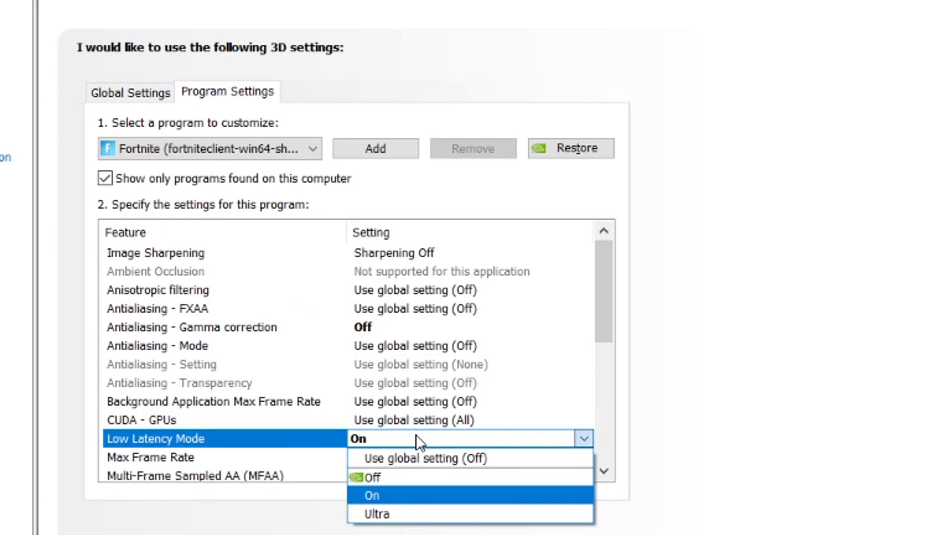
pyautogui.moveTo(264, 456)
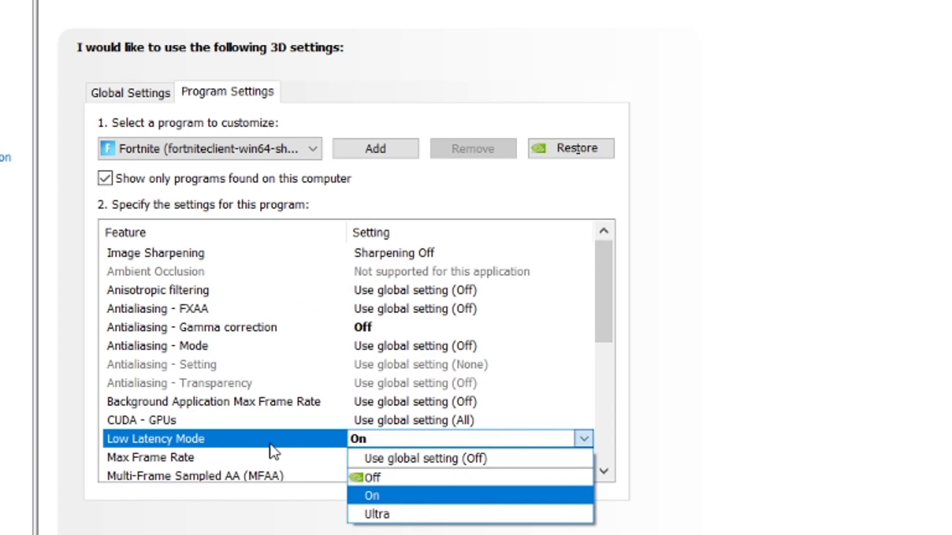
pyautogui.moveTo(377, 503)
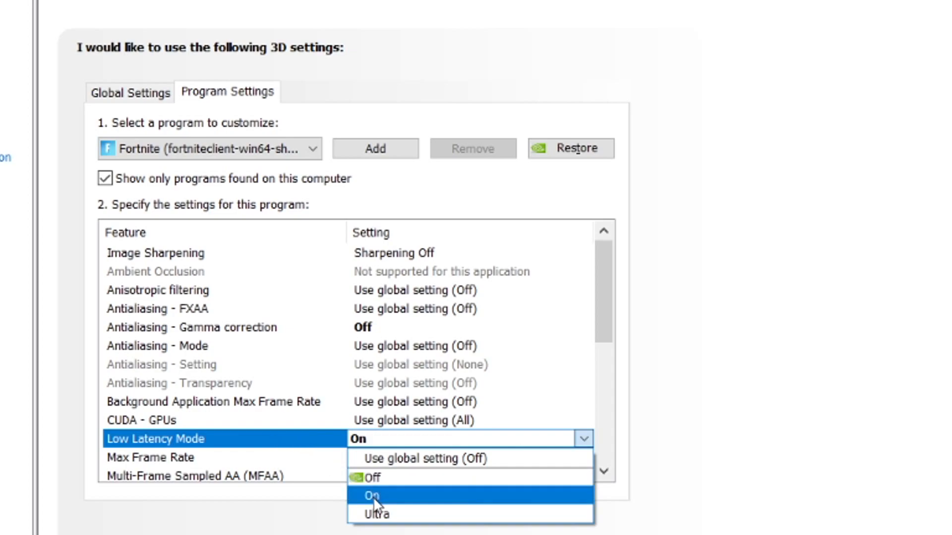
pyautogui.moveTo(415, 514)
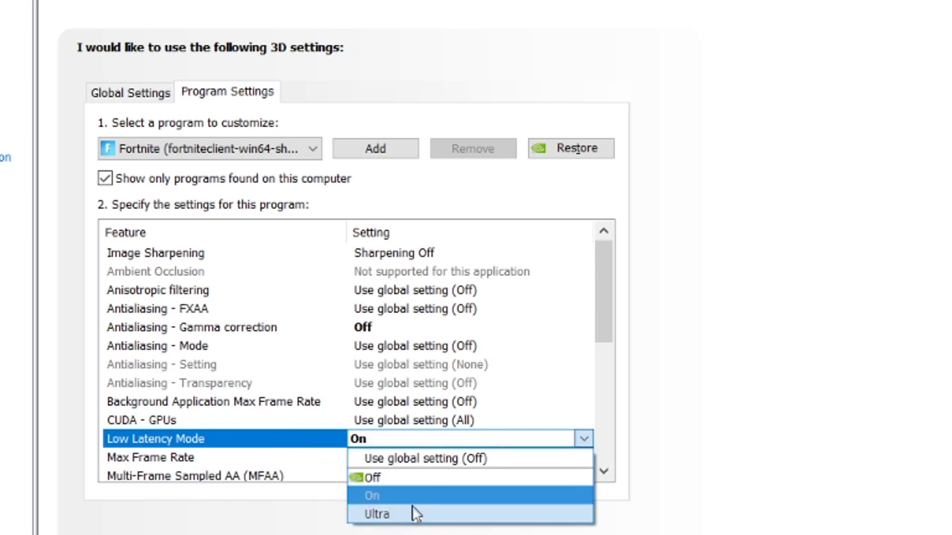
pyautogui.moveTo(382, 514)
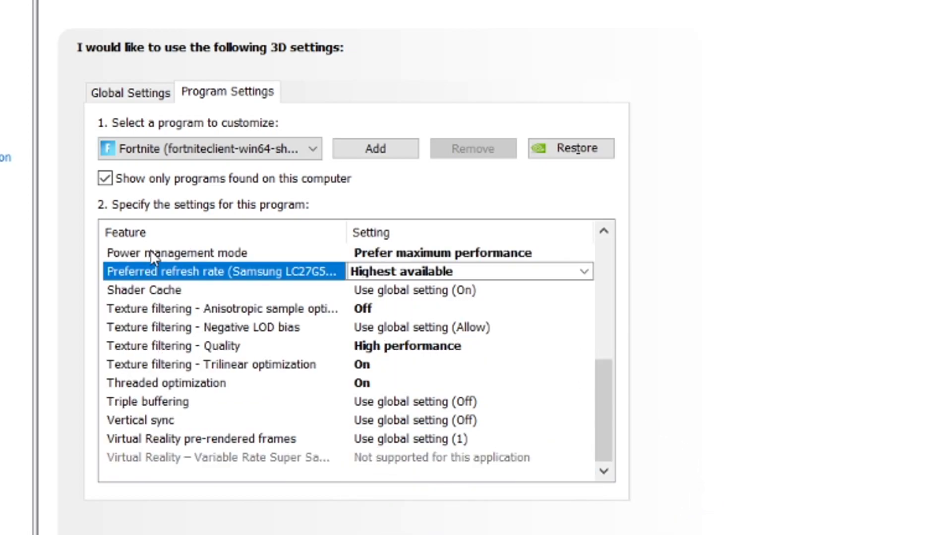
pyautogui.moveTo(461, 261)
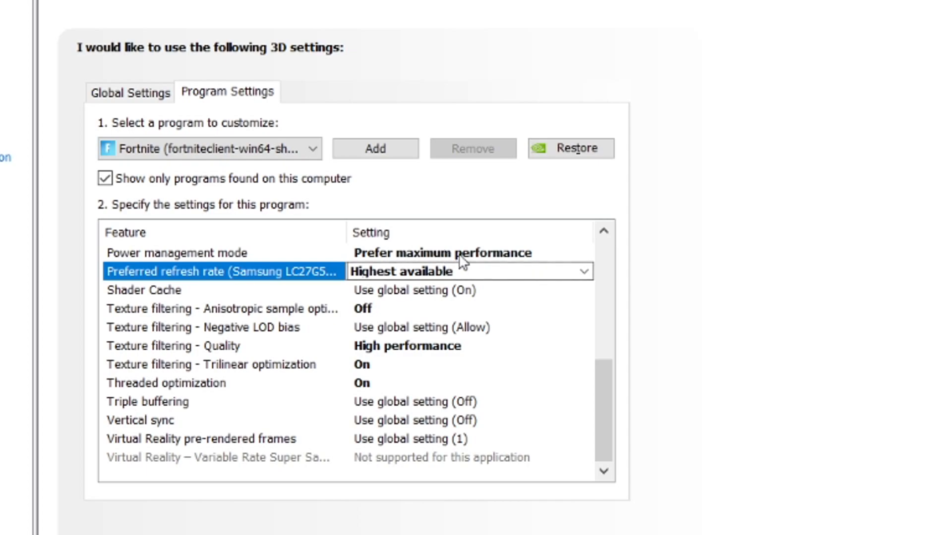
pyautogui.moveTo(406, 278)
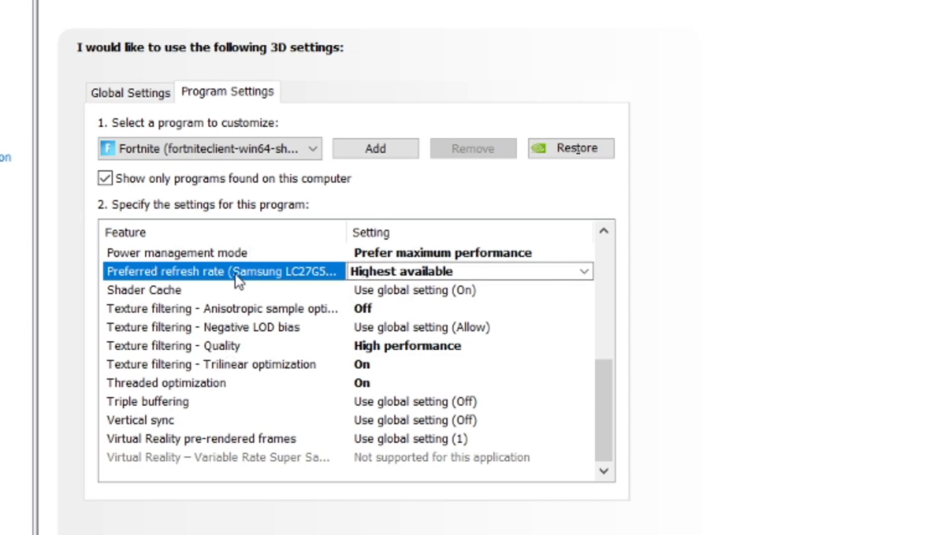
pyautogui.moveTo(318, 277)
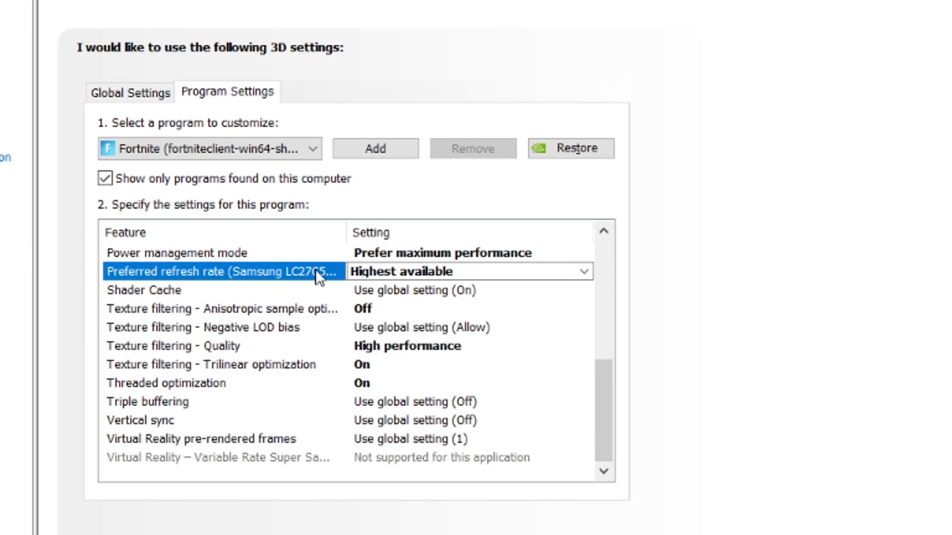
pyautogui.moveTo(263, 280)
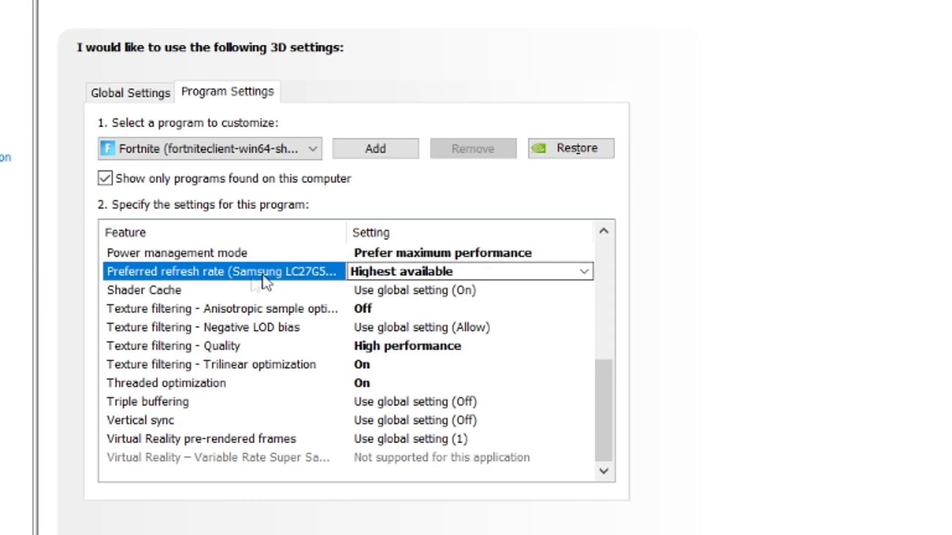
pyautogui.moveTo(340, 288)
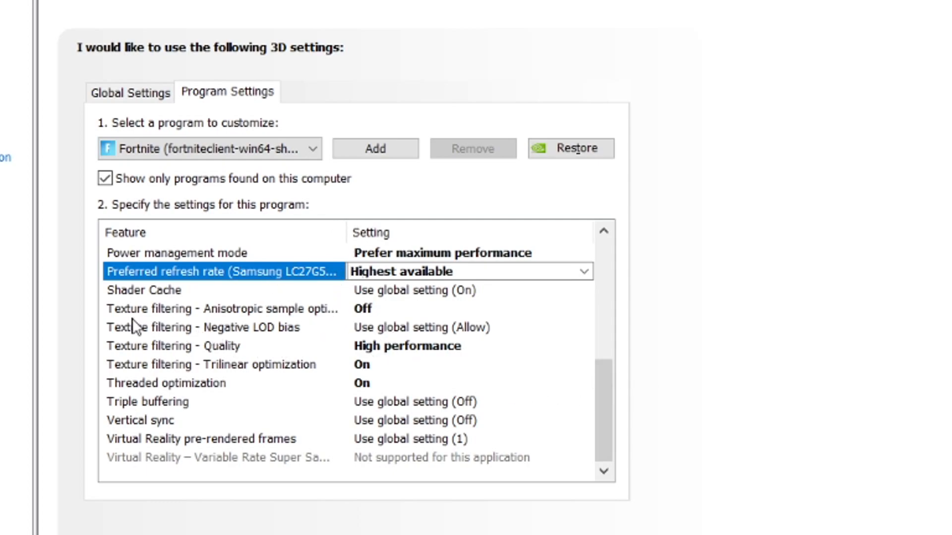
pyautogui.moveTo(143, 346)
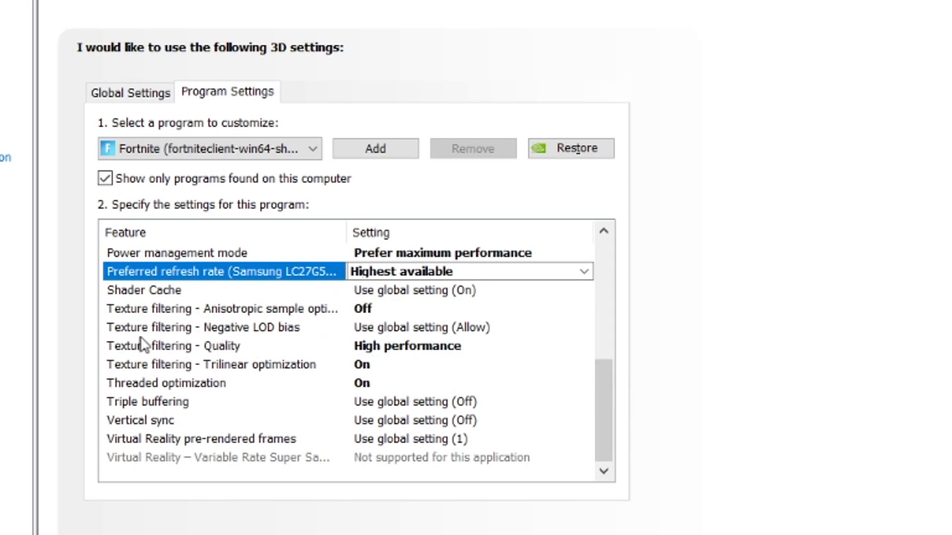
pyautogui.moveTo(361, 335)
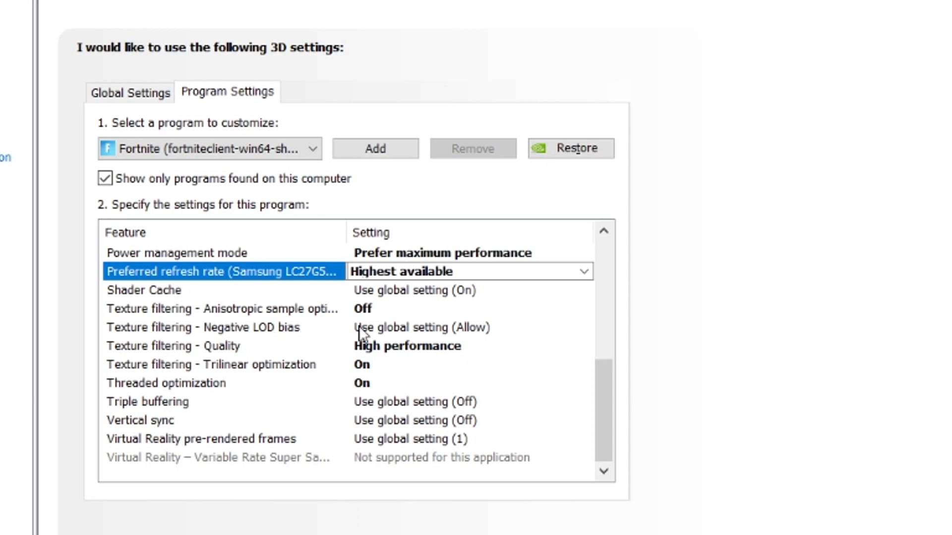
pyautogui.moveTo(136, 367)
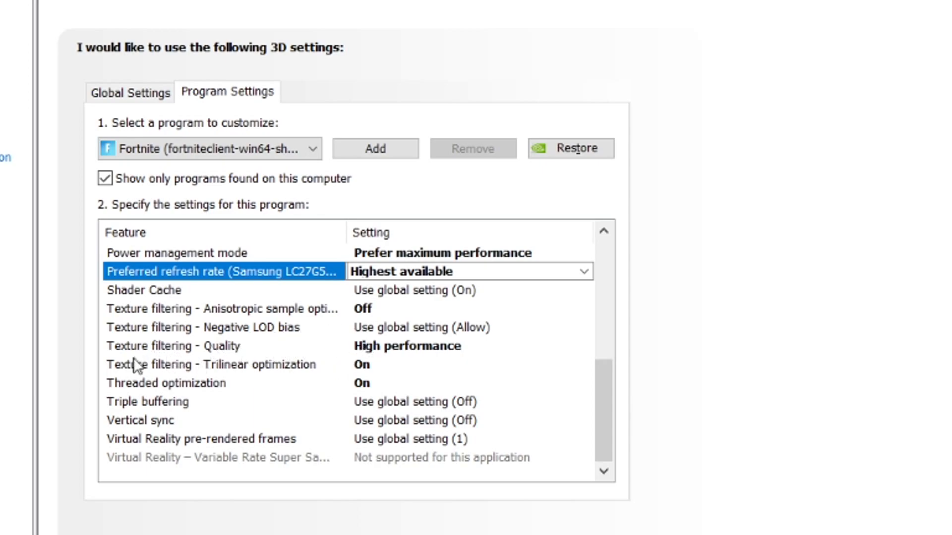
pyautogui.moveTo(377, 380)
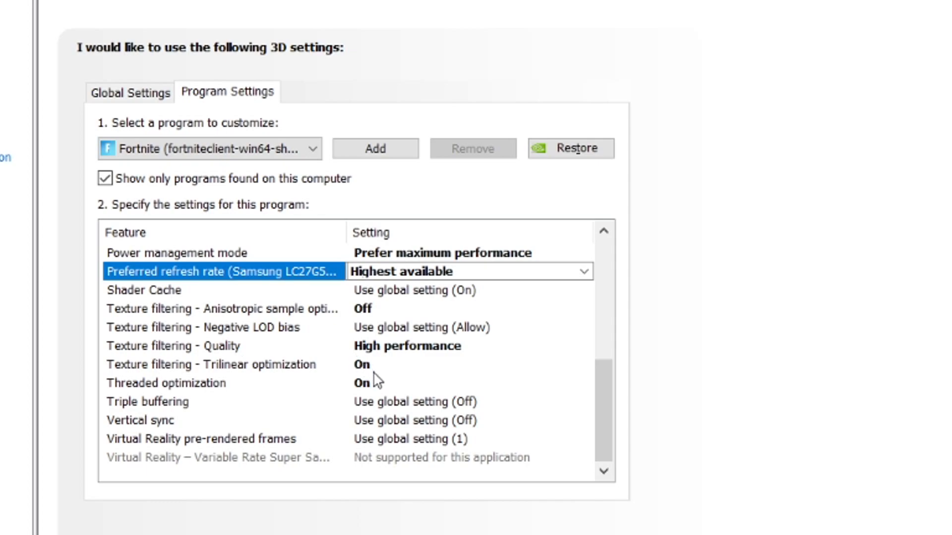
pyautogui.moveTo(163, 358)
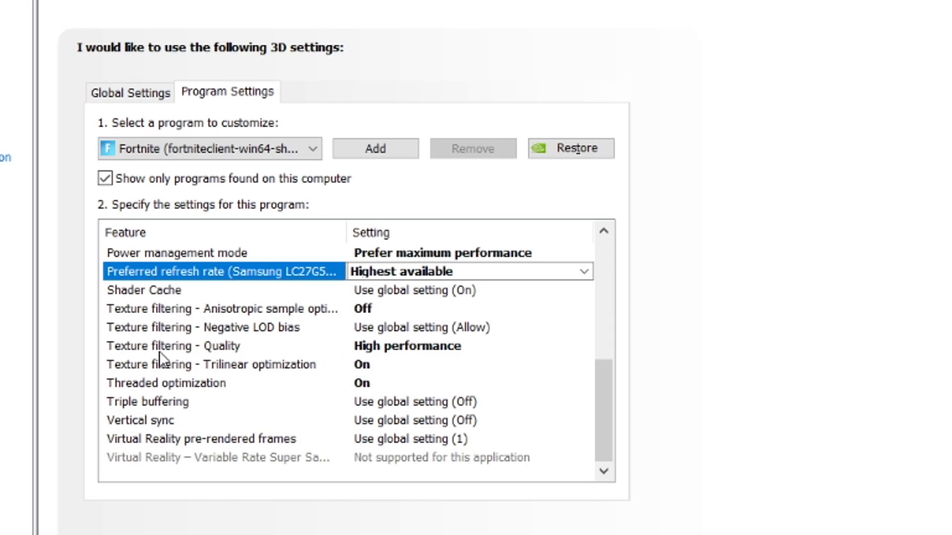
pyautogui.moveTo(182, 405)
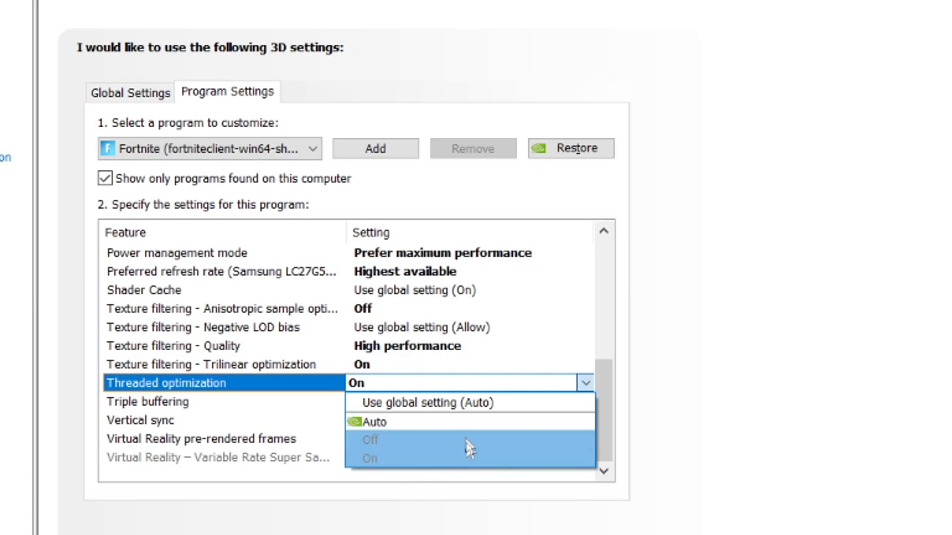
pyautogui.moveTo(431, 440)
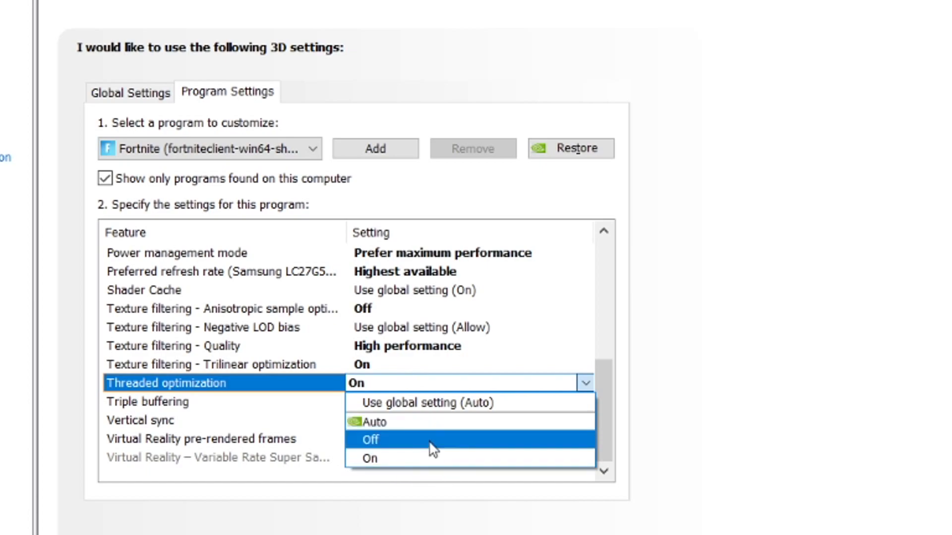
pyautogui.moveTo(425, 458)
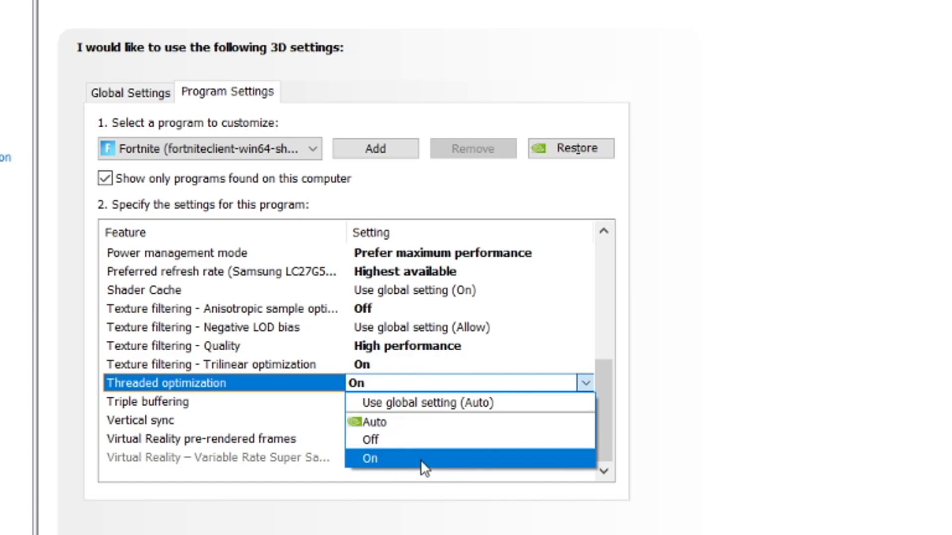
# - Set Fortnite's Threaded optimization to On and keep Vertical sync at global setting (Off)
pyautogui.click(370, 458)
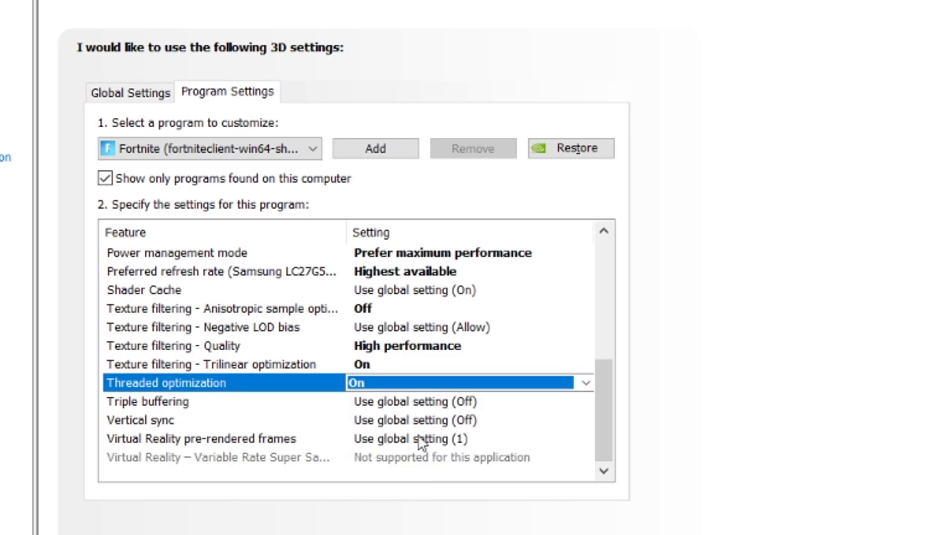
pyautogui.click(583, 421)
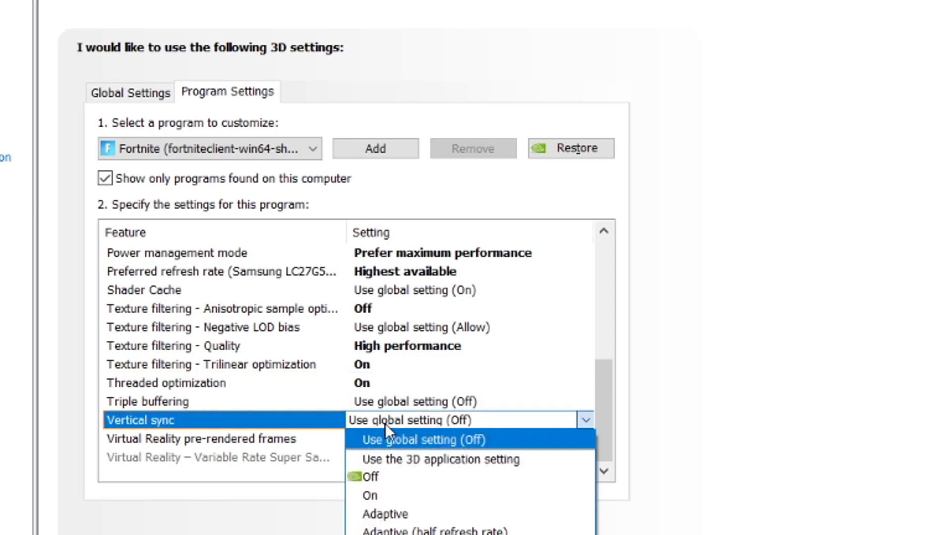
pyautogui.click(409, 439)
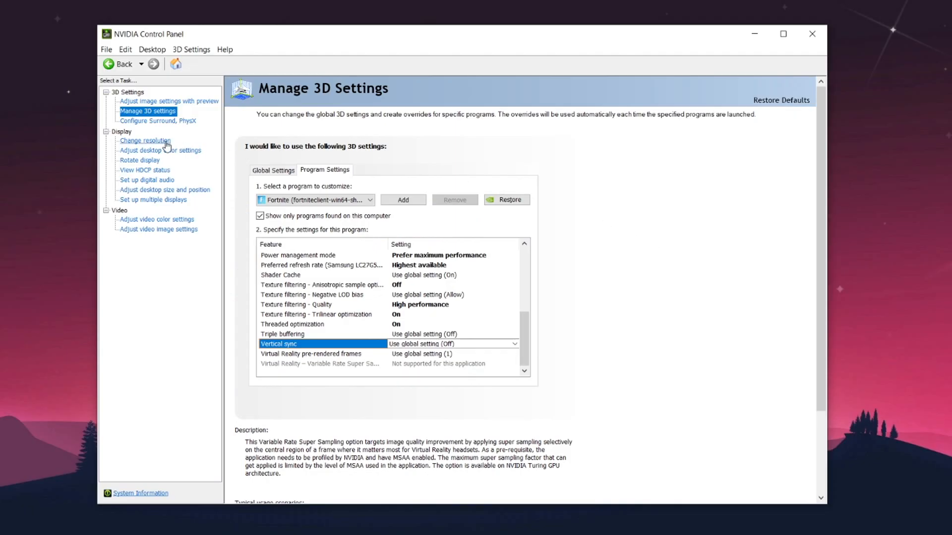
# - Raise Digital vibrance to 70% in desktop colour settings, then go to Rotate display
pyautogui.click(161, 149)
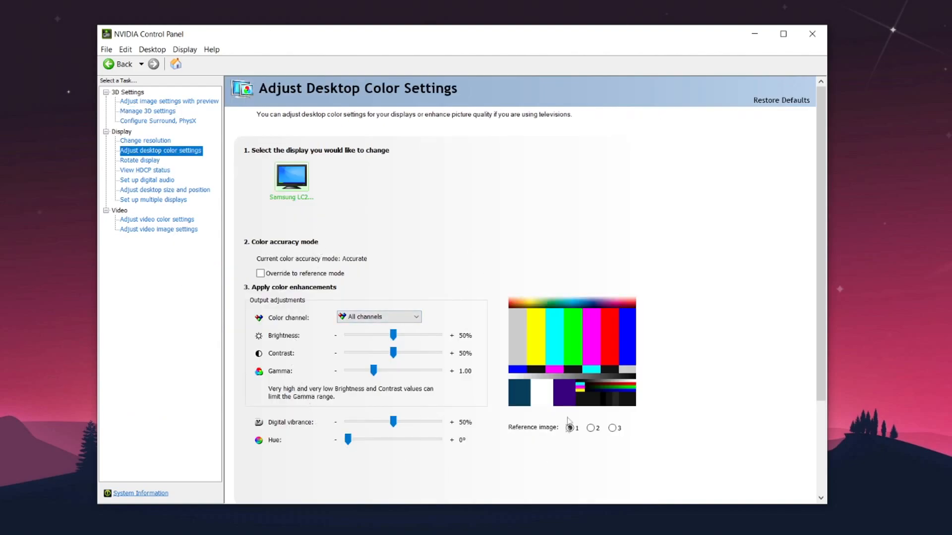
pyautogui.moveTo(497, 280)
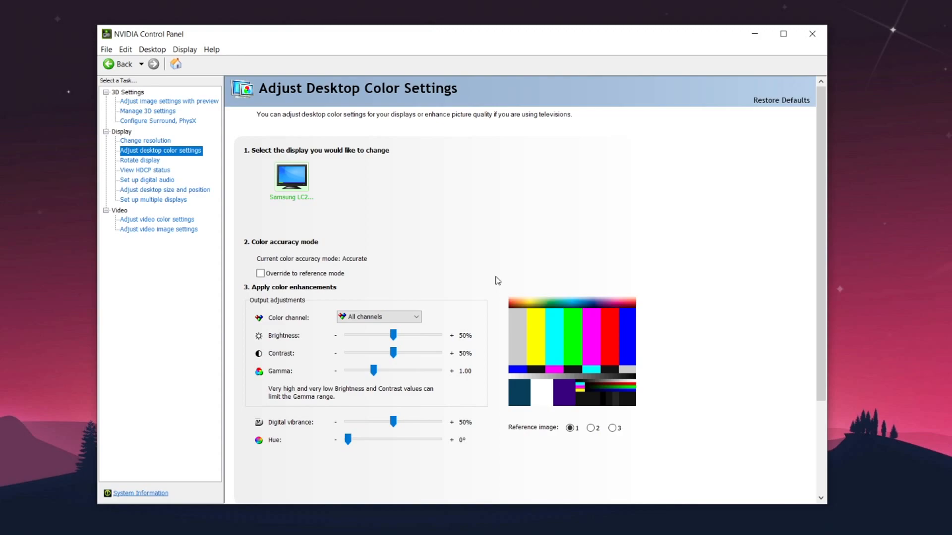
pyautogui.moveTo(392, 424)
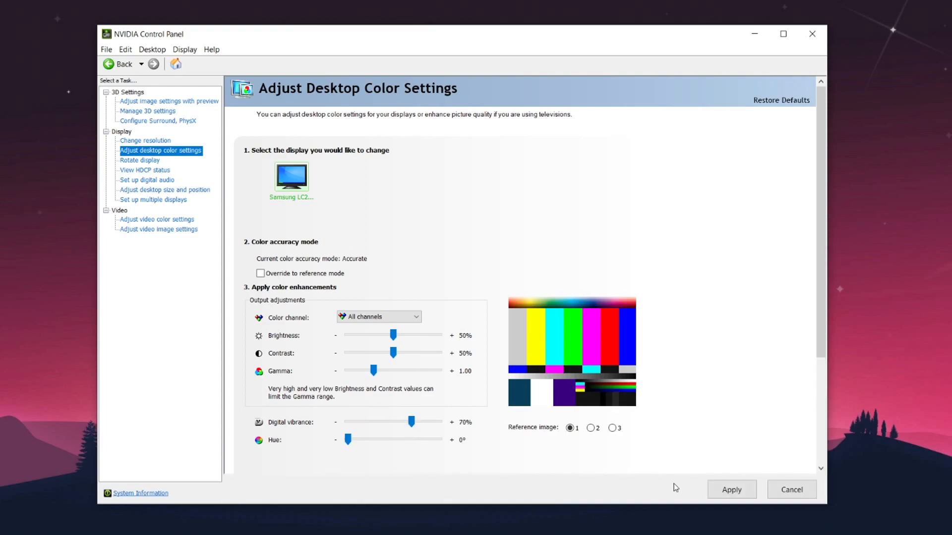
pyautogui.moveTo(340, 419)
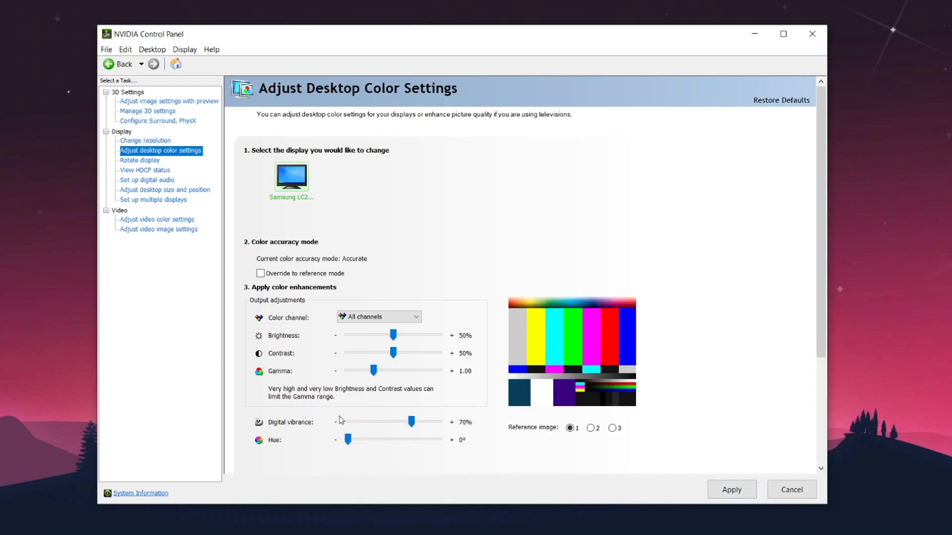
pyautogui.moveTo(401, 415)
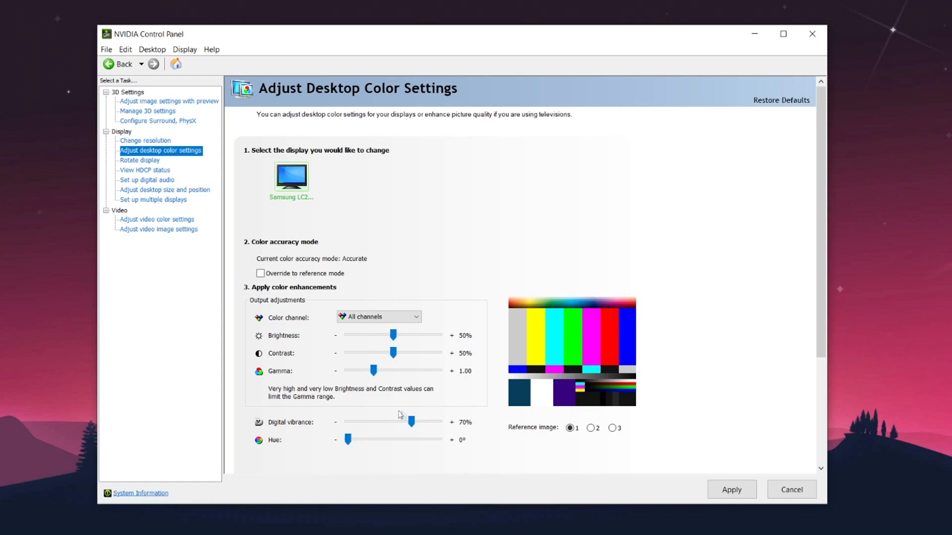
pyautogui.moveTo(360, 425)
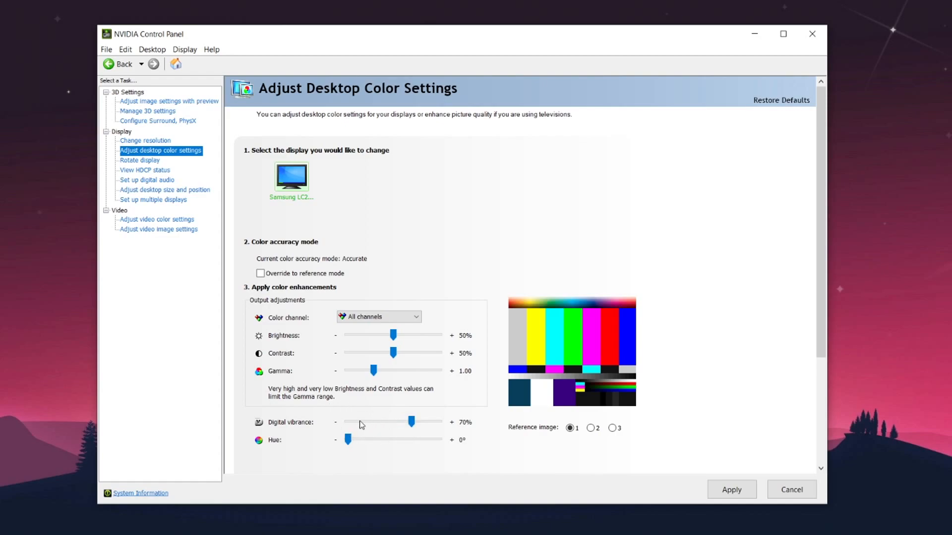
pyautogui.click(140, 160)
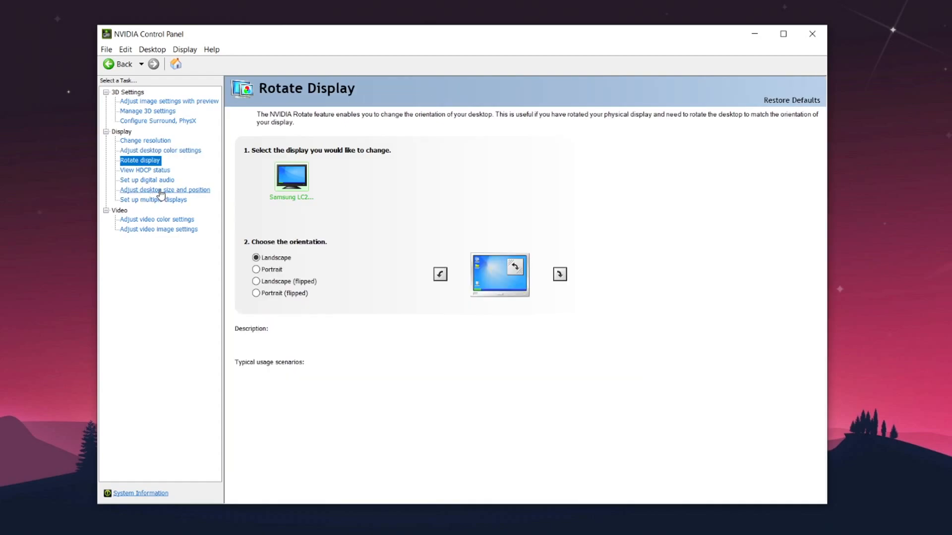
# - Keep No scaling on the display with Override, at 2560 x 1440 resolution and 144Hz
pyautogui.click(163, 190)
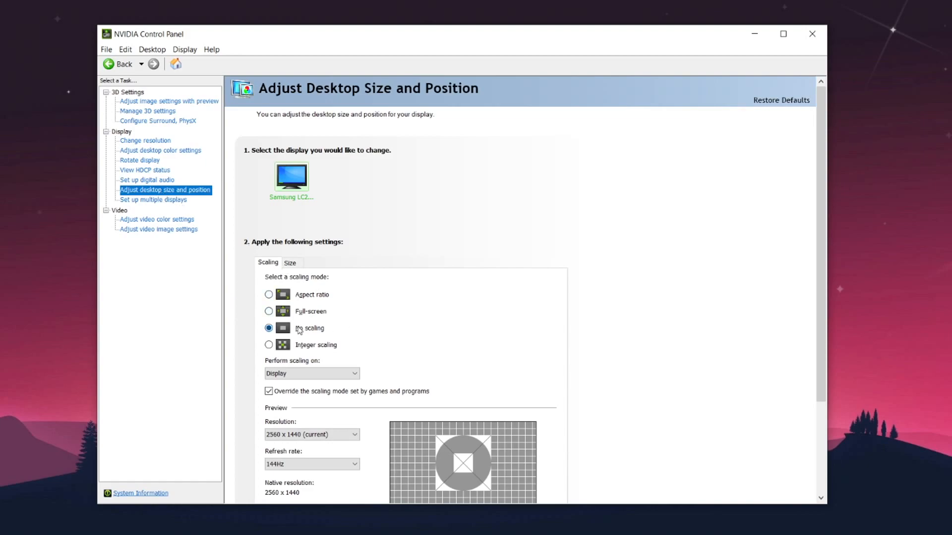
pyautogui.moveTo(383, 349)
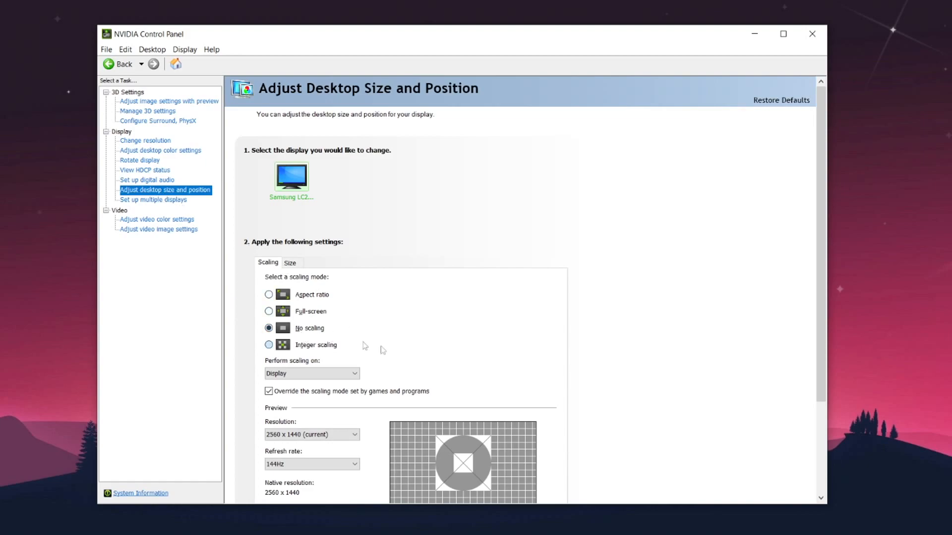
pyautogui.moveTo(384, 350)
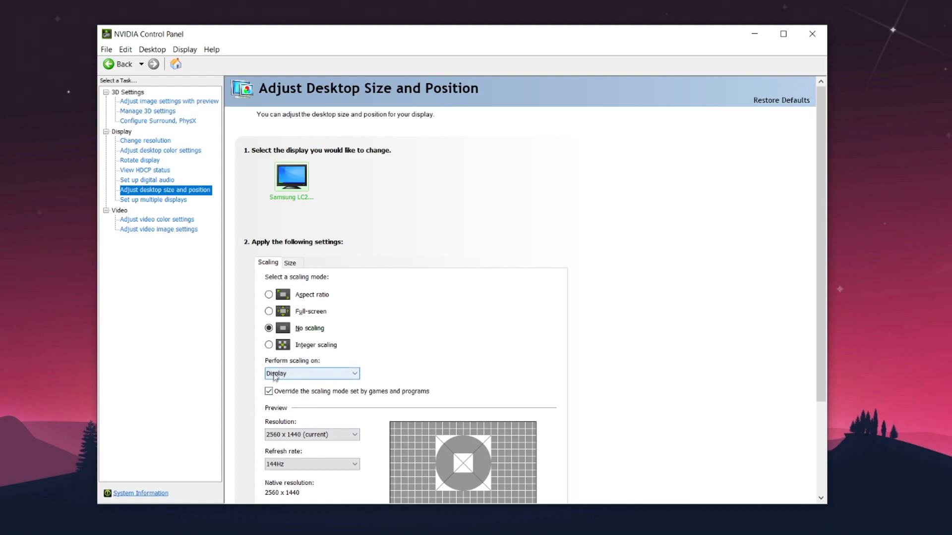
pyautogui.click(312, 434)
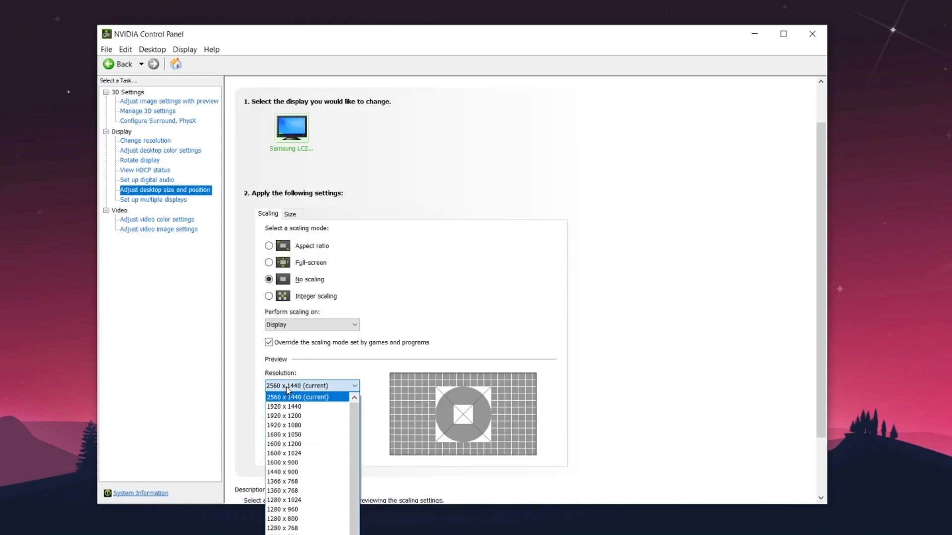
pyautogui.click(297, 397)
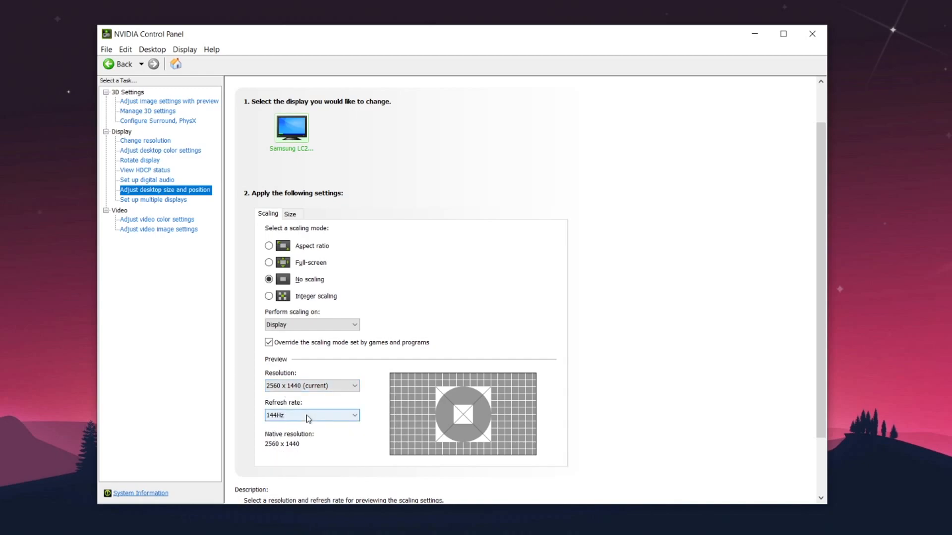
pyautogui.moveTo(333, 412)
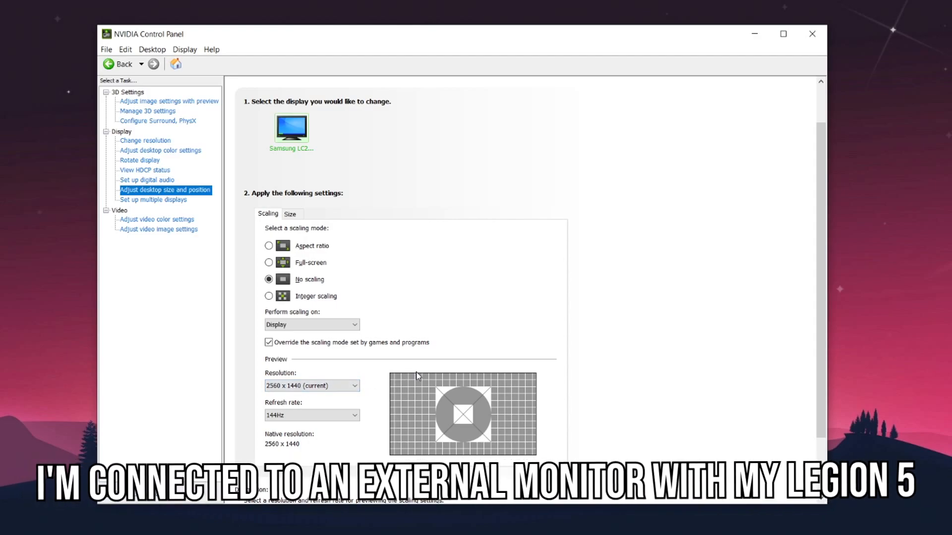
pyautogui.moveTo(612, 470)
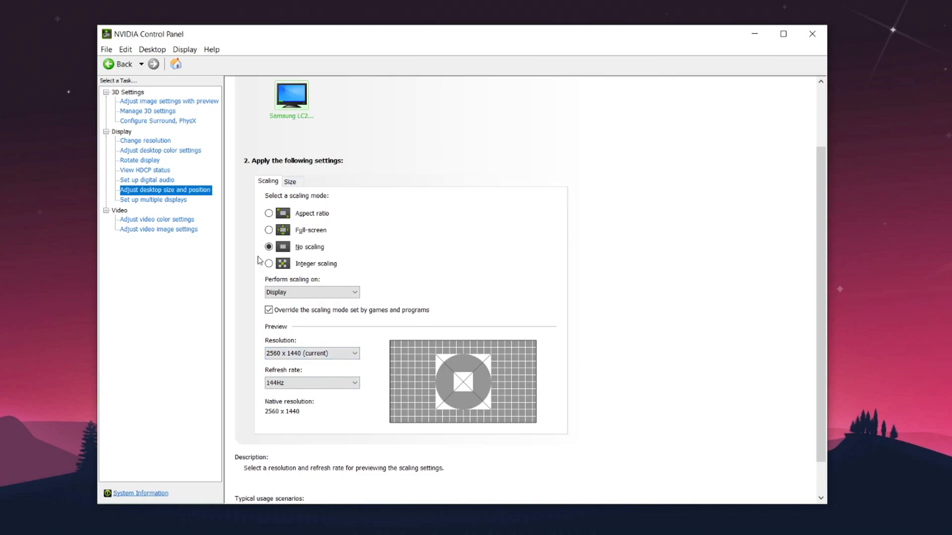
pyautogui.moveTo(688, 150)
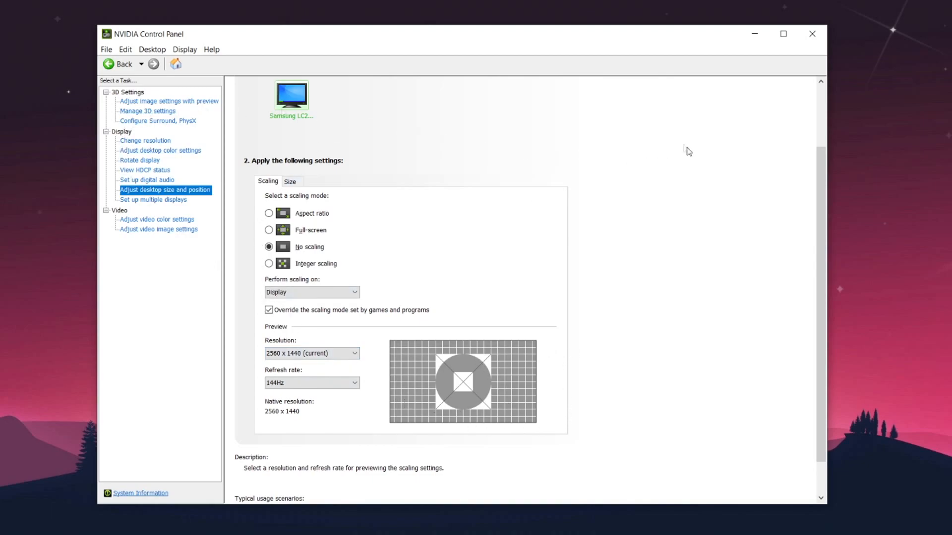
pyautogui.moveTo(812, 33)
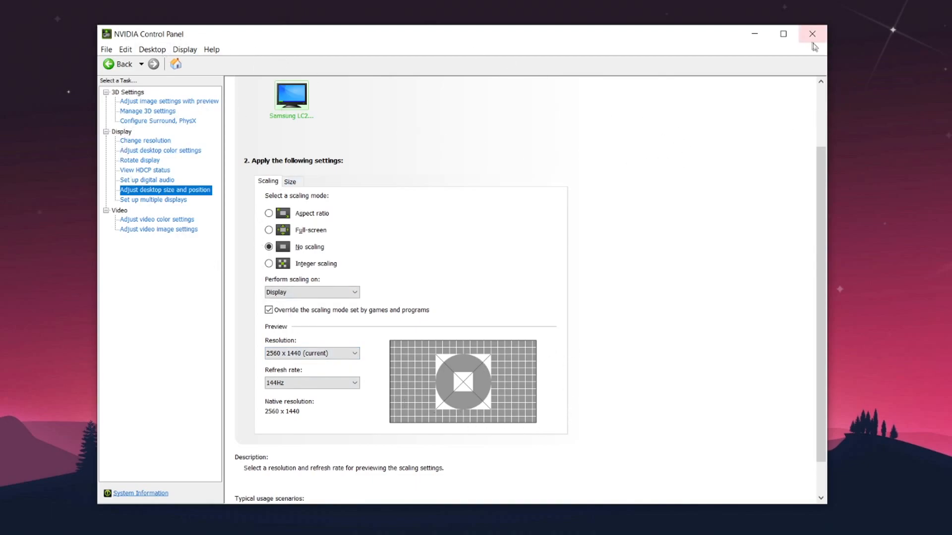
# - Close NVIDIA Control Panel and bring up the Windows Start menu
pyautogui.click(812, 33)
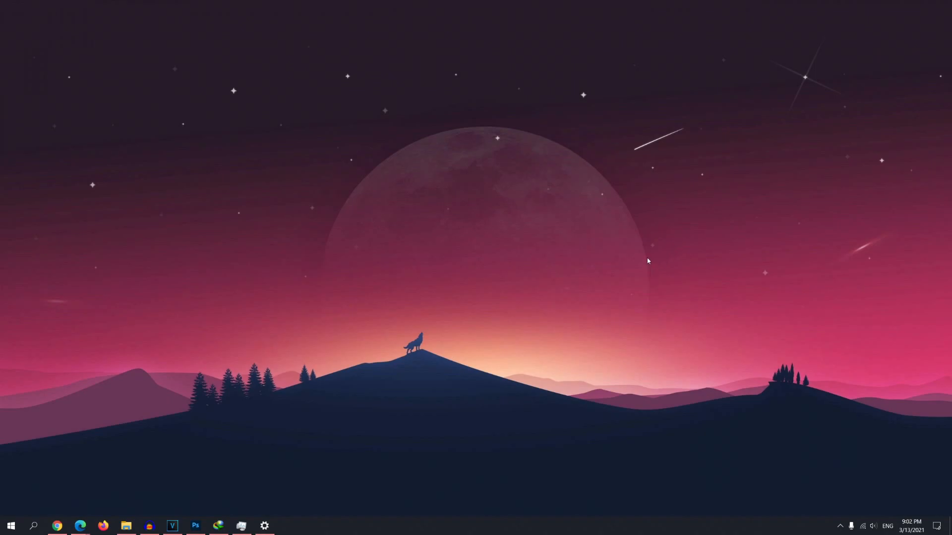
pyautogui.moveTo(708, 421)
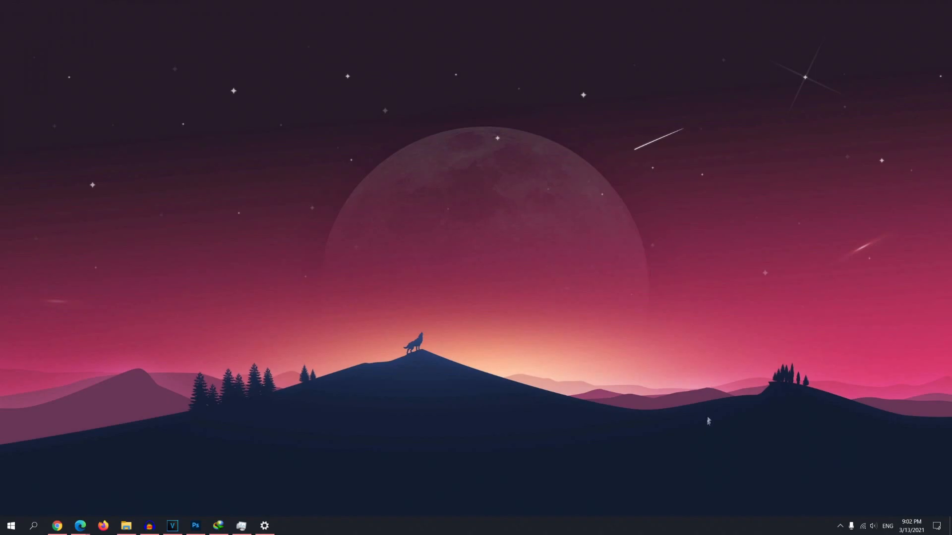
pyautogui.moveTo(10, 525)
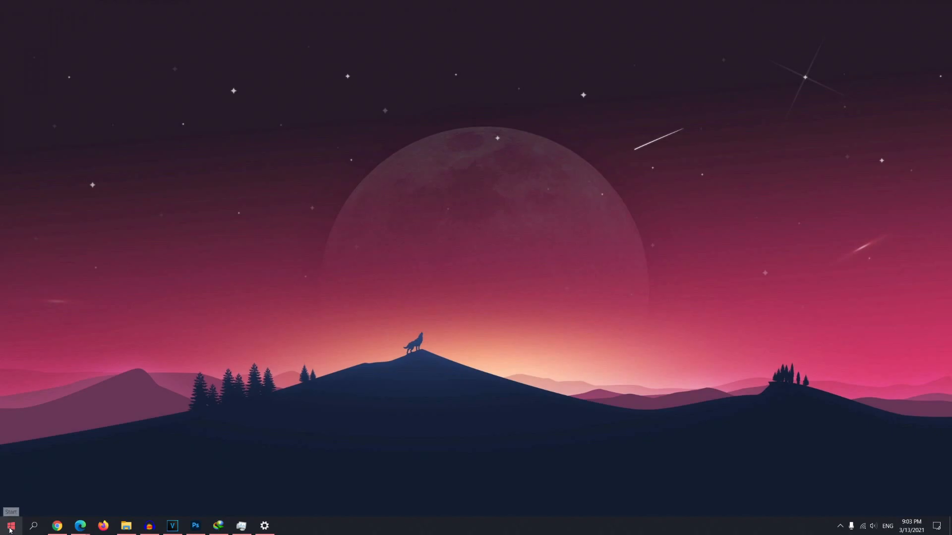
pyautogui.click(10, 525)
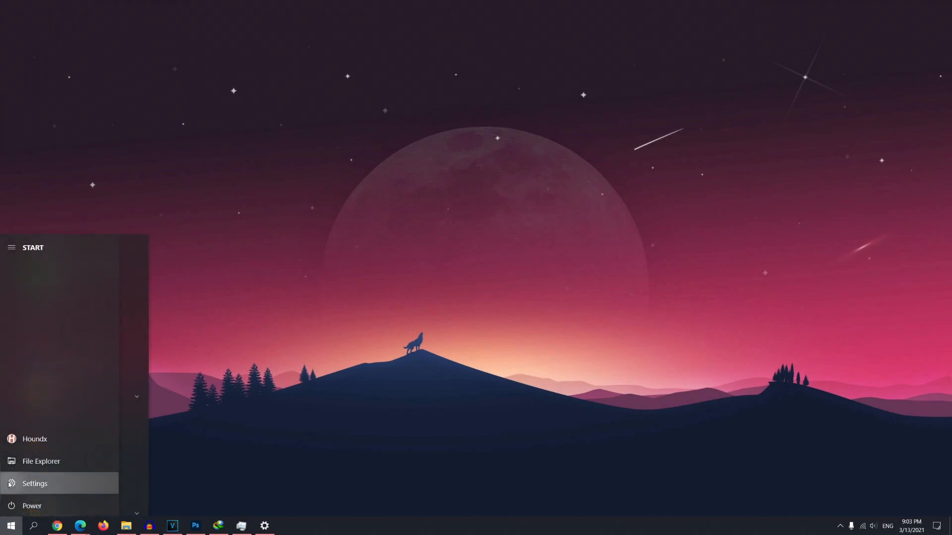
# - Go to Windows Settings > Gaming, where Xbox Game Bar is Off
pyautogui.click(35, 484)
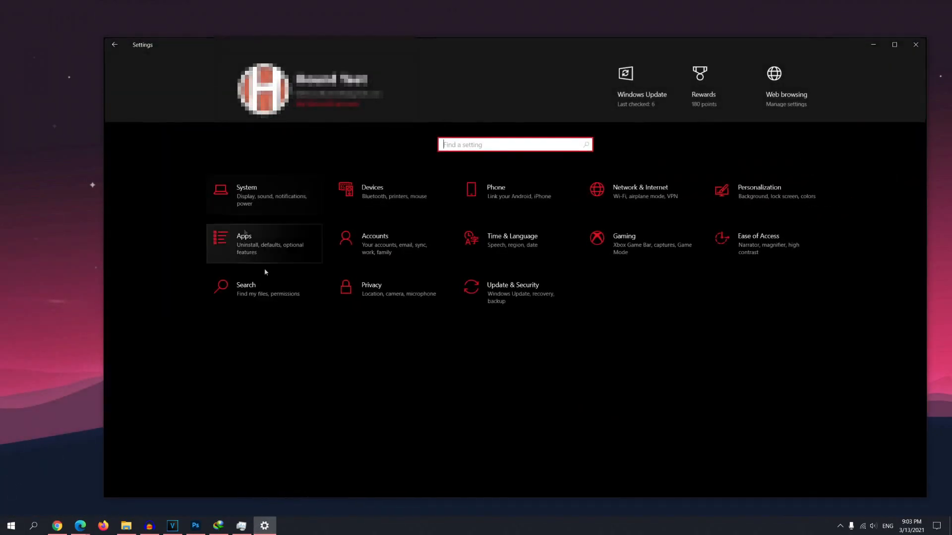
pyautogui.moveTo(514, 293)
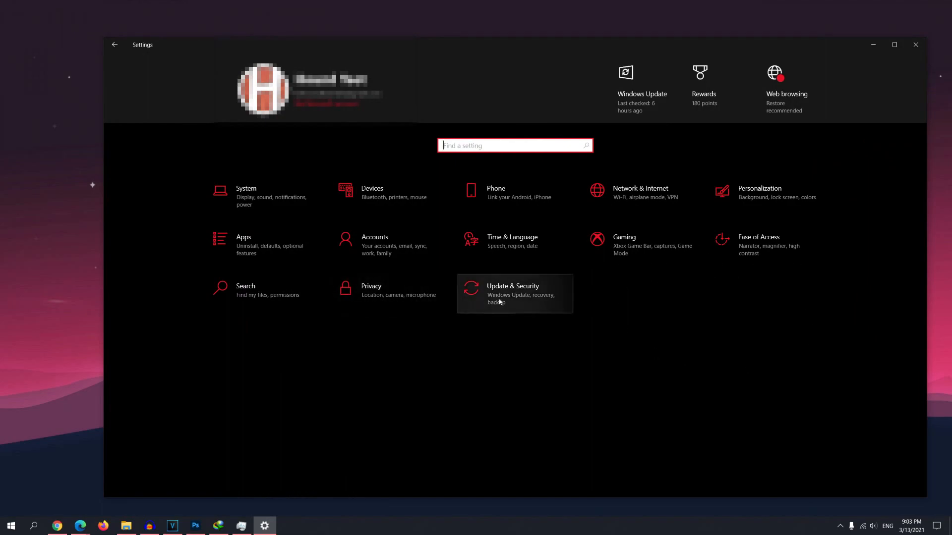
pyautogui.click(624, 243)
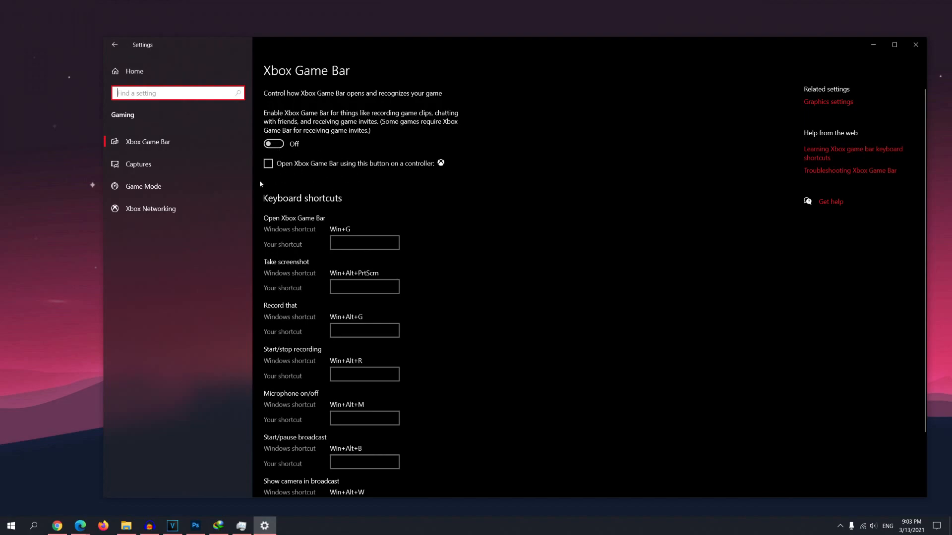
pyautogui.moveTo(281, 189)
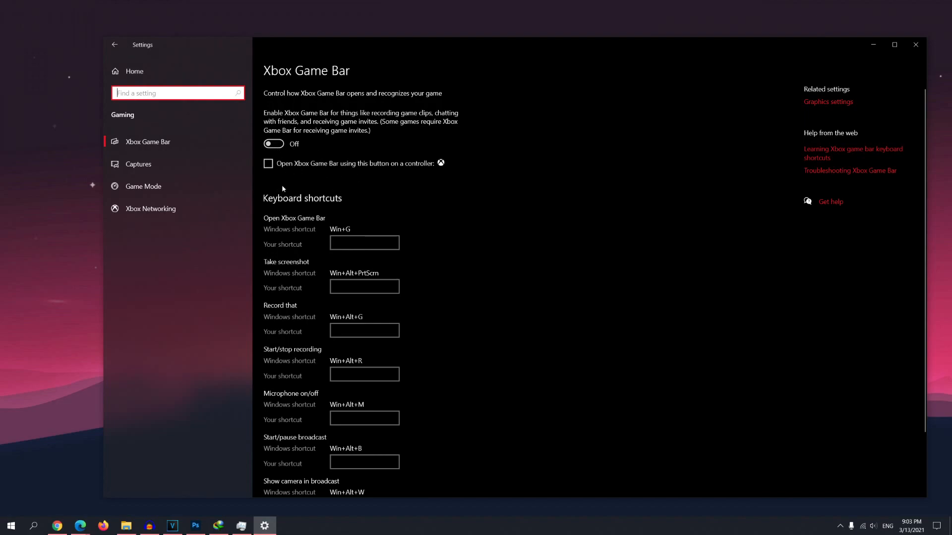
pyautogui.moveTo(418, 204)
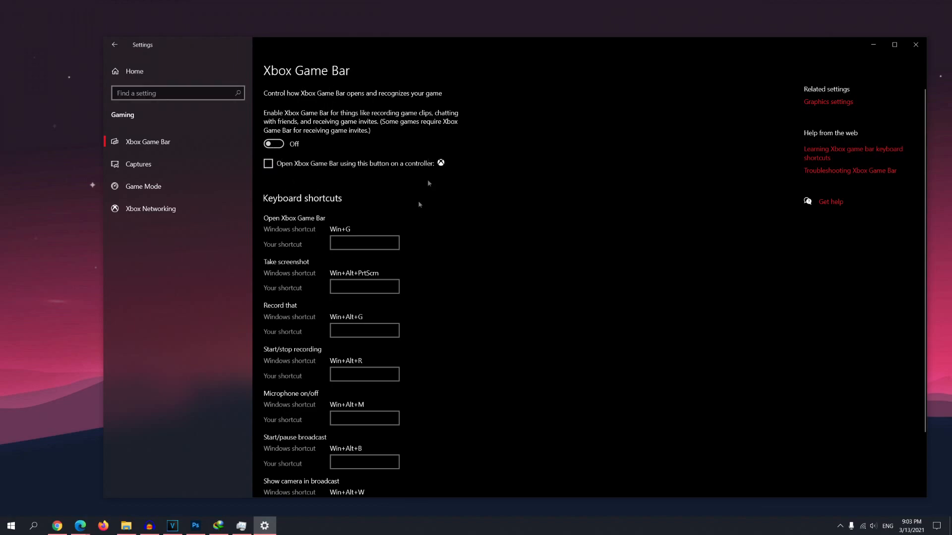
pyautogui.moveTo(296, 156)
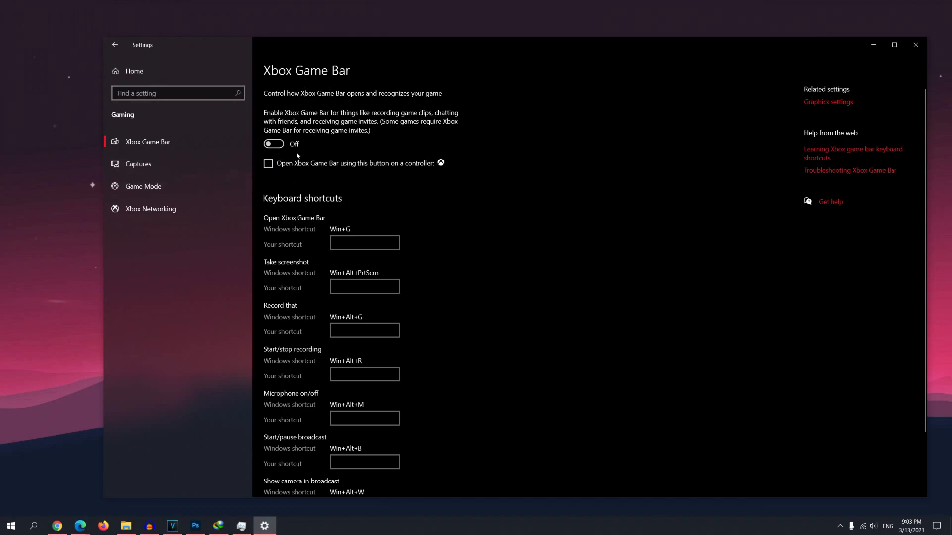
pyautogui.moveTo(315, 151)
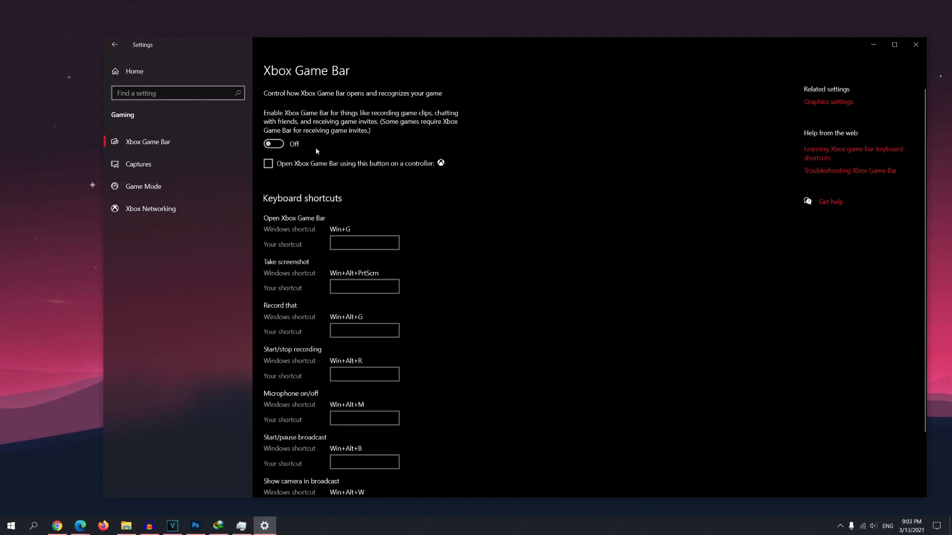
pyautogui.moveTo(331, 153)
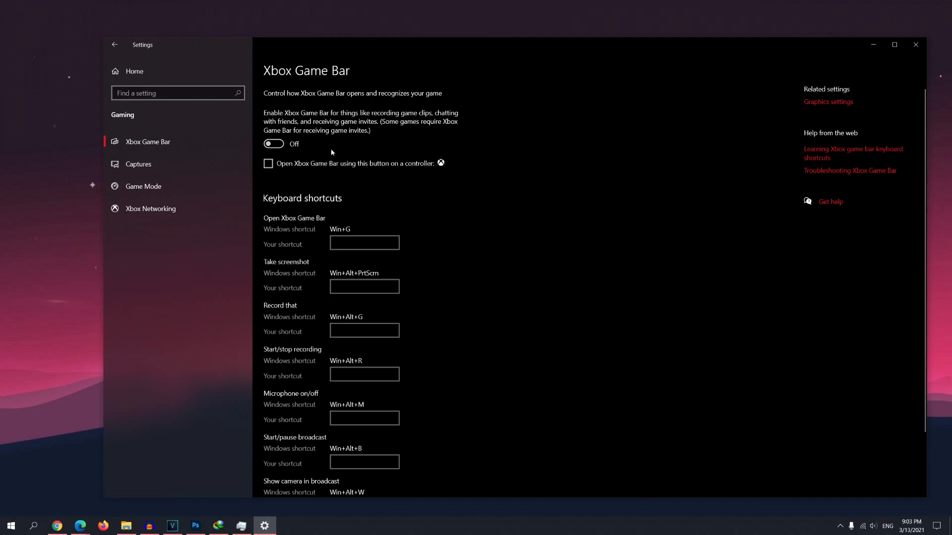
pyautogui.moveTo(222, 191)
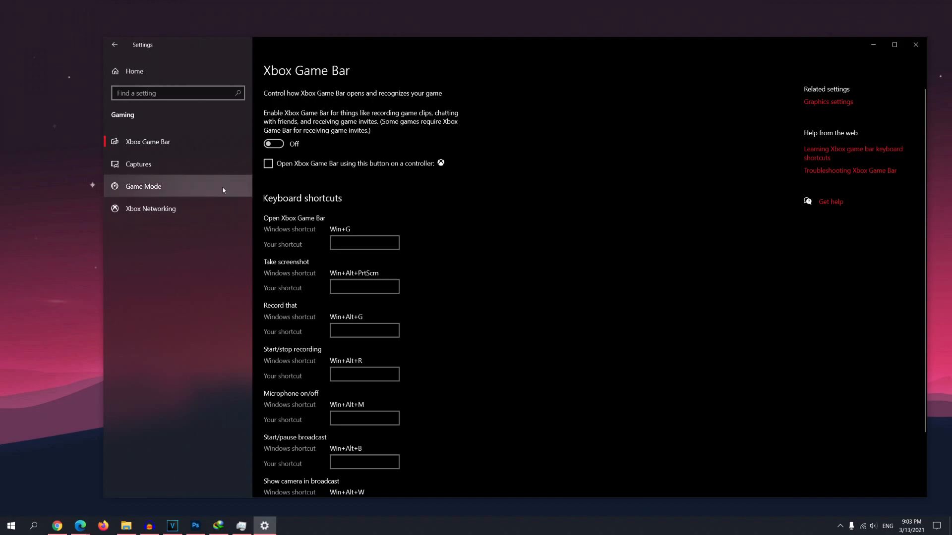
# - Show the Game Mode page with Game Mode switched On
pyautogui.click(144, 187)
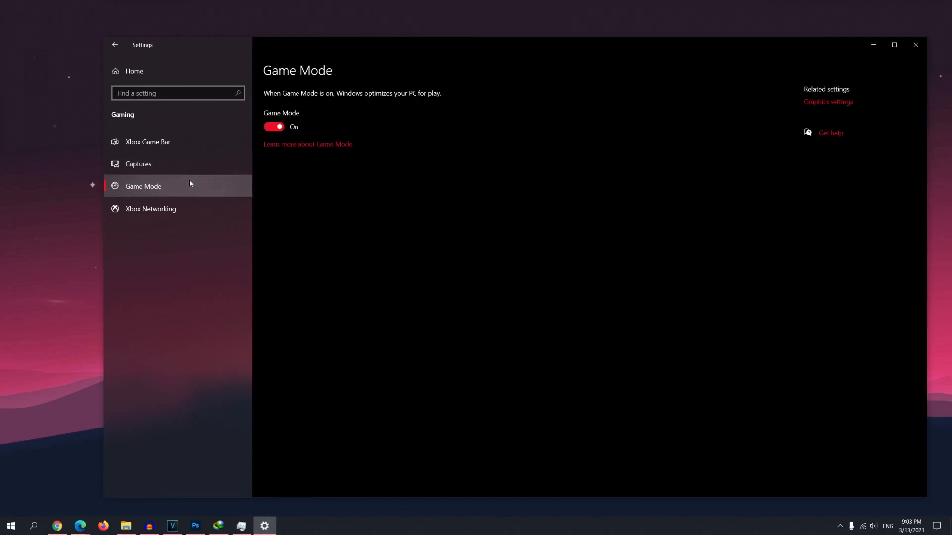
pyautogui.moveTo(606, 142)
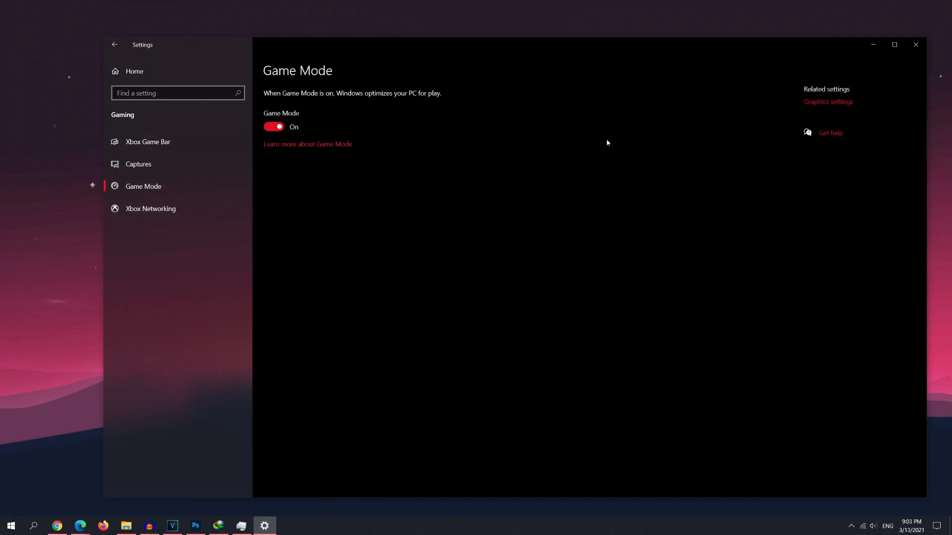
pyautogui.moveTo(301, 131)
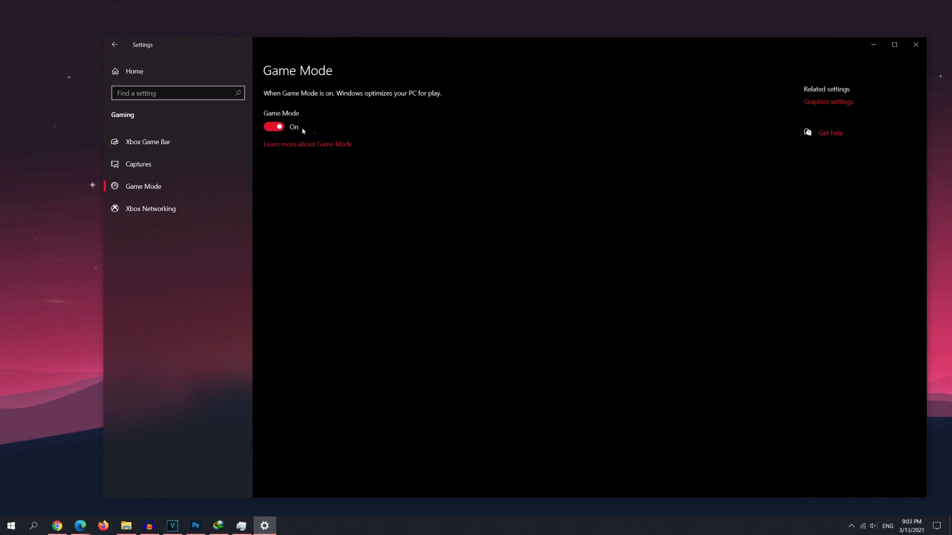
pyautogui.moveTo(828, 101)
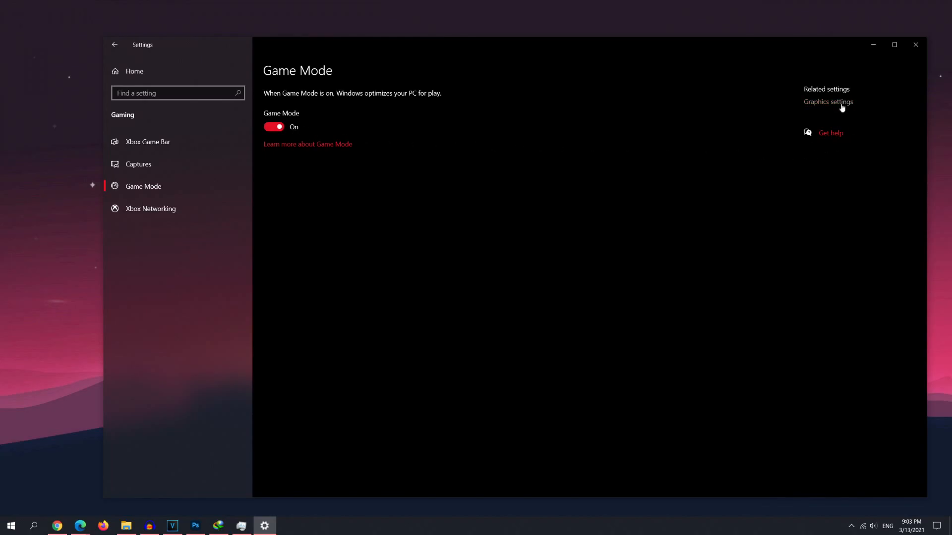
# - Show Graphics settings with Hardware-accelerated GPU scheduling switched On
pyautogui.click(828, 102)
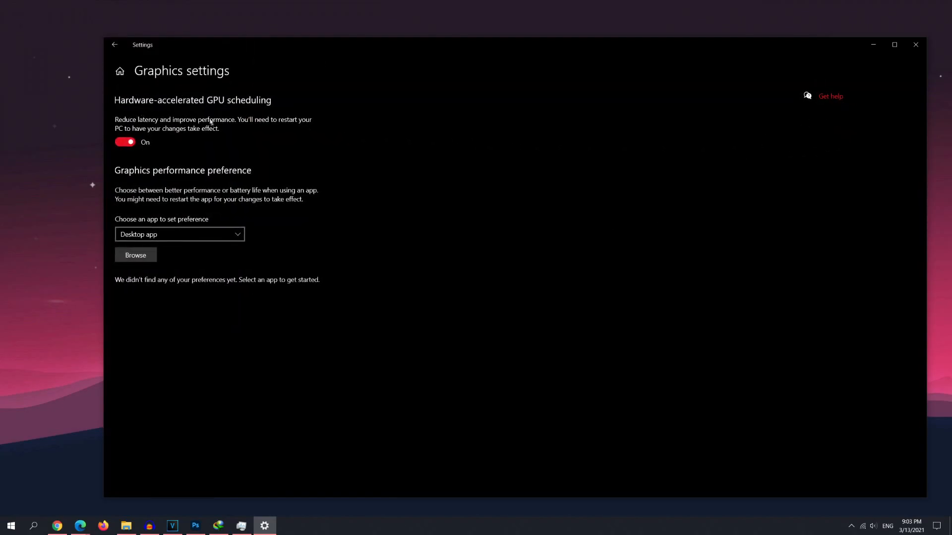
pyautogui.moveTo(289, 114)
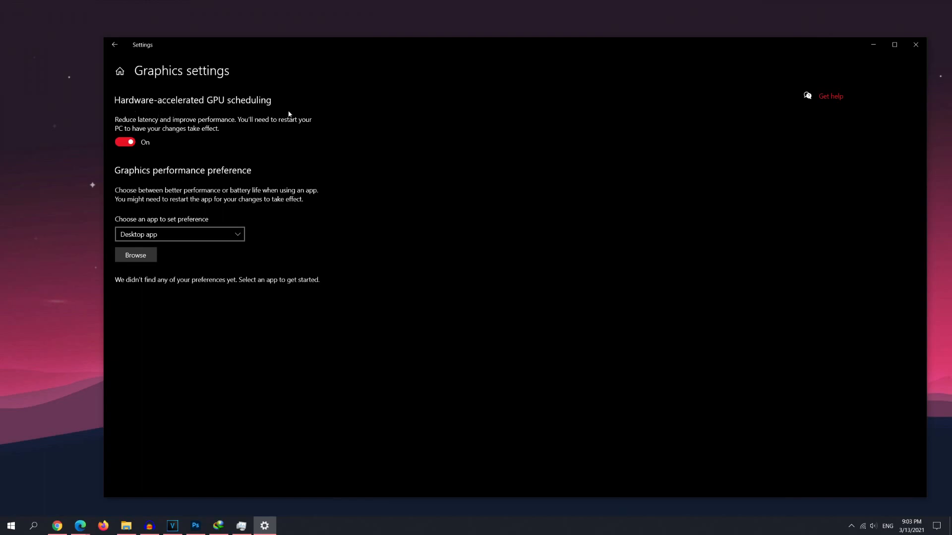
pyautogui.moveTo(255, 214)
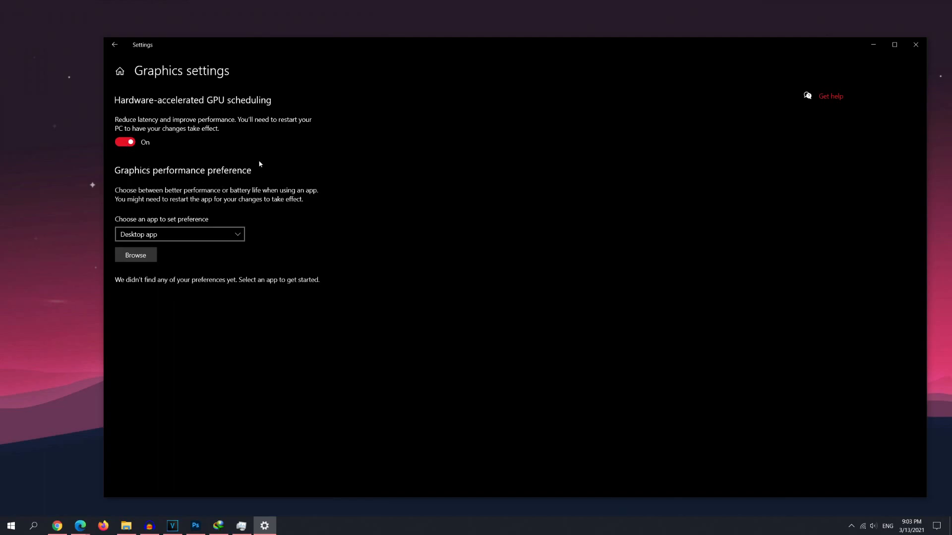
pyautogui.moveTo(273, 175)
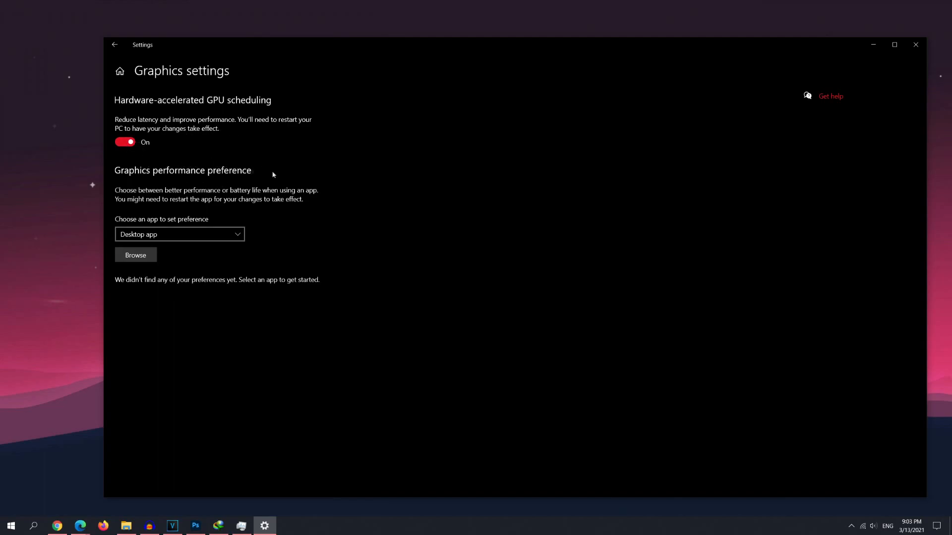
pyautogui.moveTo(107, 116)
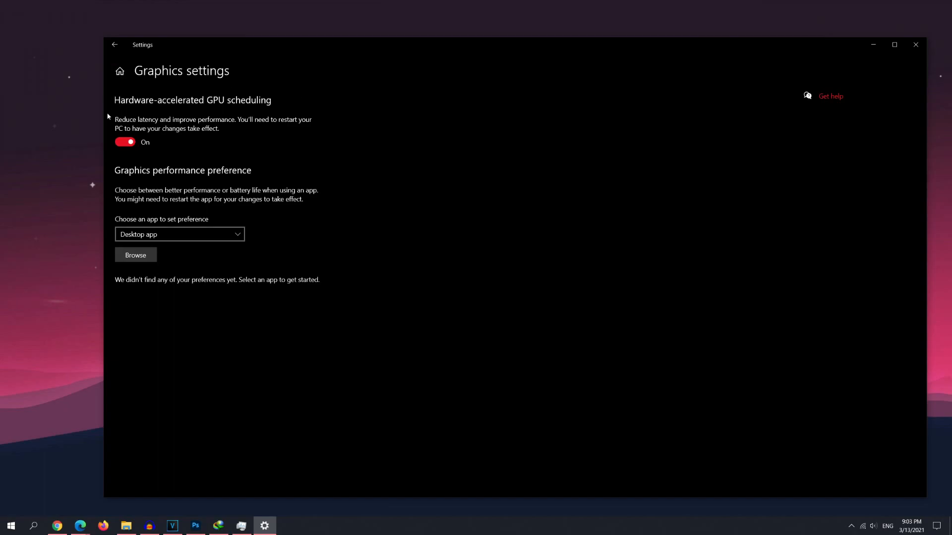
pyautogui.moveTo(120, 71)
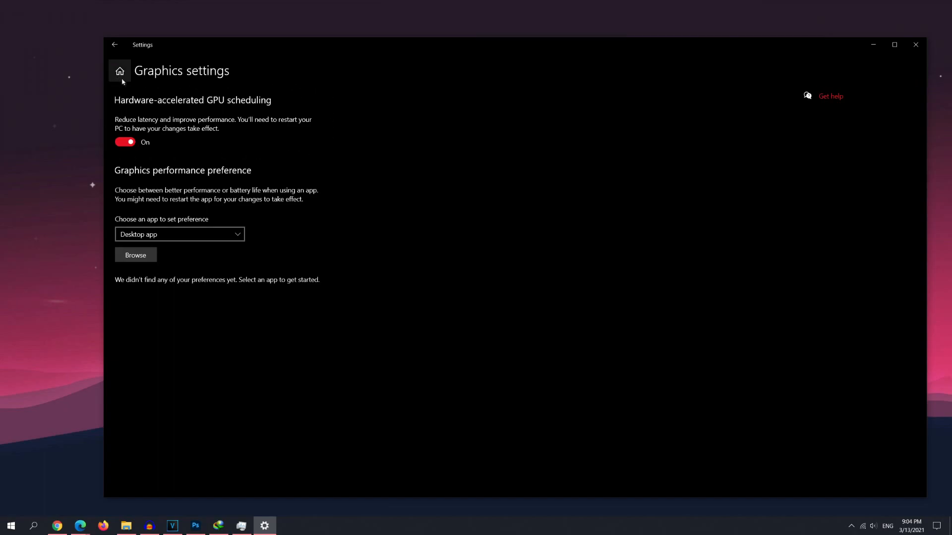